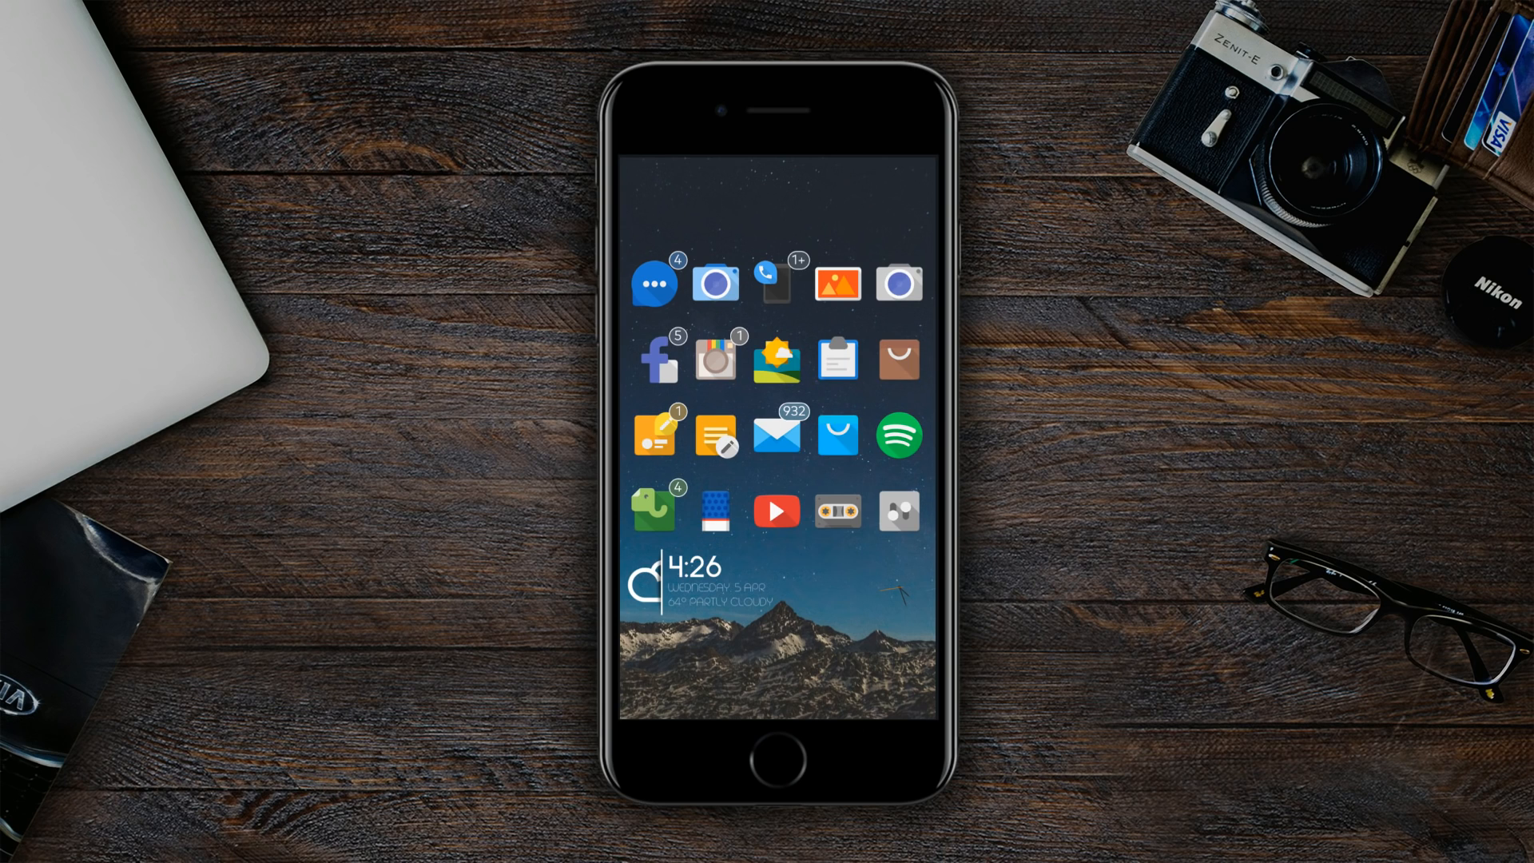
{"action": "mouse_move", "coordinate": [1215, 786]}
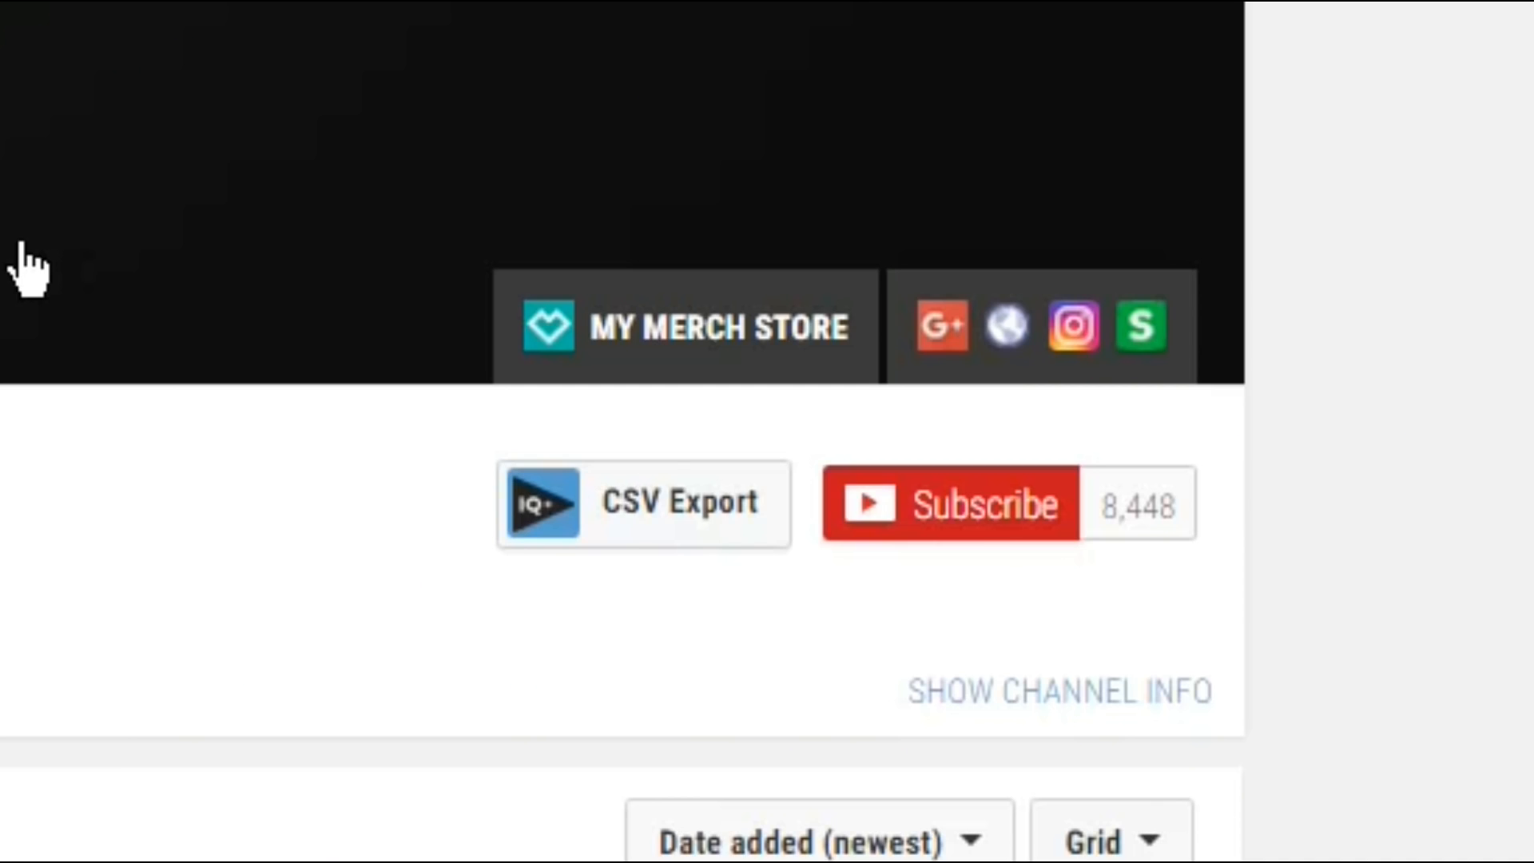
- Subscribe to the tech reviews channel with all notifications turned on, and save
{"action": "left_click", "coordinate": [983, 504]}
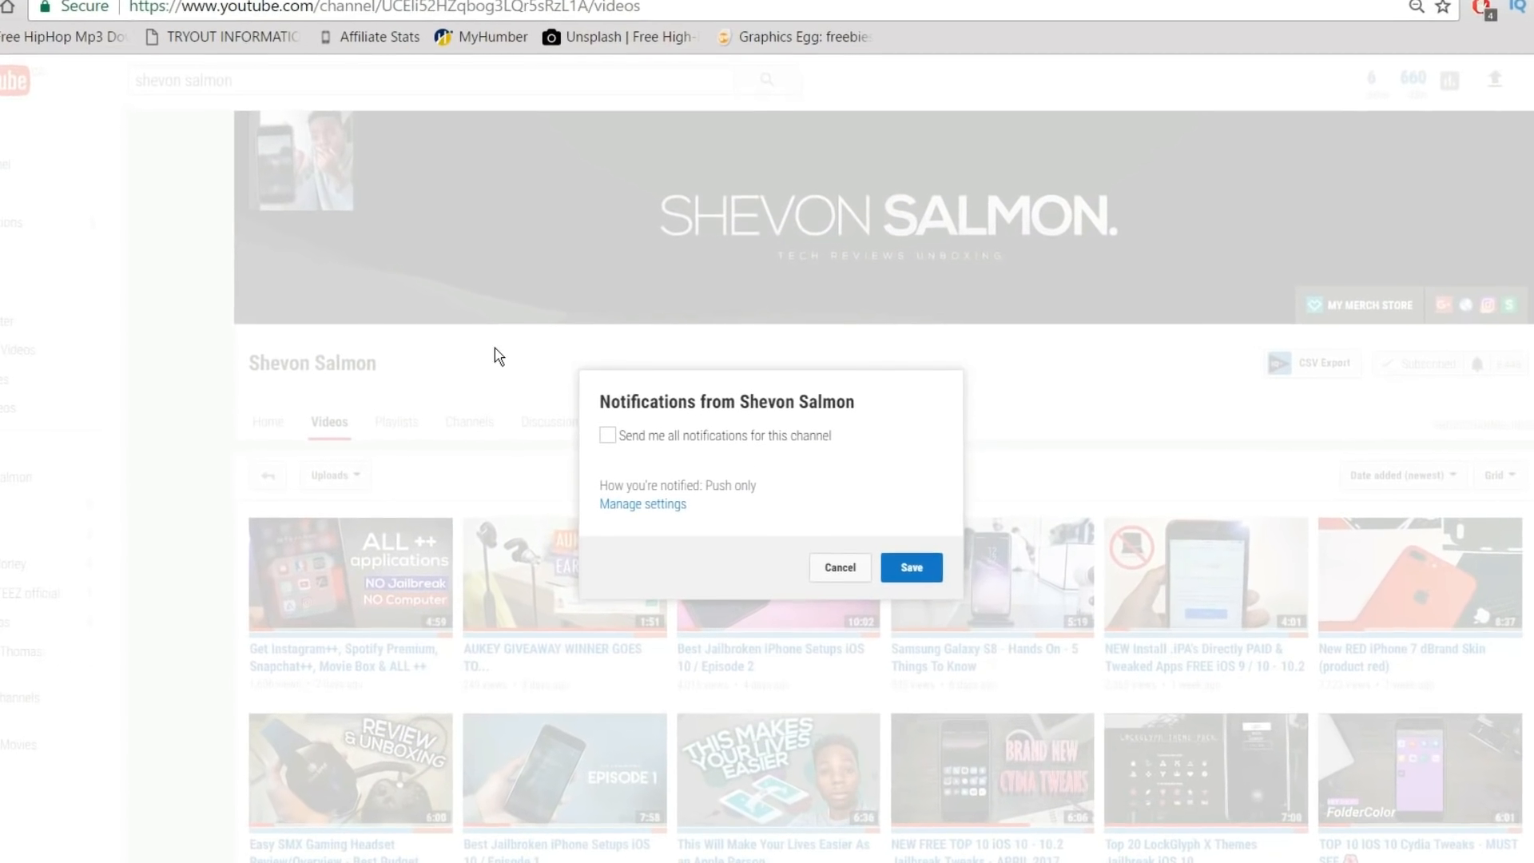
{"action": "left_click", "coordinate": [606, 435]}
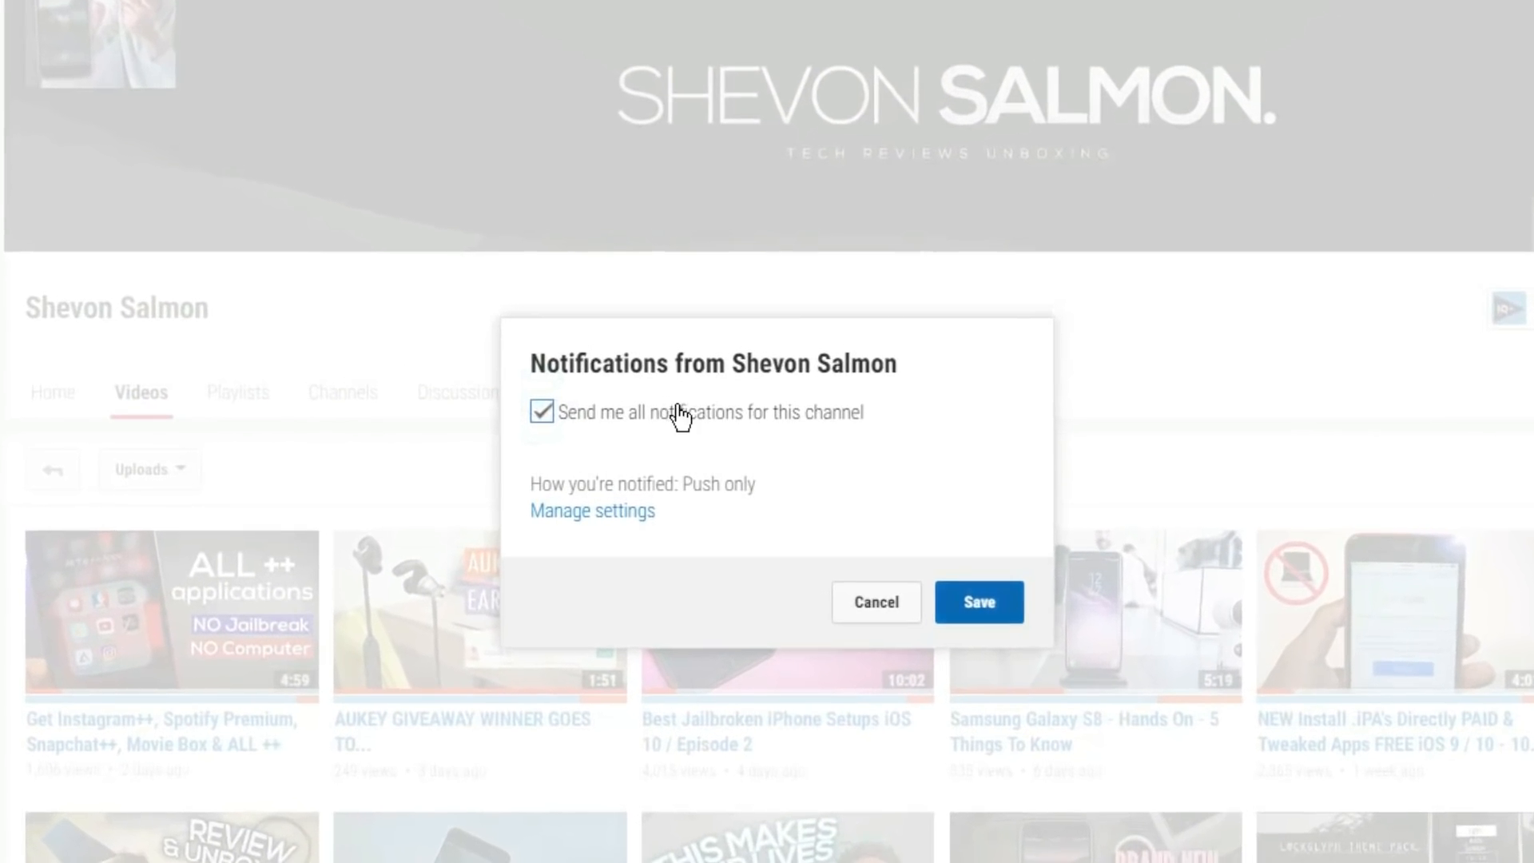
{"action": "left_click", "coordinate": [977, 602]}
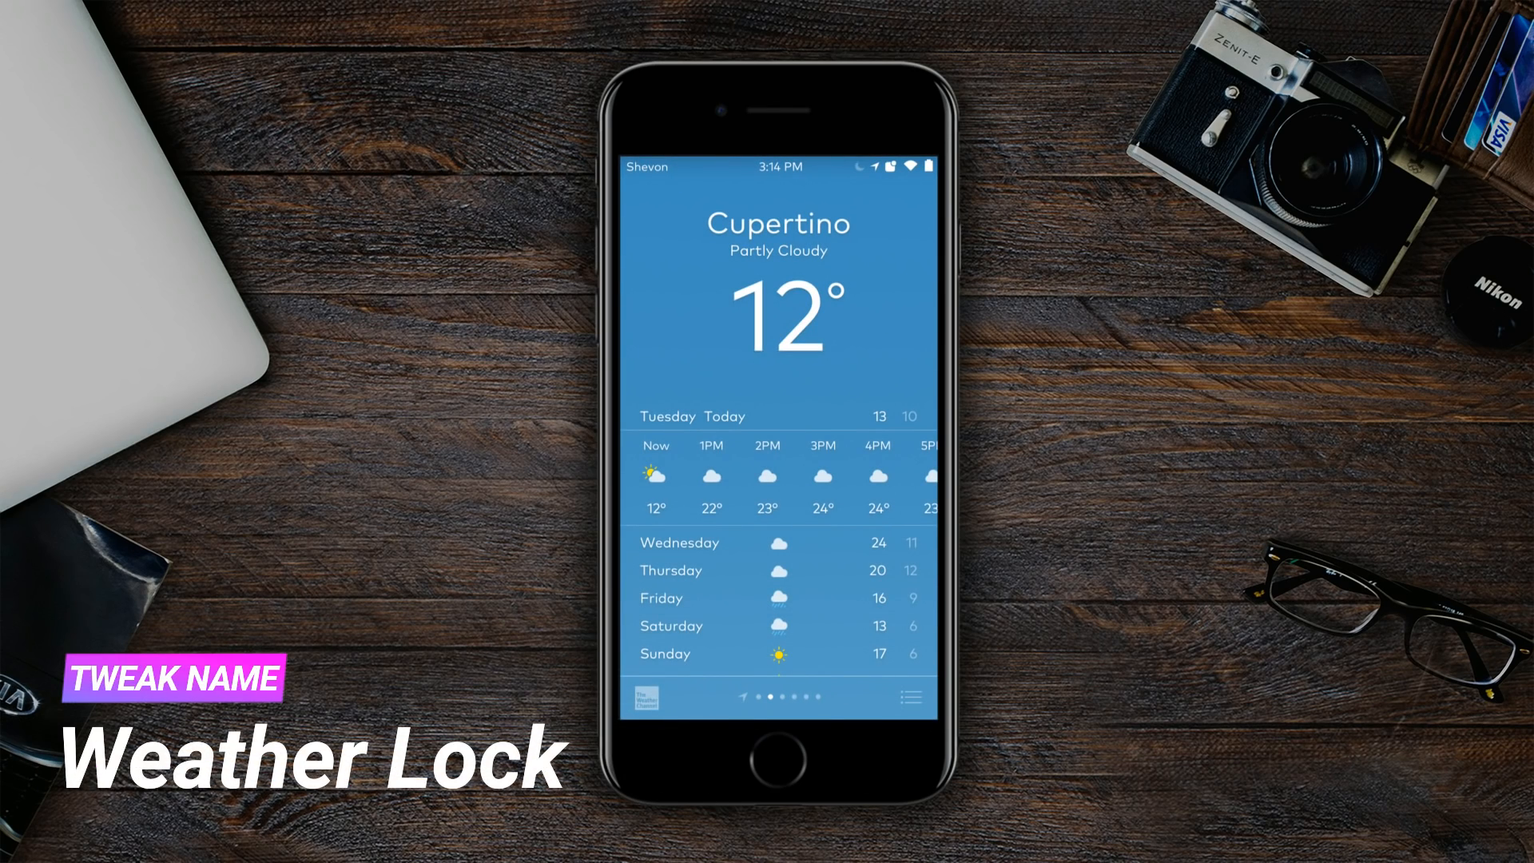
- Swipe through Weather Lock's location pages back to Cupertino's 13° Mostly Cloudy forecast
{"action": "scroll", "scroll_direction": "left", "scroll_amount": 3}
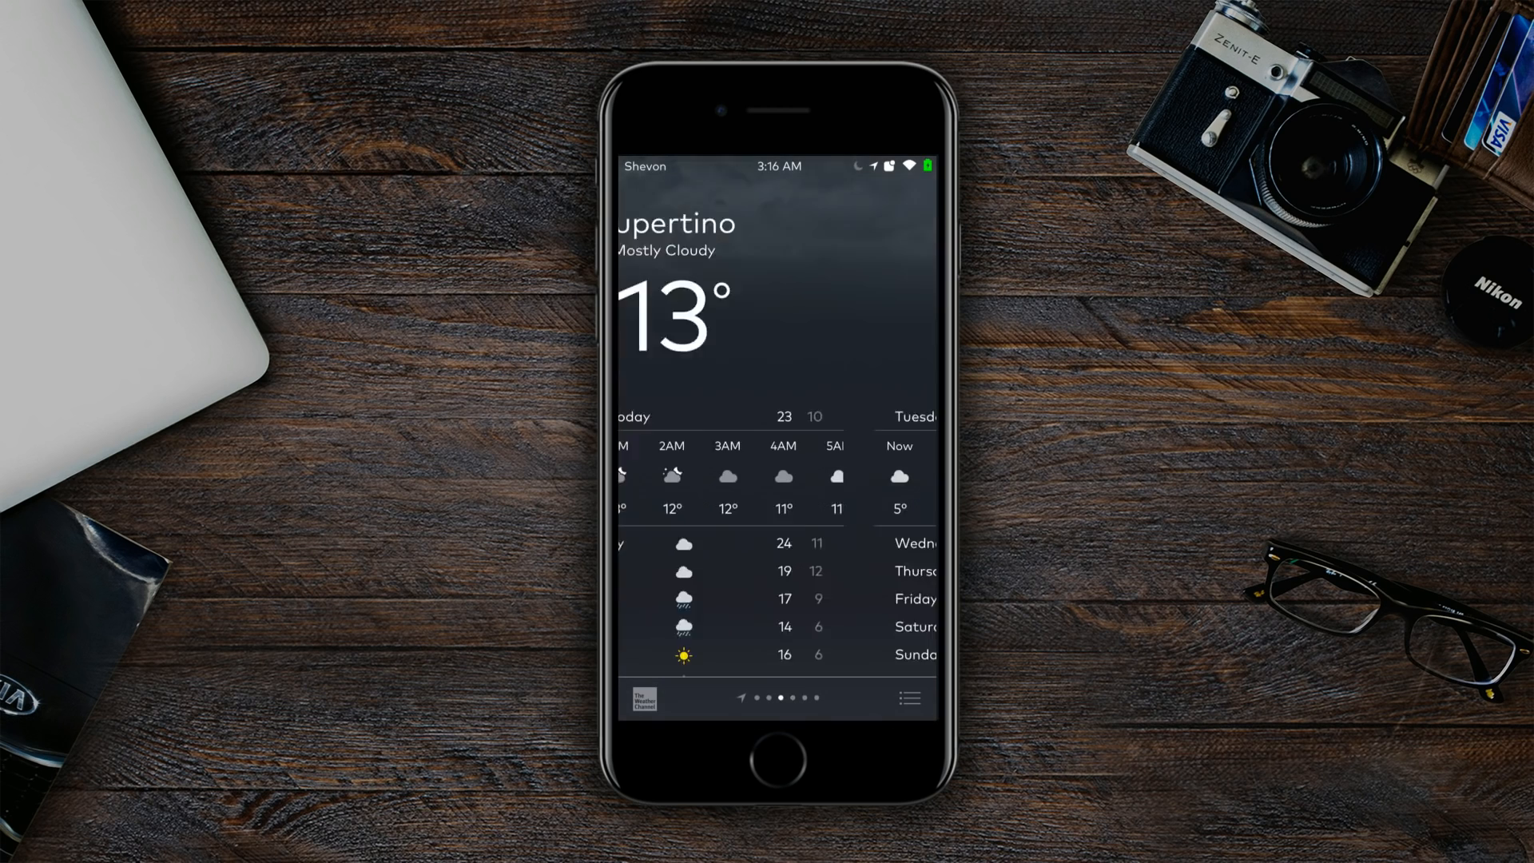
{"action": "scroll", "scroll_direction": "right", "scroll_amount": 3}
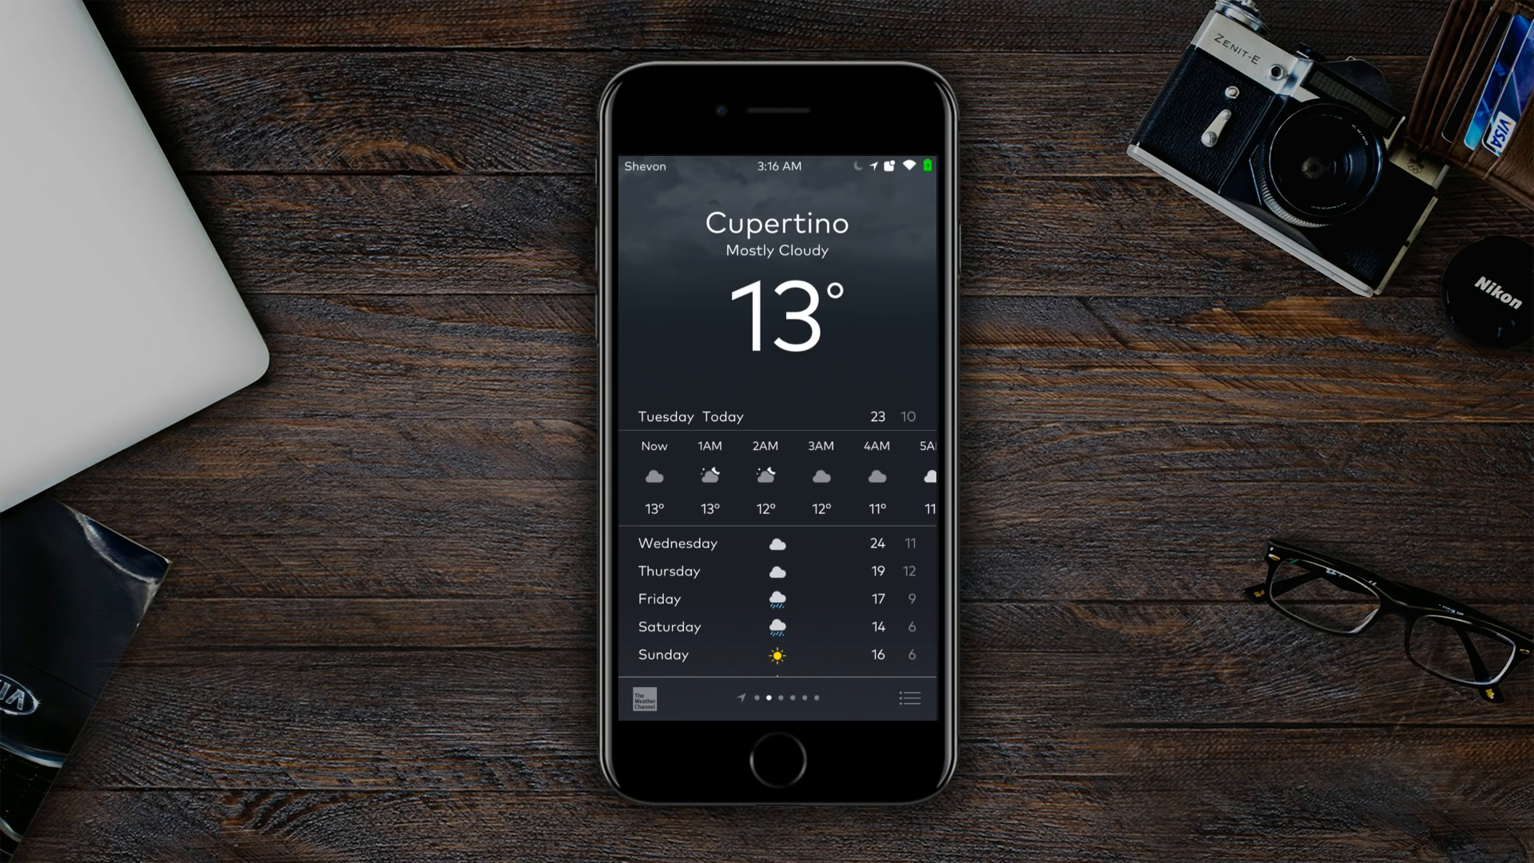
{"action": "left_click", "coordinate": [774, 762]}
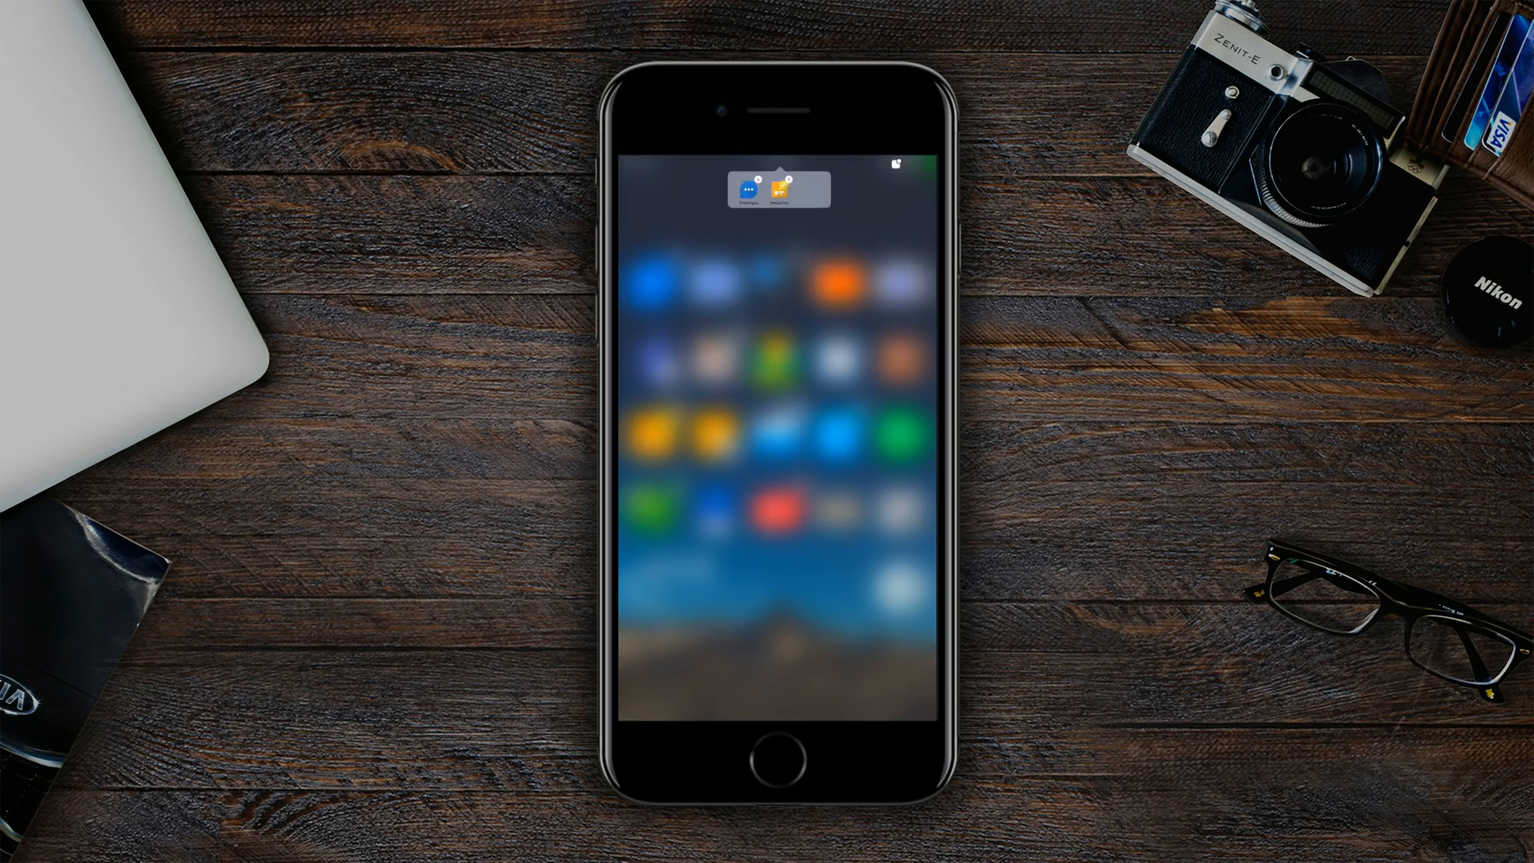
- Reopen the badged-apps panel, page through YouTube, Instagram and Phone, and close the empty preview
{"action": "left_click", "coordinate": [780, 188]}
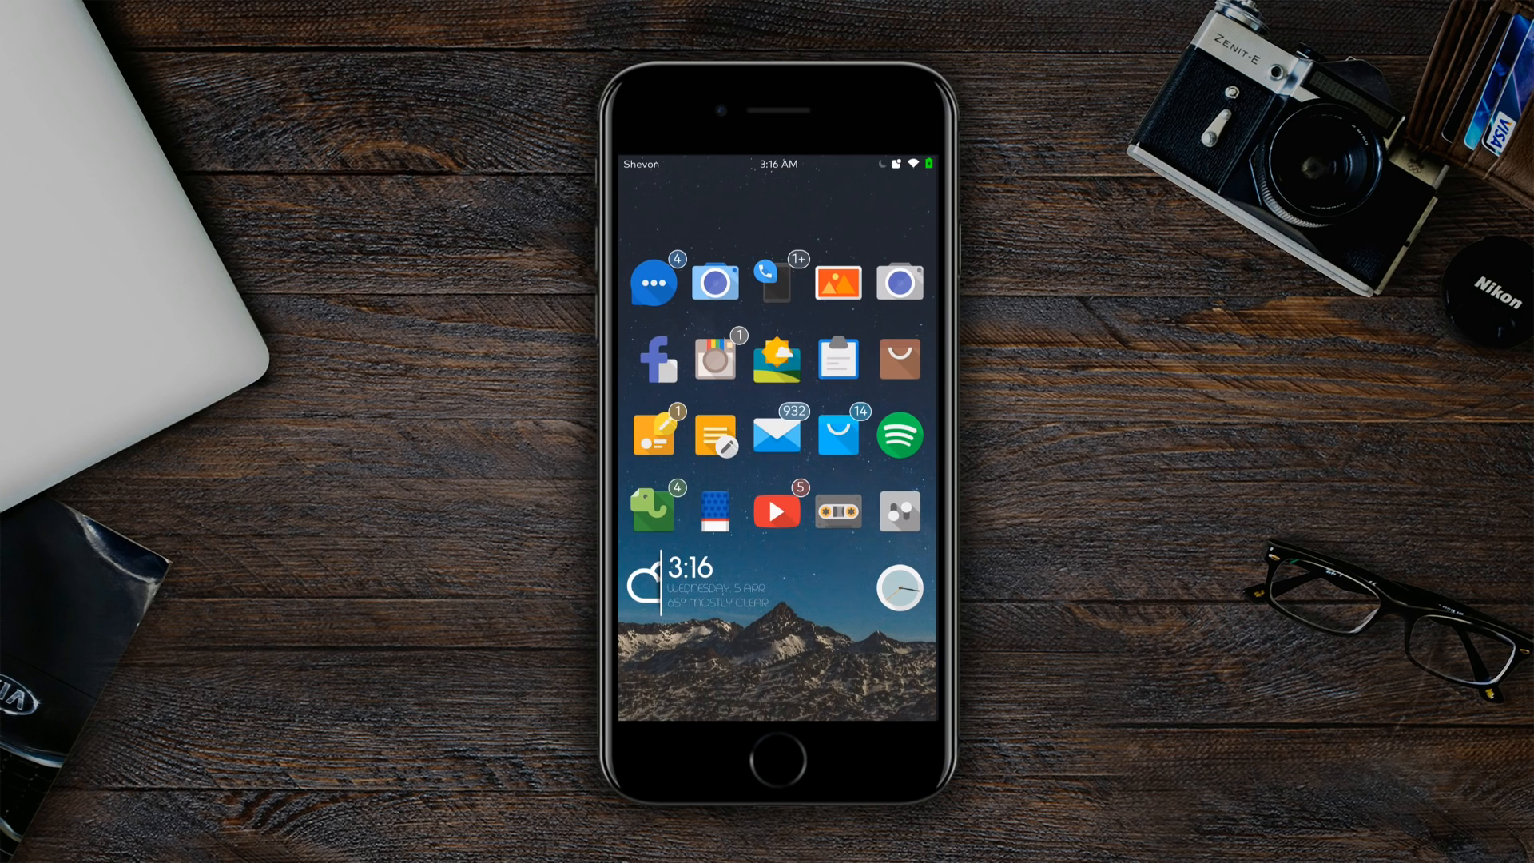
{"action": "left_click", "coordinate": [776, 508]}
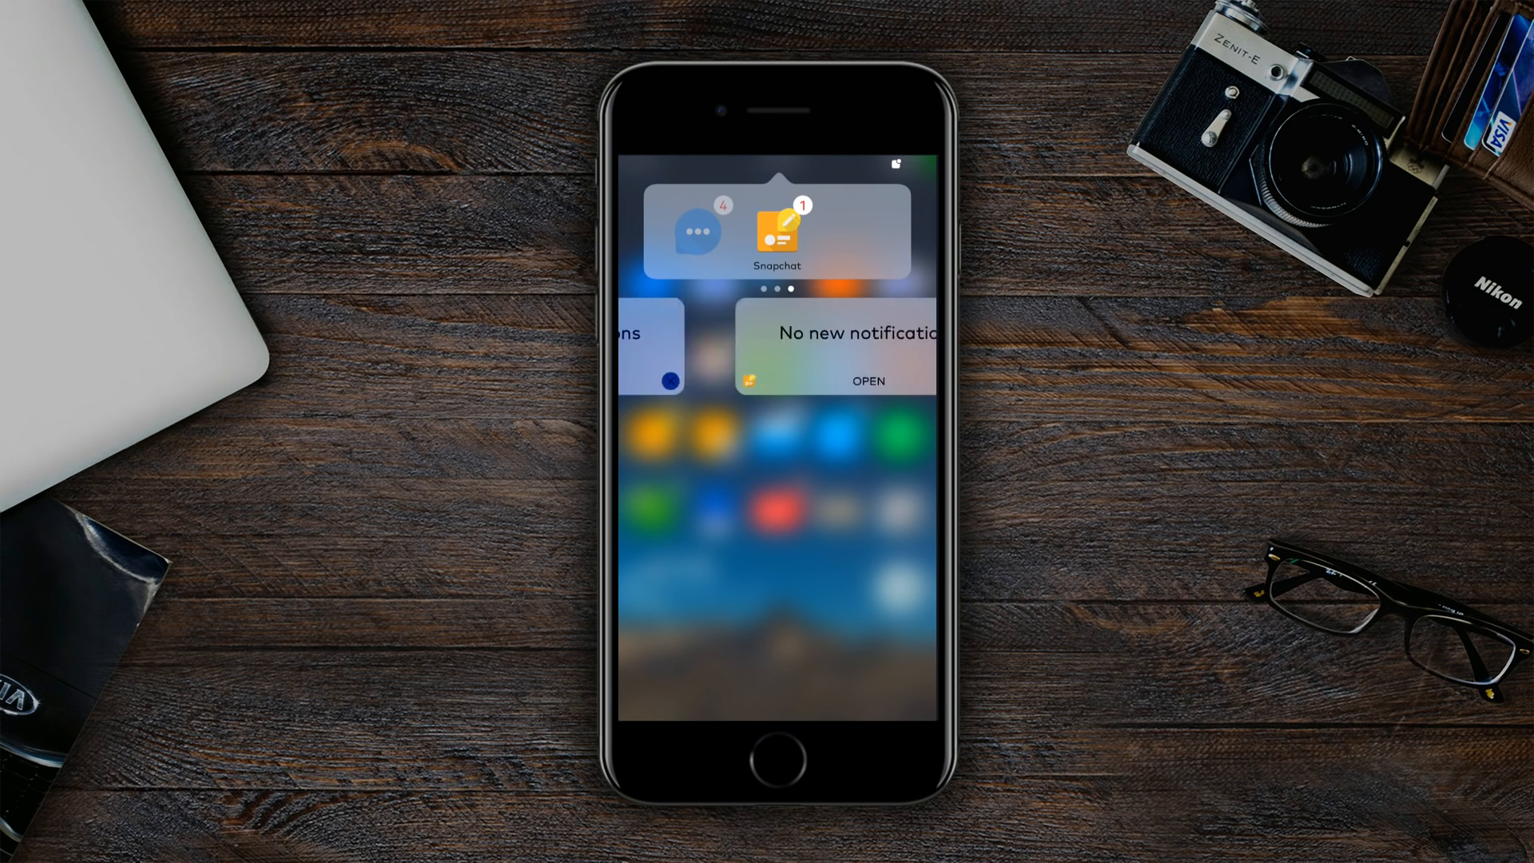
{"action": "scroll", "scroll_direction": "left", "scroll_amount": 3}
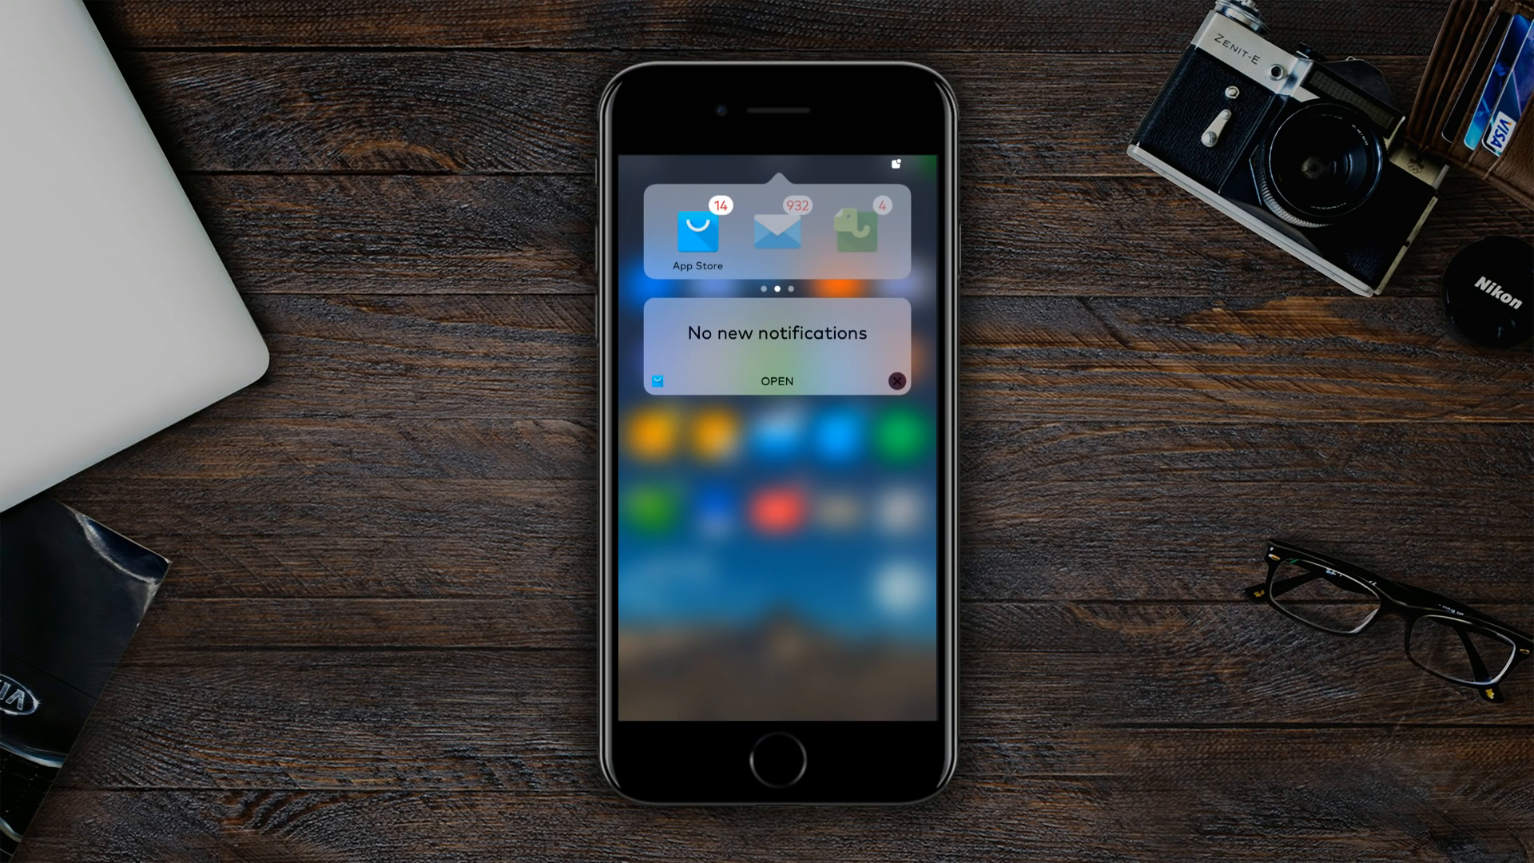
{"action": "left_click", "coordinate": [893, 380]}
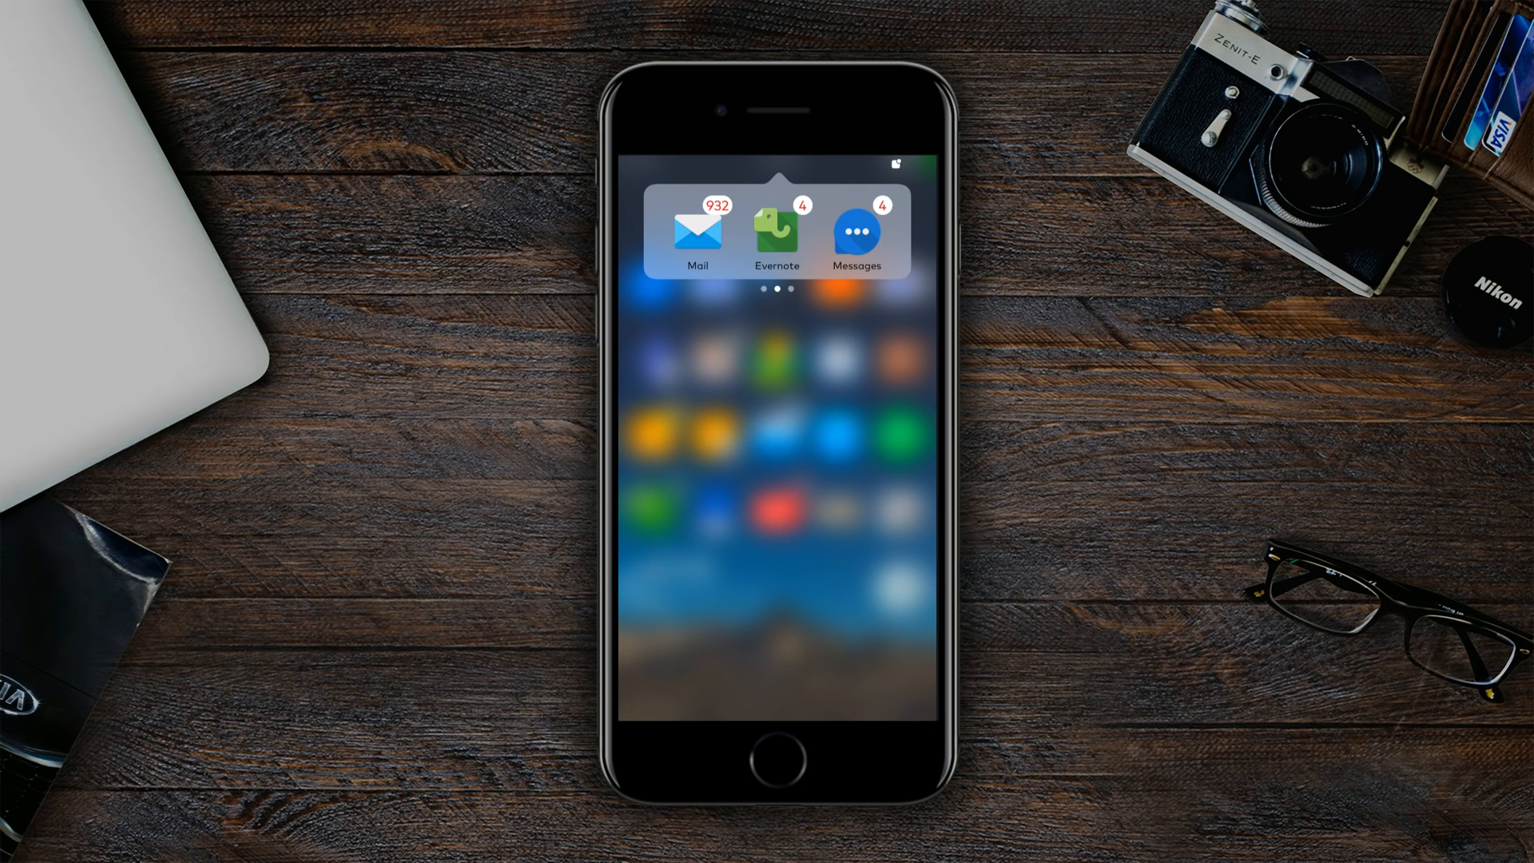
{"action": "scroll", "scroll_direction": "left", "scroll_amount": 3}
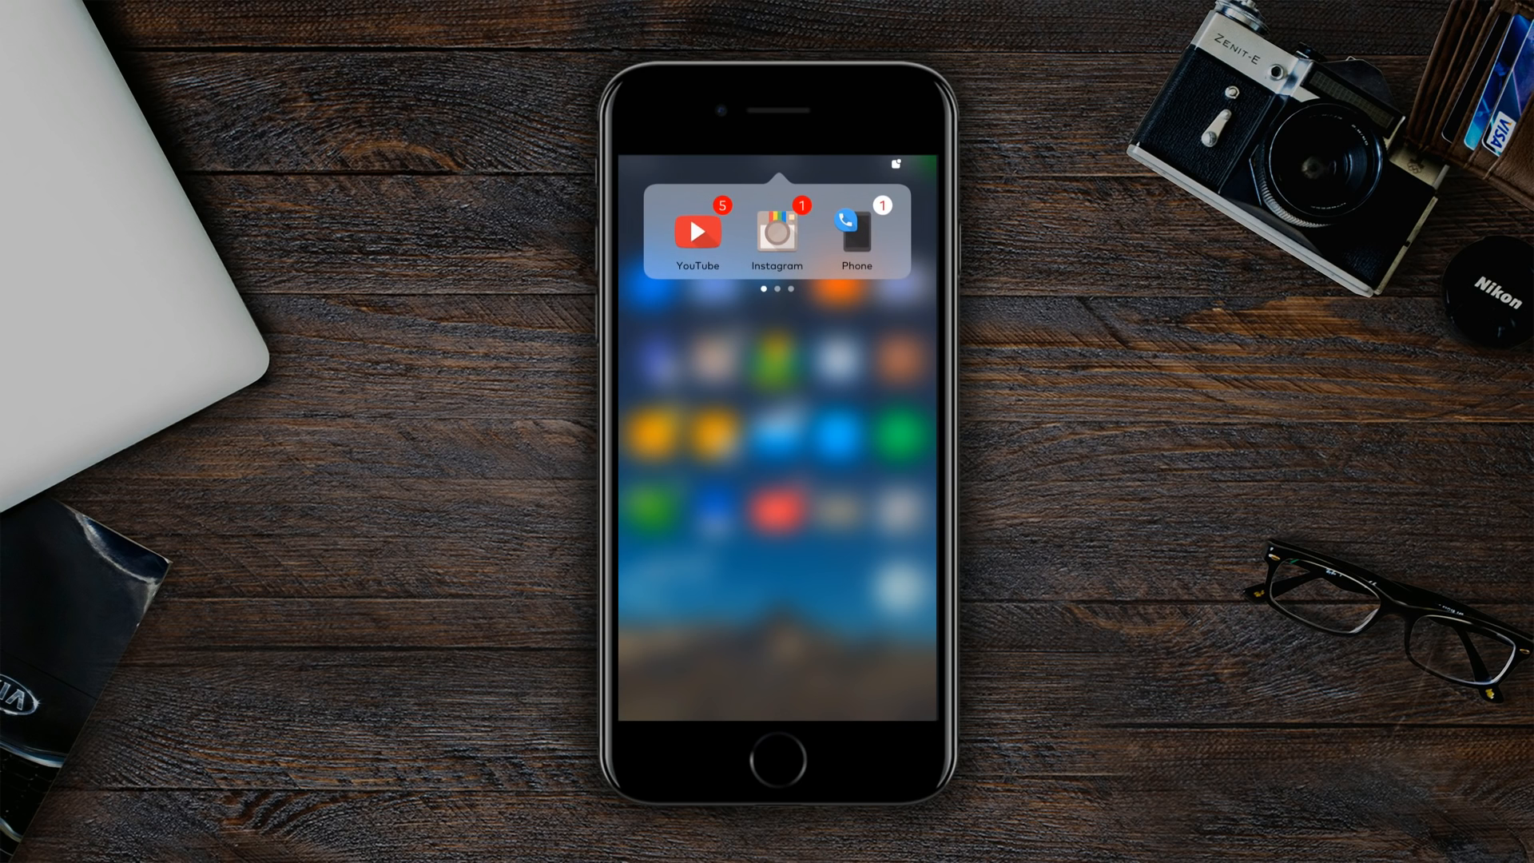
{"action": "scroll", "scroll_direction": "left", "scroll_amount": 3}
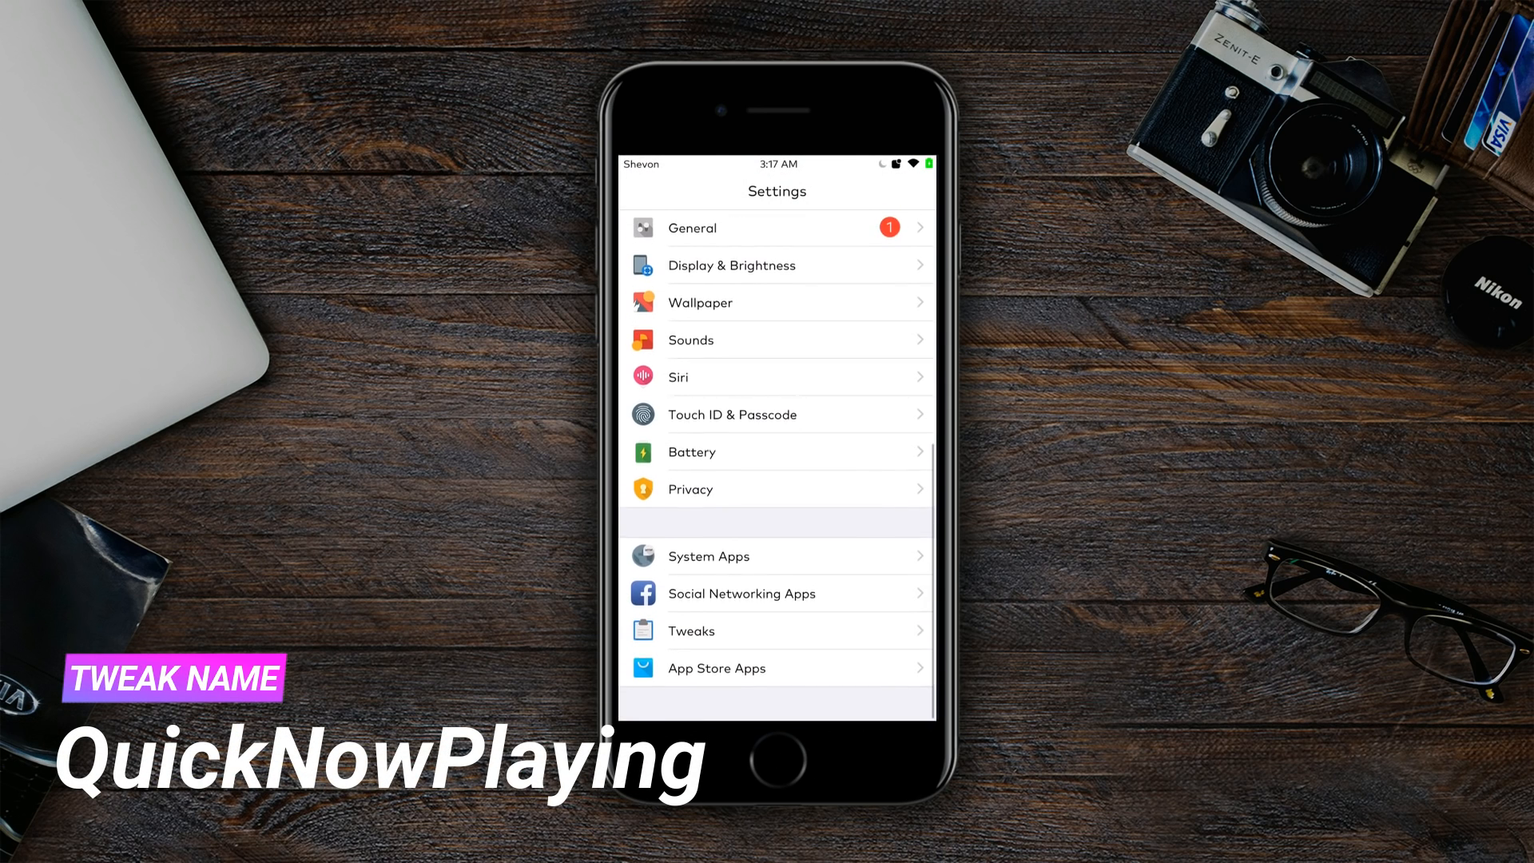
- In Activator's Anywhere events, set Shake Device to trigger just QuickNowPlaying
{"action": "left_click", "coordinate": [689, 631]}
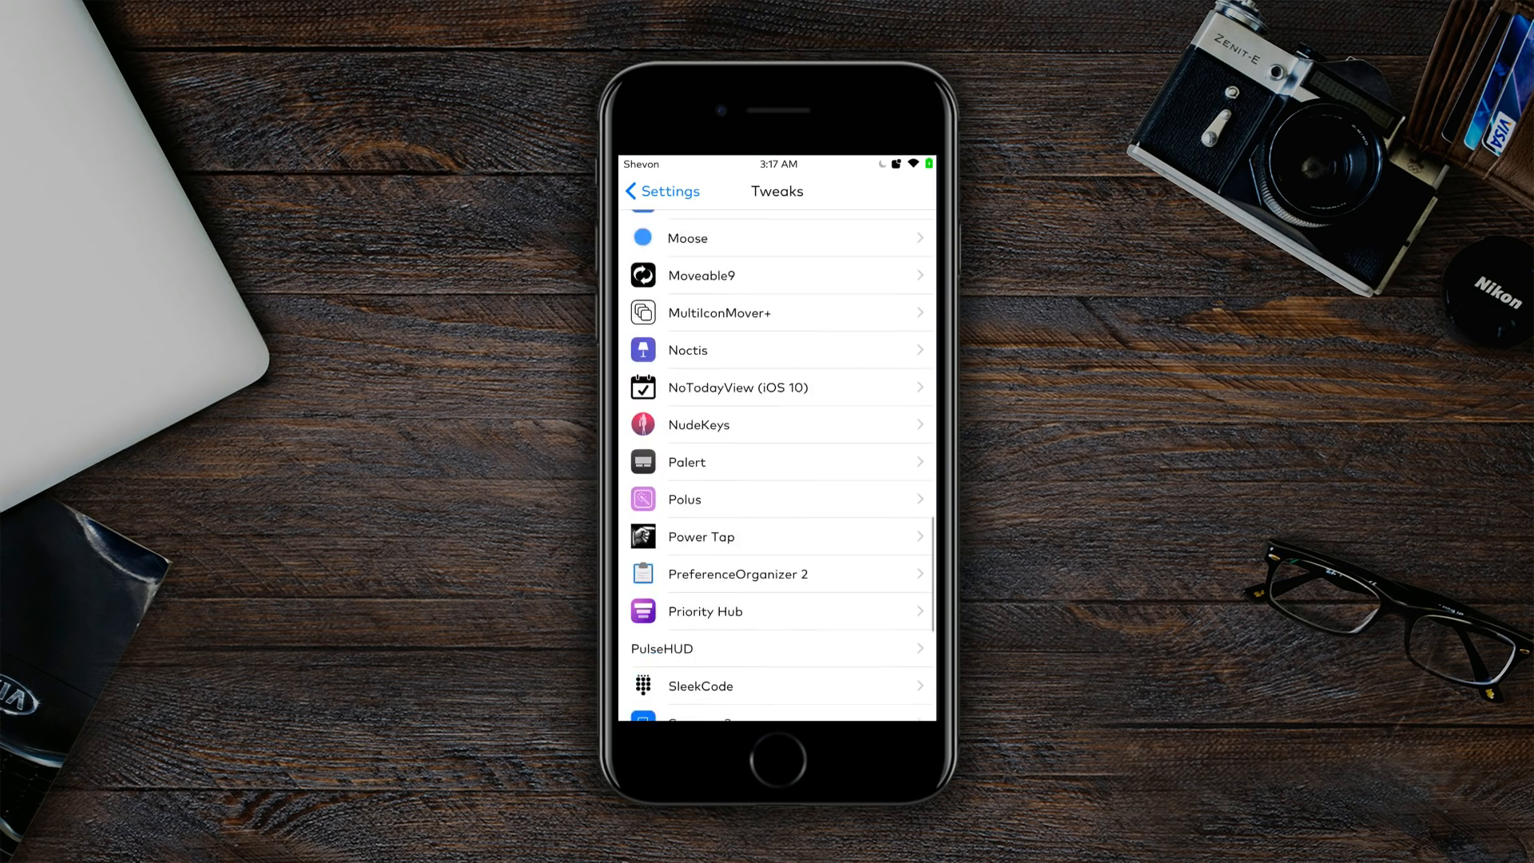
{"action": "scroll", "scroll_direction": "up", "scroll_amount": 3}
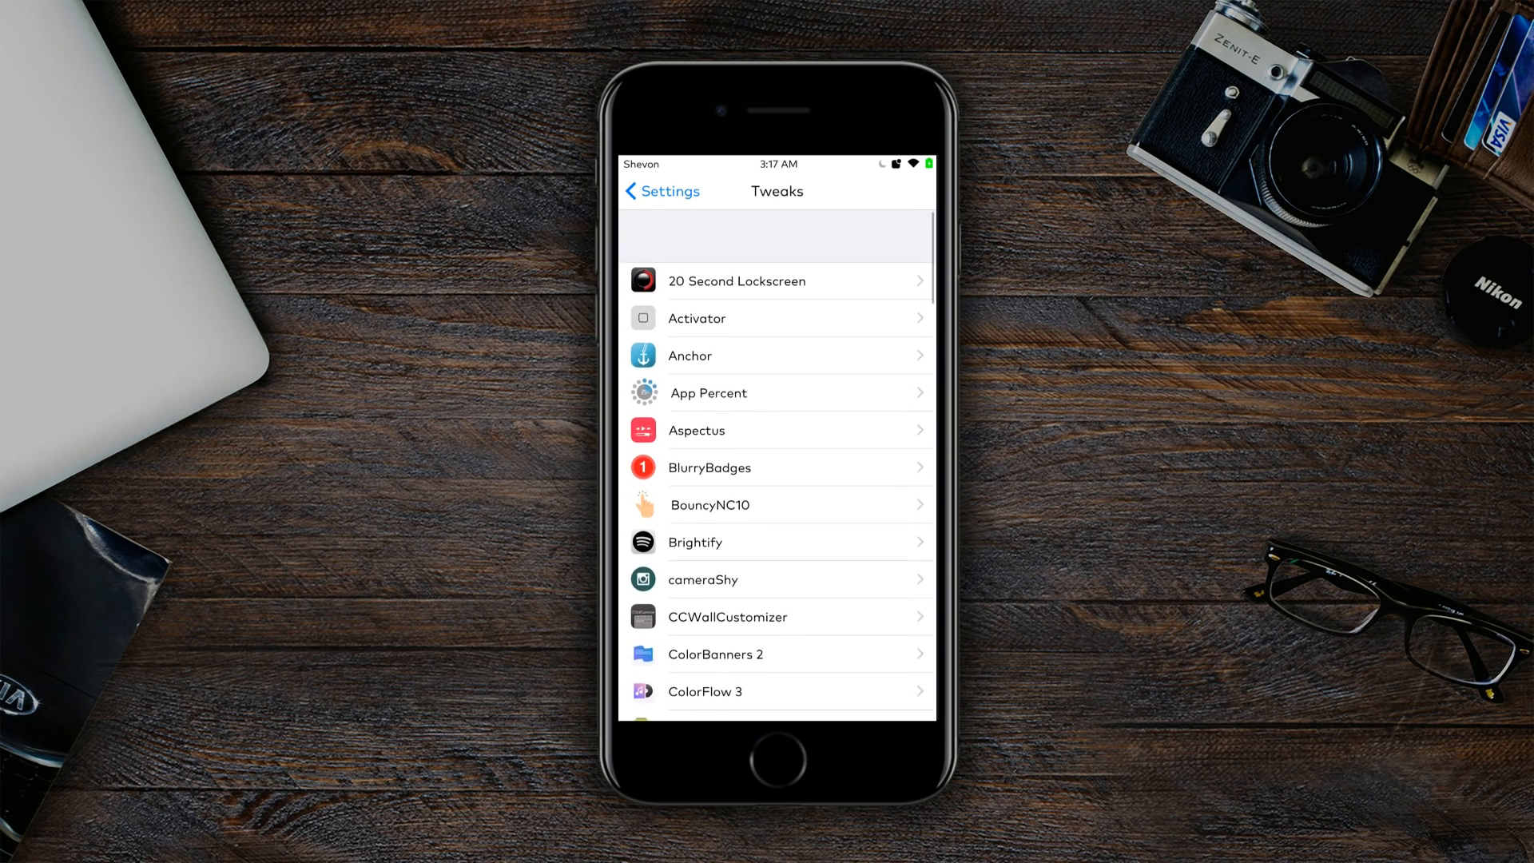
{"action": "left_click", "coordinate": [778, 318]}
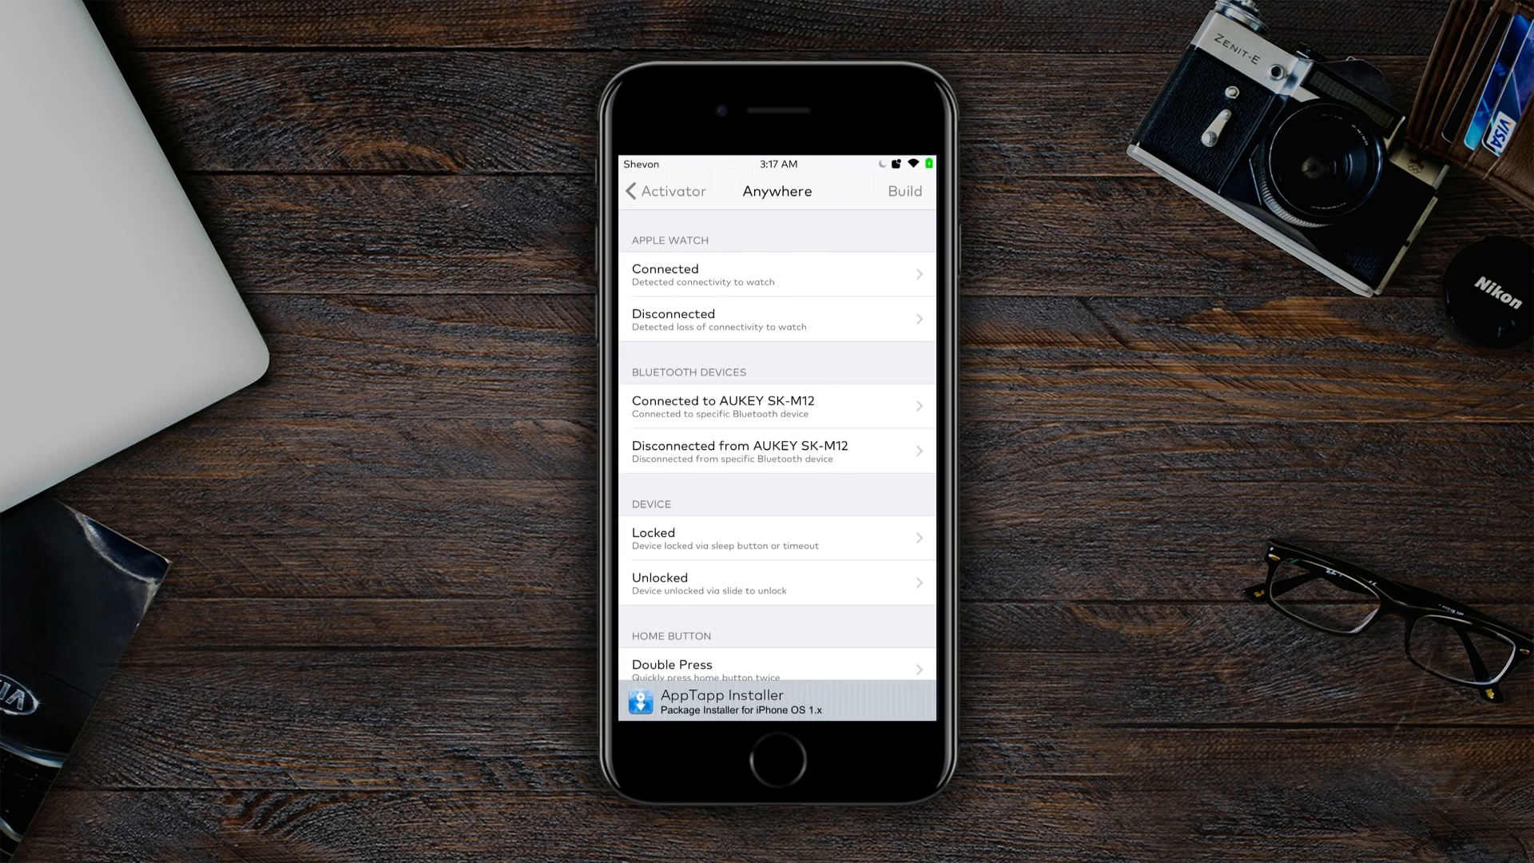
{"action": "scroll", "scroll_direction": "down", "scroll_amount": 3}
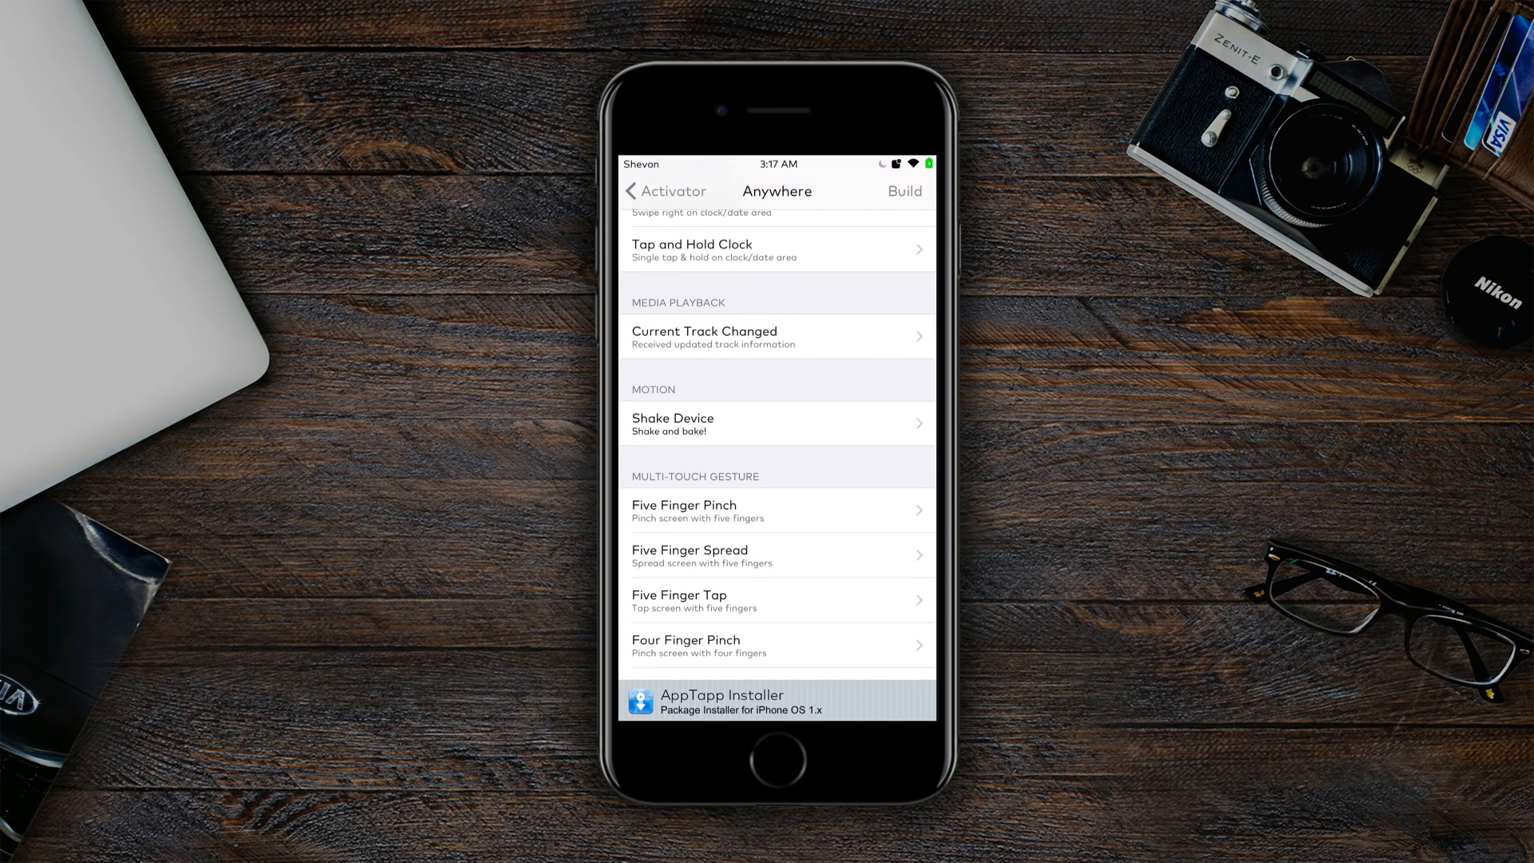
{"action": "left_click", "coordinate": [776, 423]}
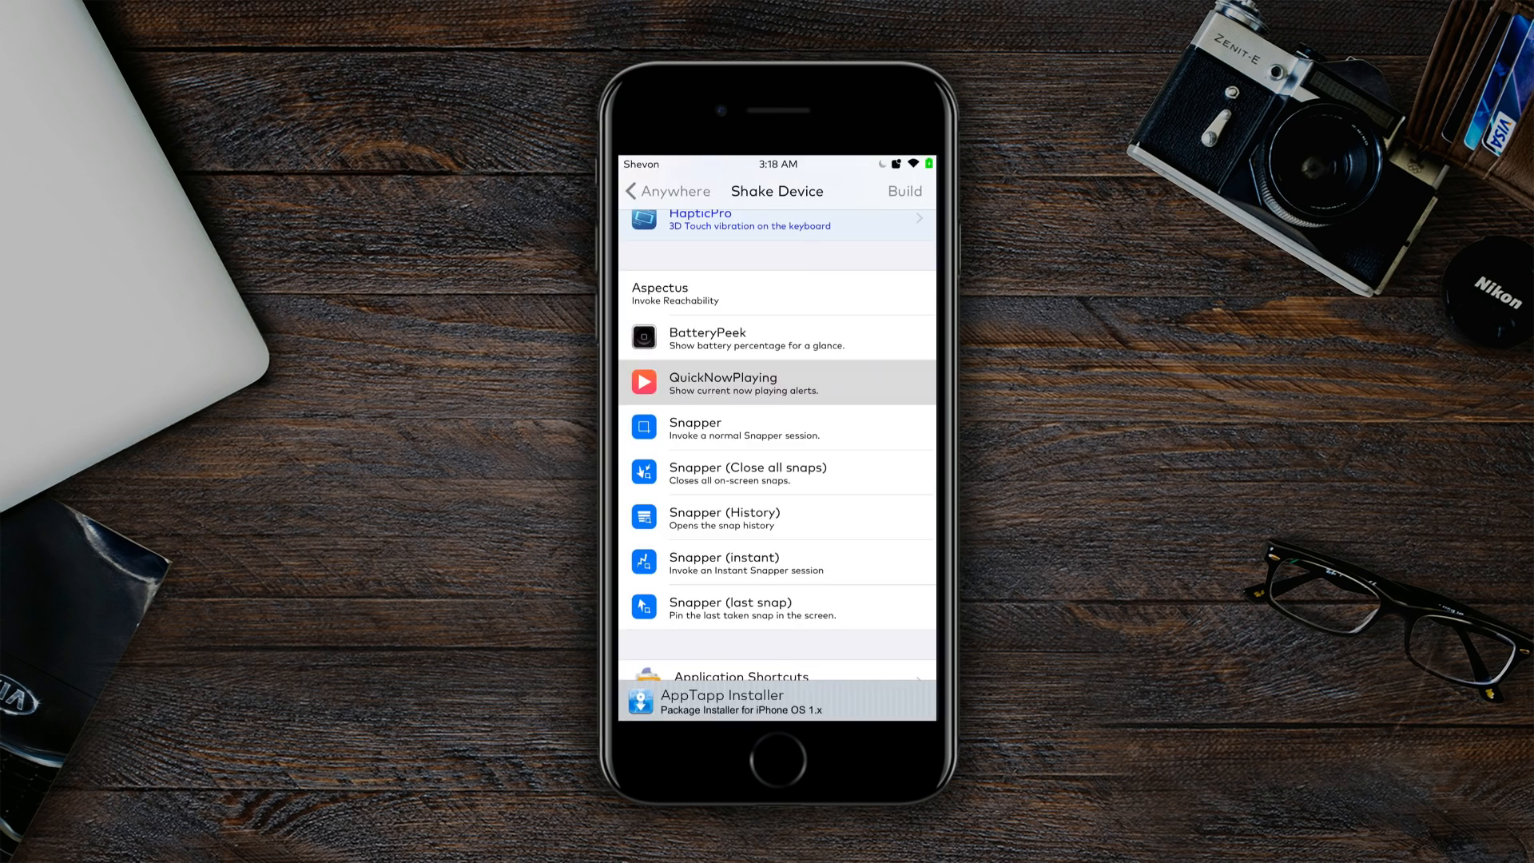
{"action": "left_click", "coordinate": [776, 383]}
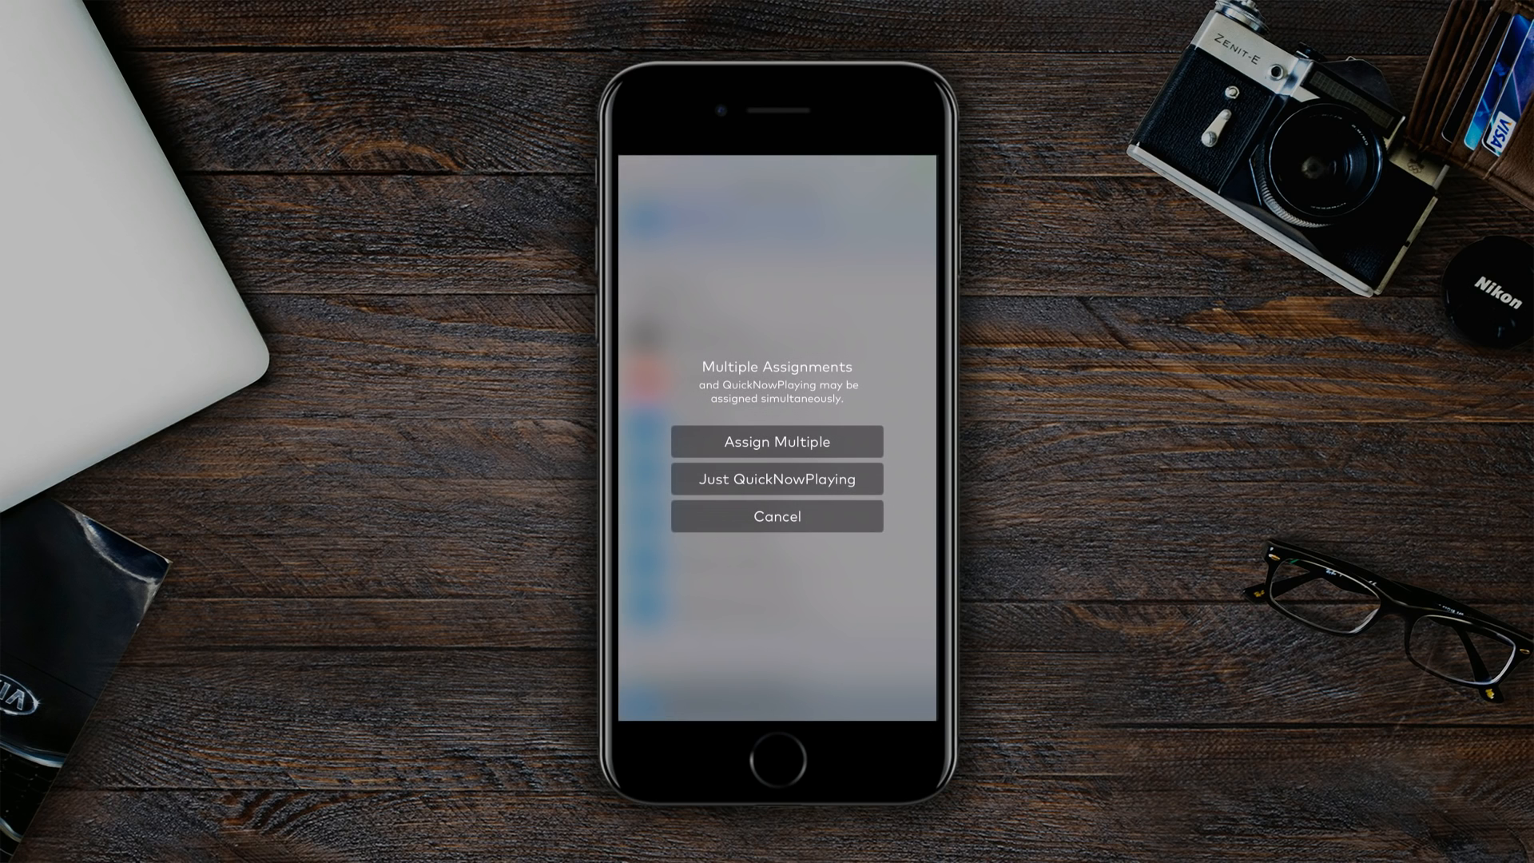
{"action": "left_click", "coordinate": [776, 480]}
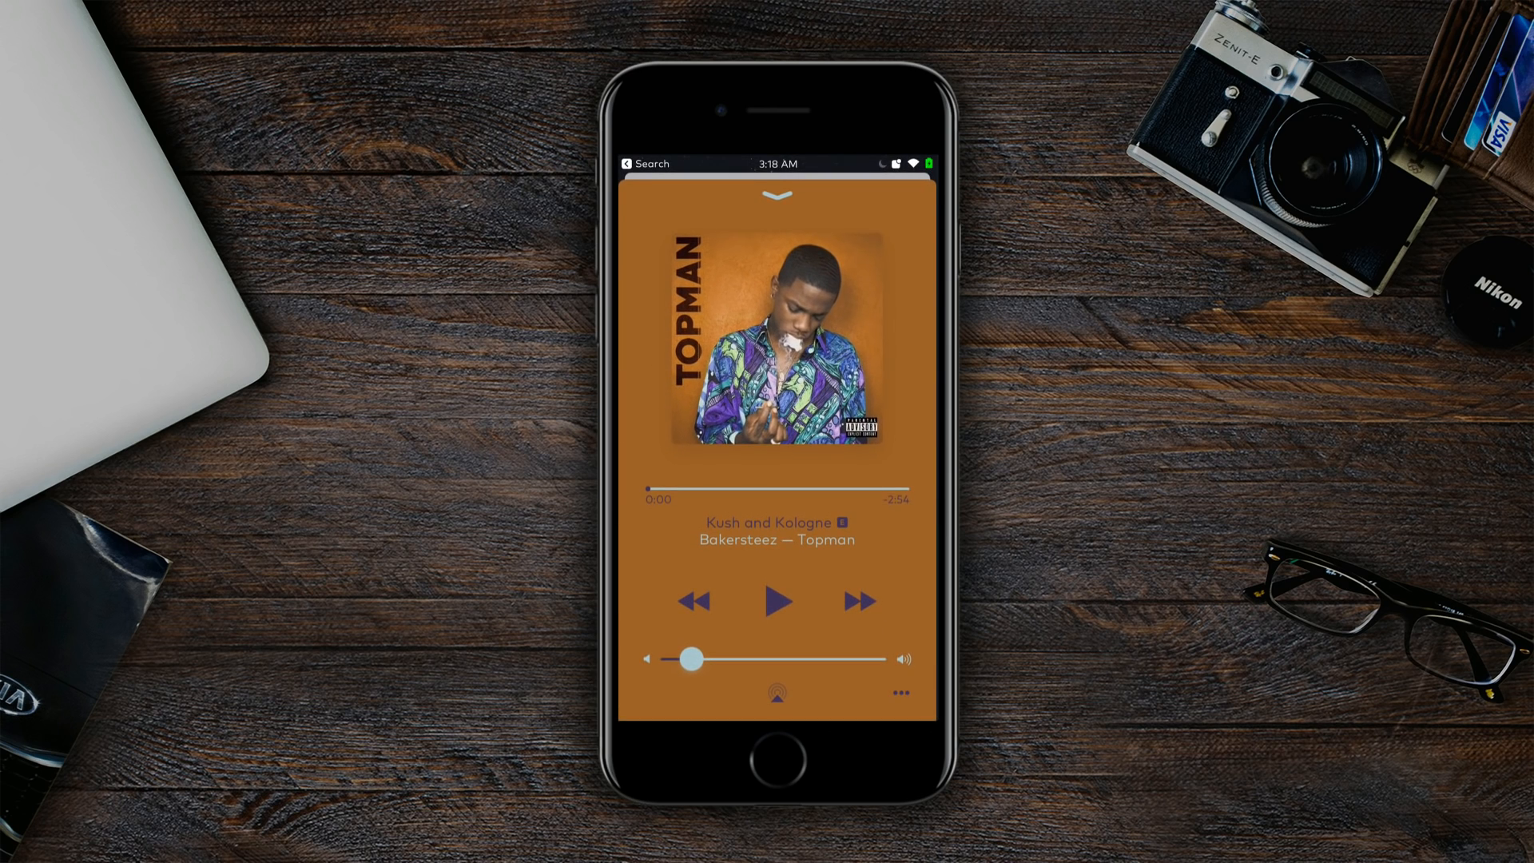
- Dismiss the Kush and Kologne now-playing alerts and close the Music app from the switcher
{"action": "left_click", "coordinate": [776, 600]}
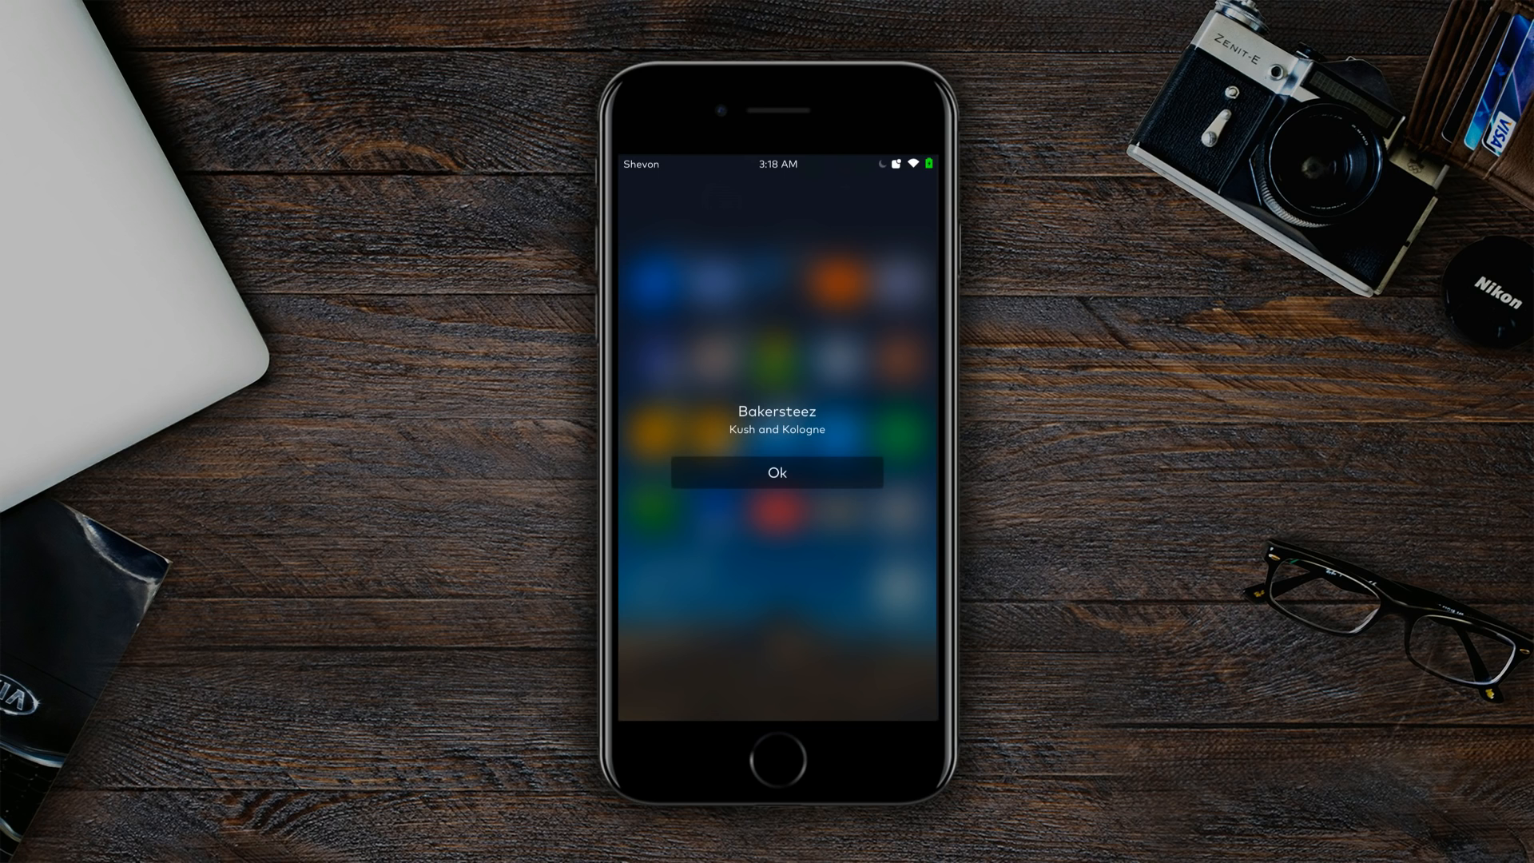
{"action": "left_click", "coordinate": [775, 472]}
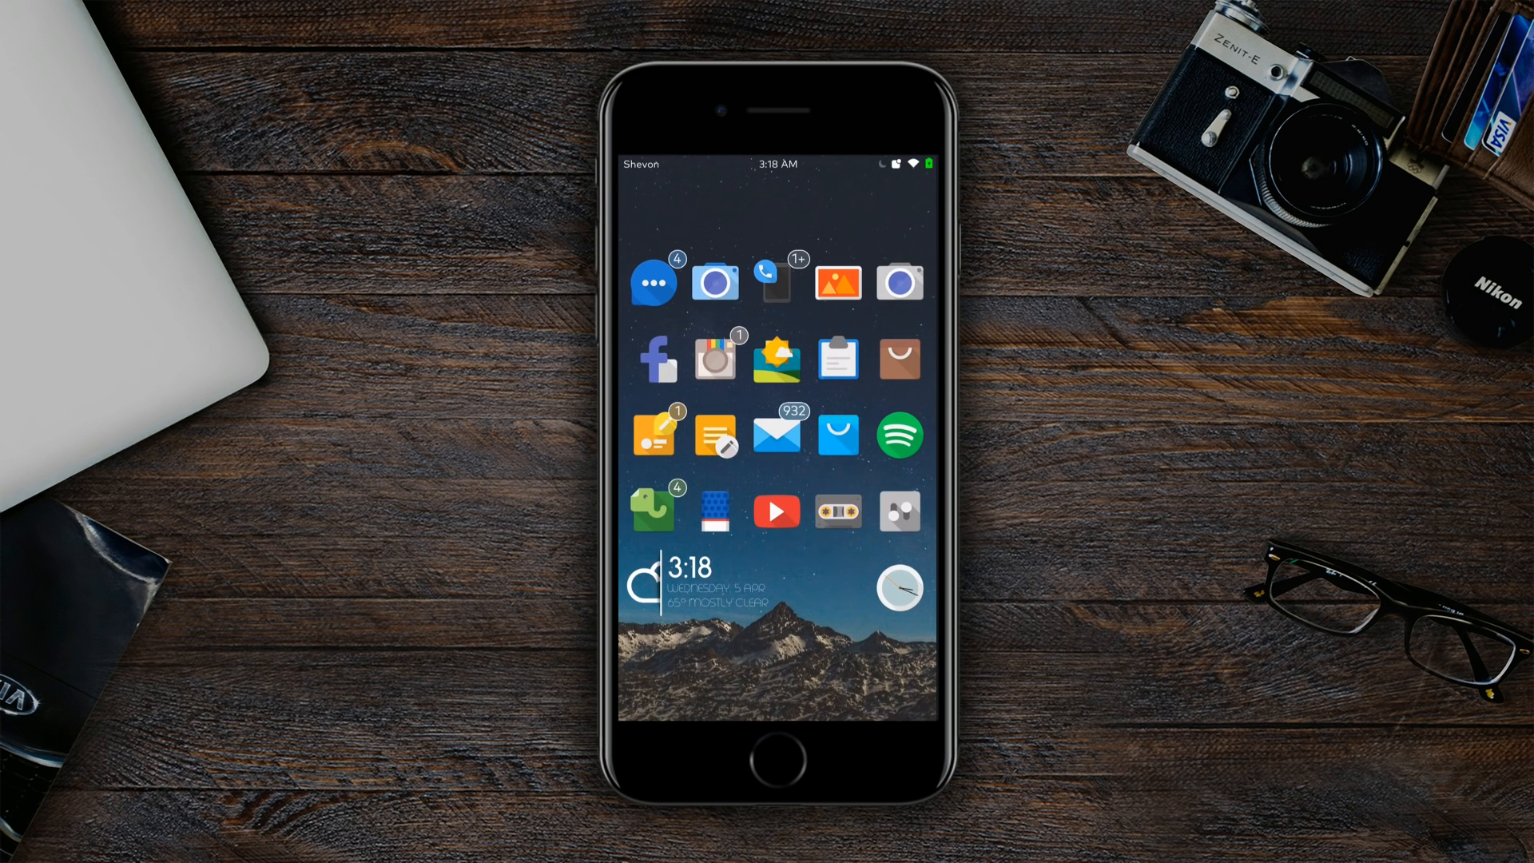
{"action": "scroll", "scroll_direction": "left", "scroll_amount": 3}
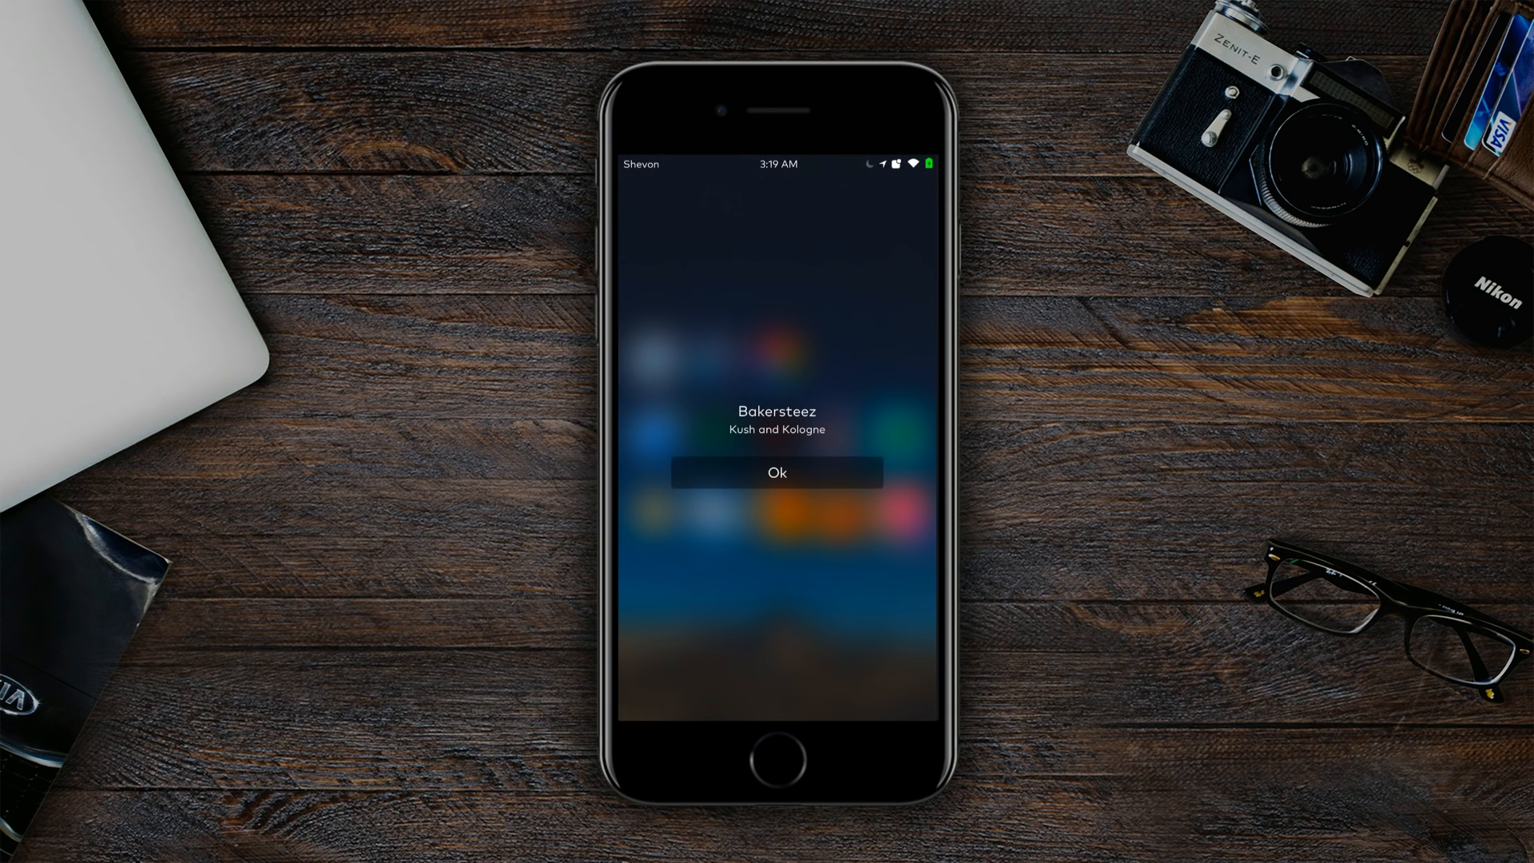
{"action": "left_click", "coordinate": [776, 472]}
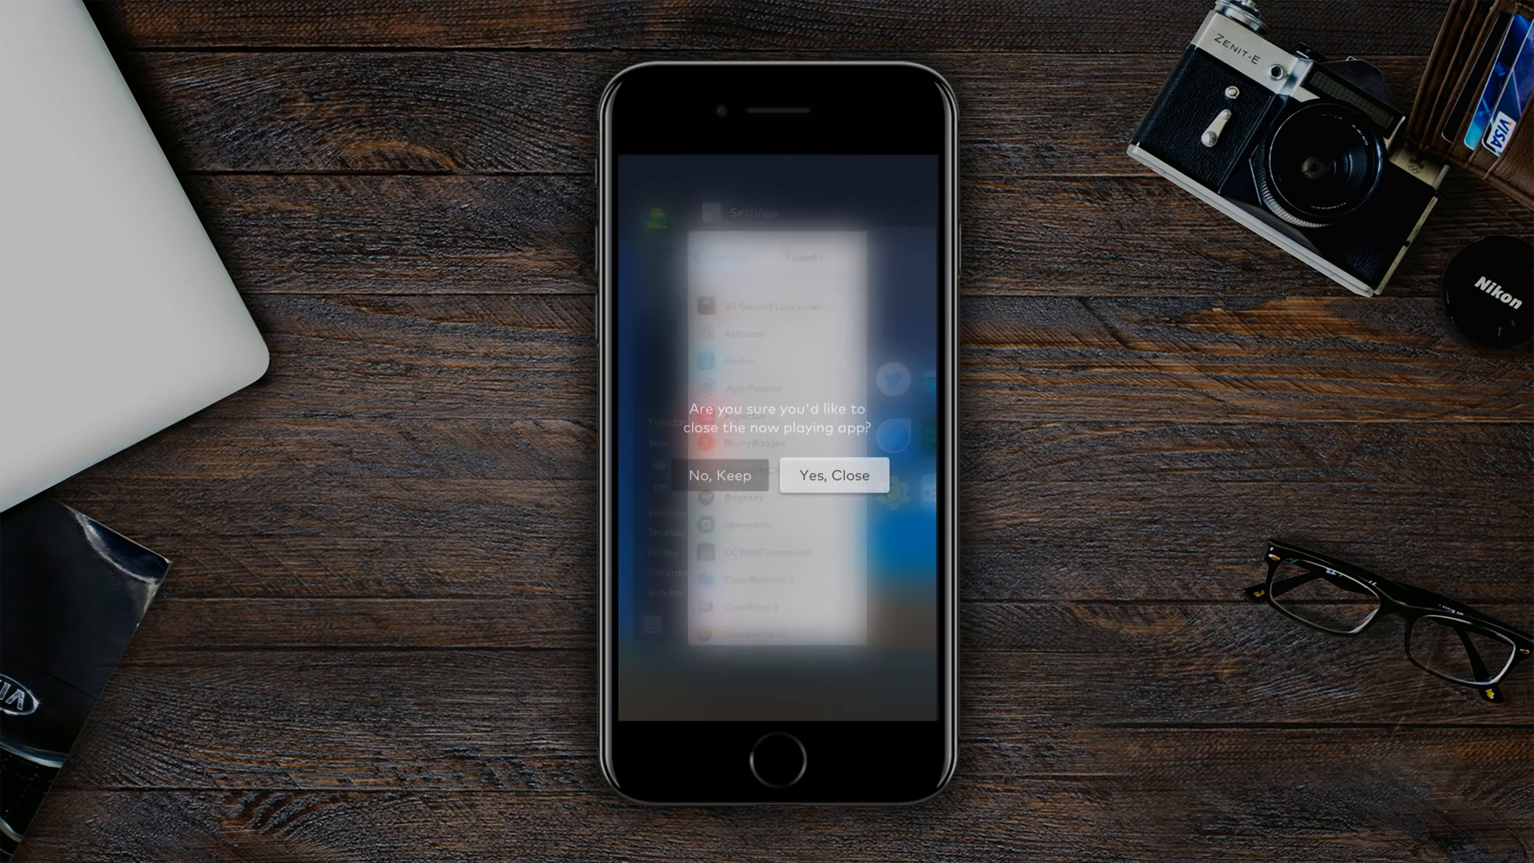
{"action": "left_click", "coordinate": [833, 475]}
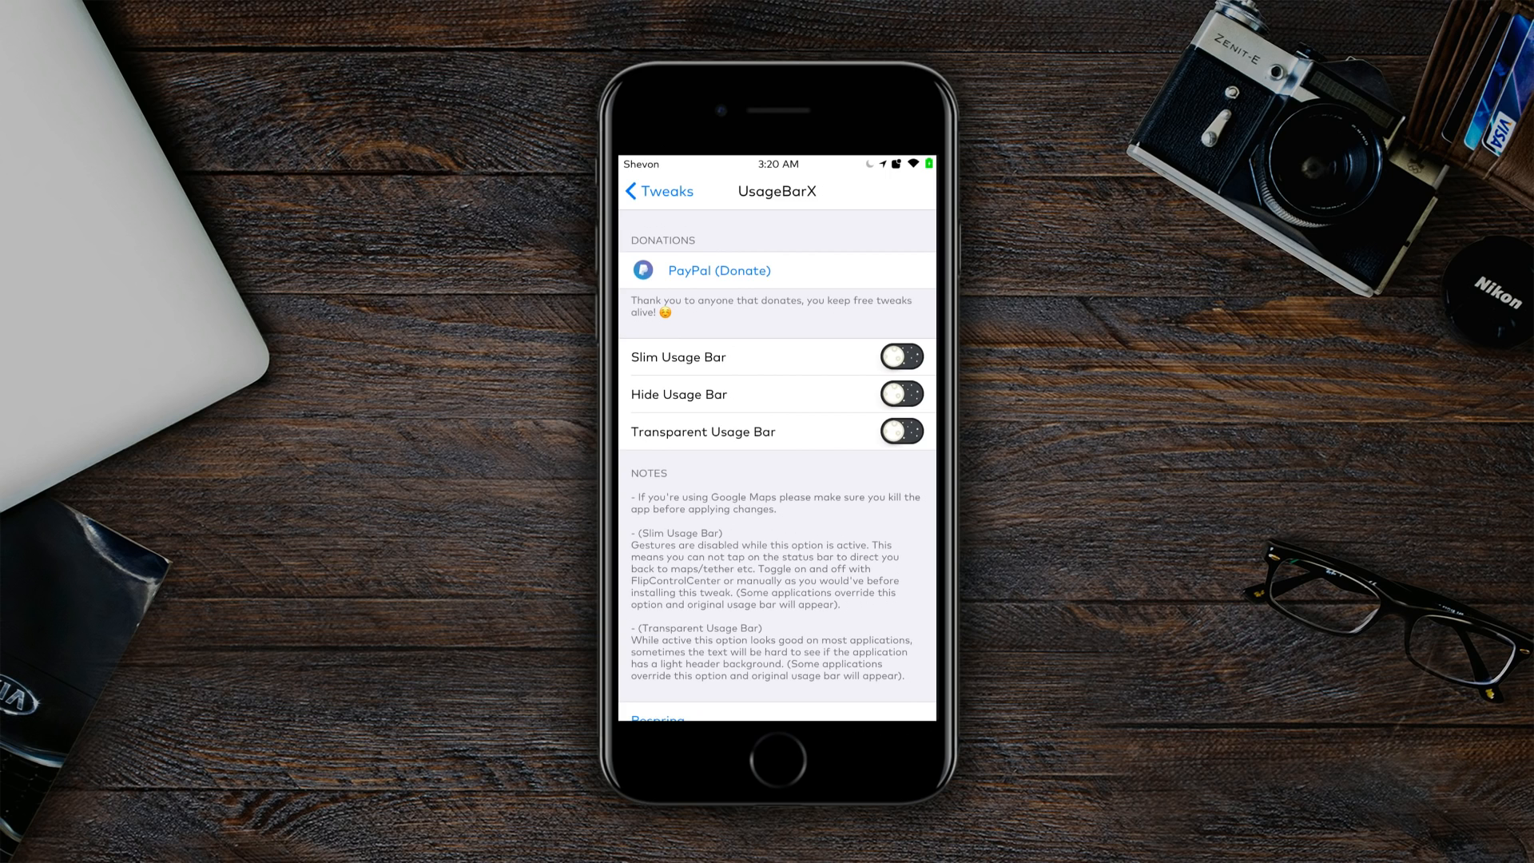
- Open UsageBarX's settings showing Slim, Hide and Transparent Usage Bar switched off
{"action": "left_click", "coordinate": [657, 191]}
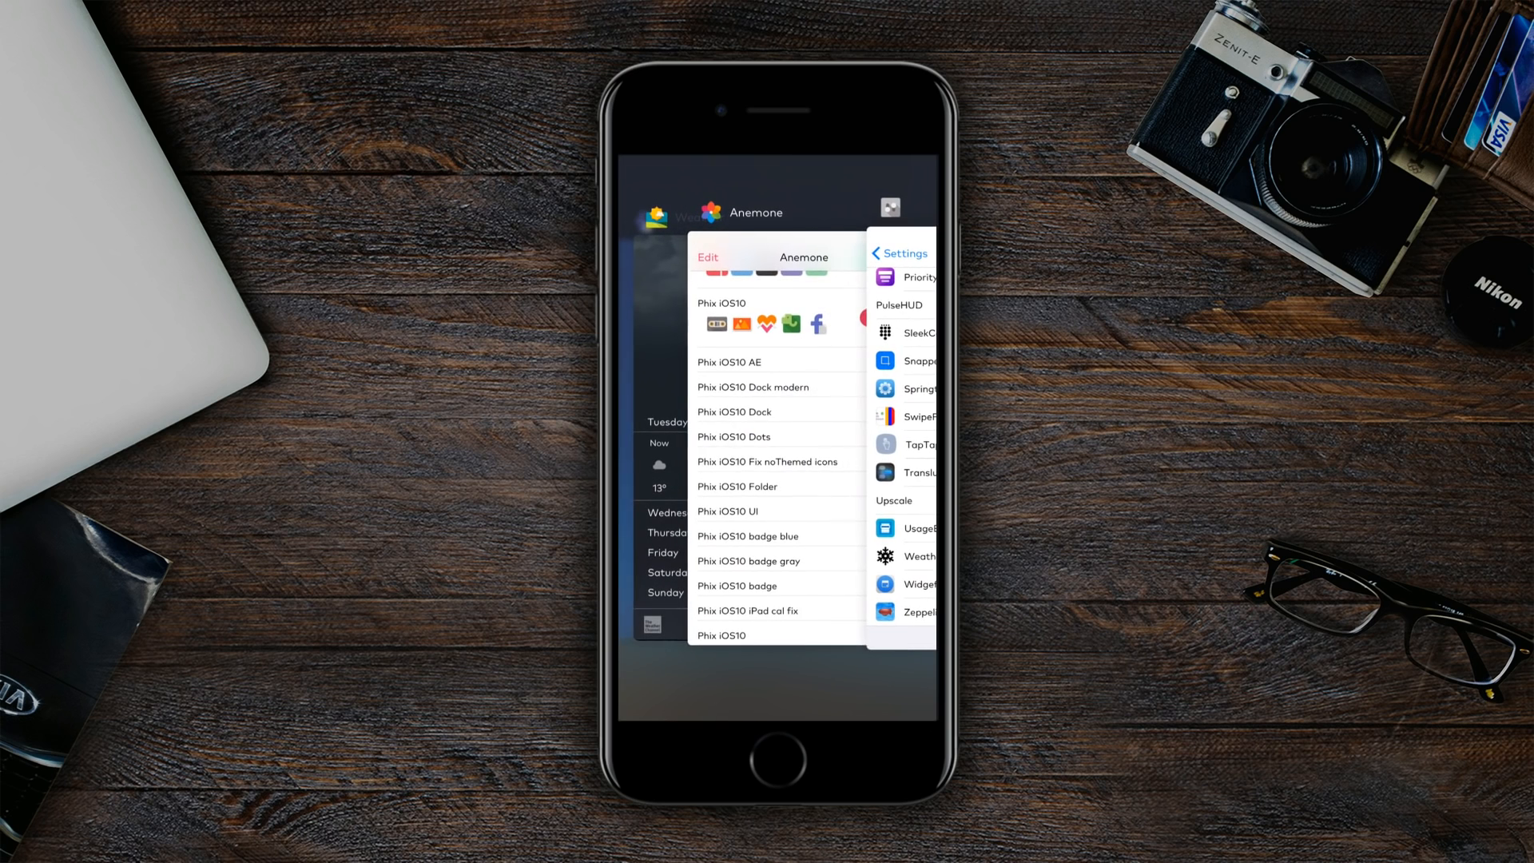
- Flip through the Anemone, Settings and Weather switcher cards and bring Settings back
{"action": "scroll", "scroll_direction": "down", "scroll_amount": 3}
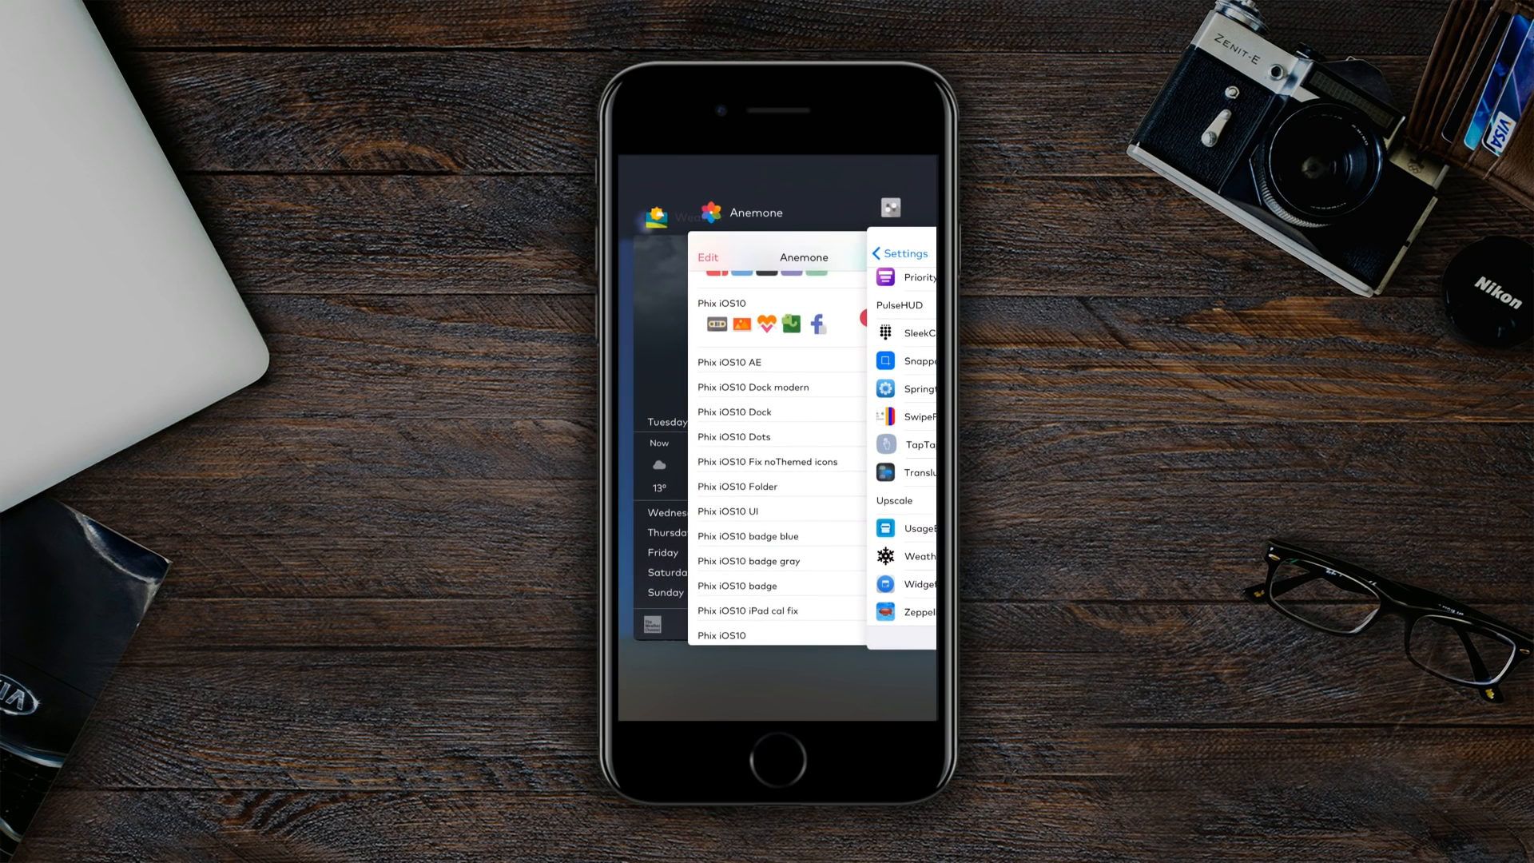
{"action": "scroll", "scroll_direction": "up", "scroll_amount": 3}
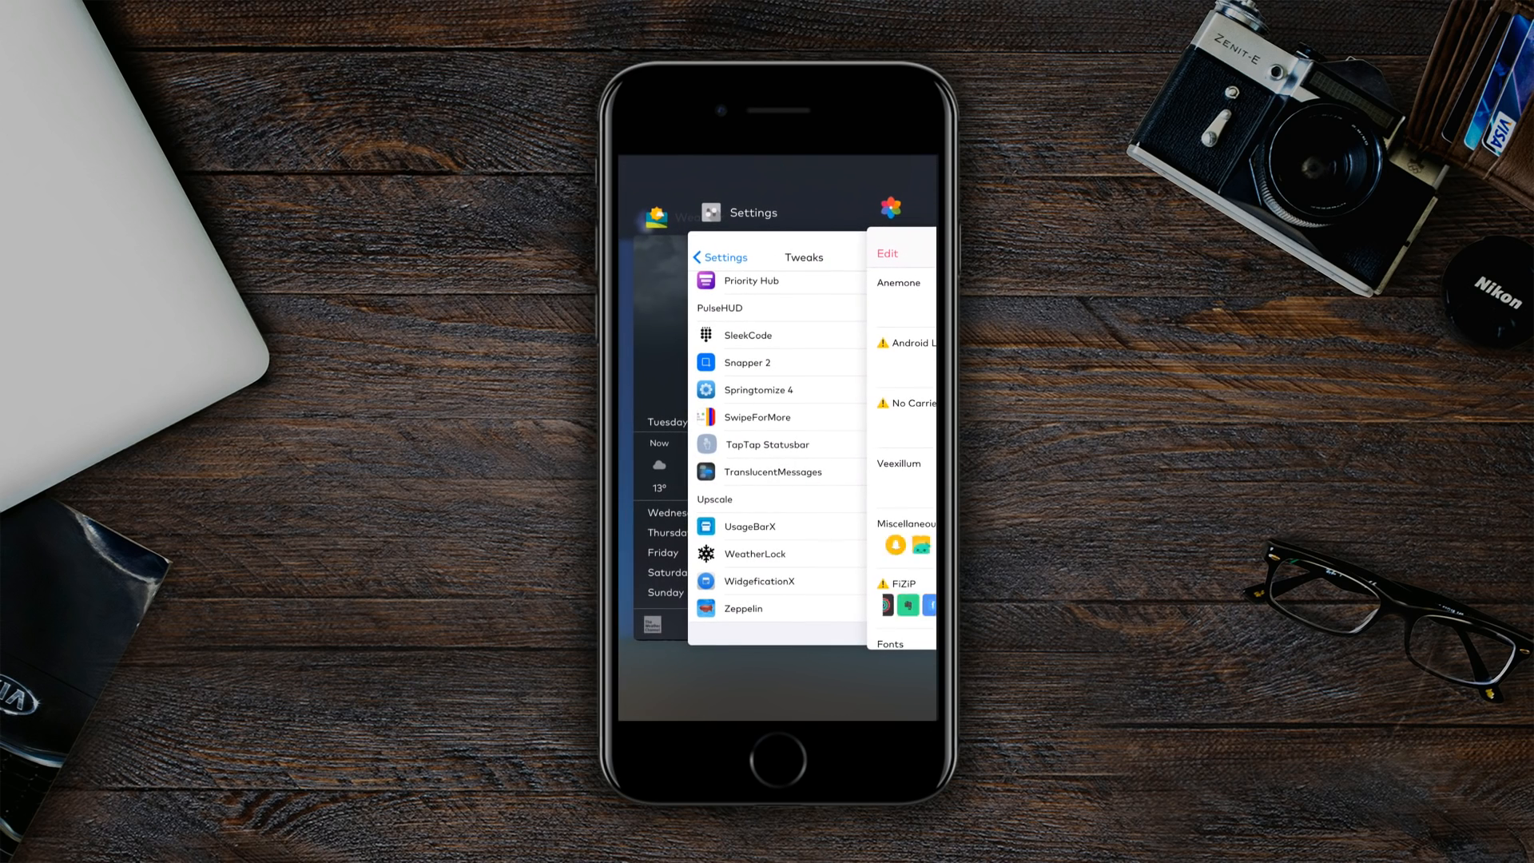
{"action": "scroll", "scroll_direction": "up", "scroll_amount": 3}
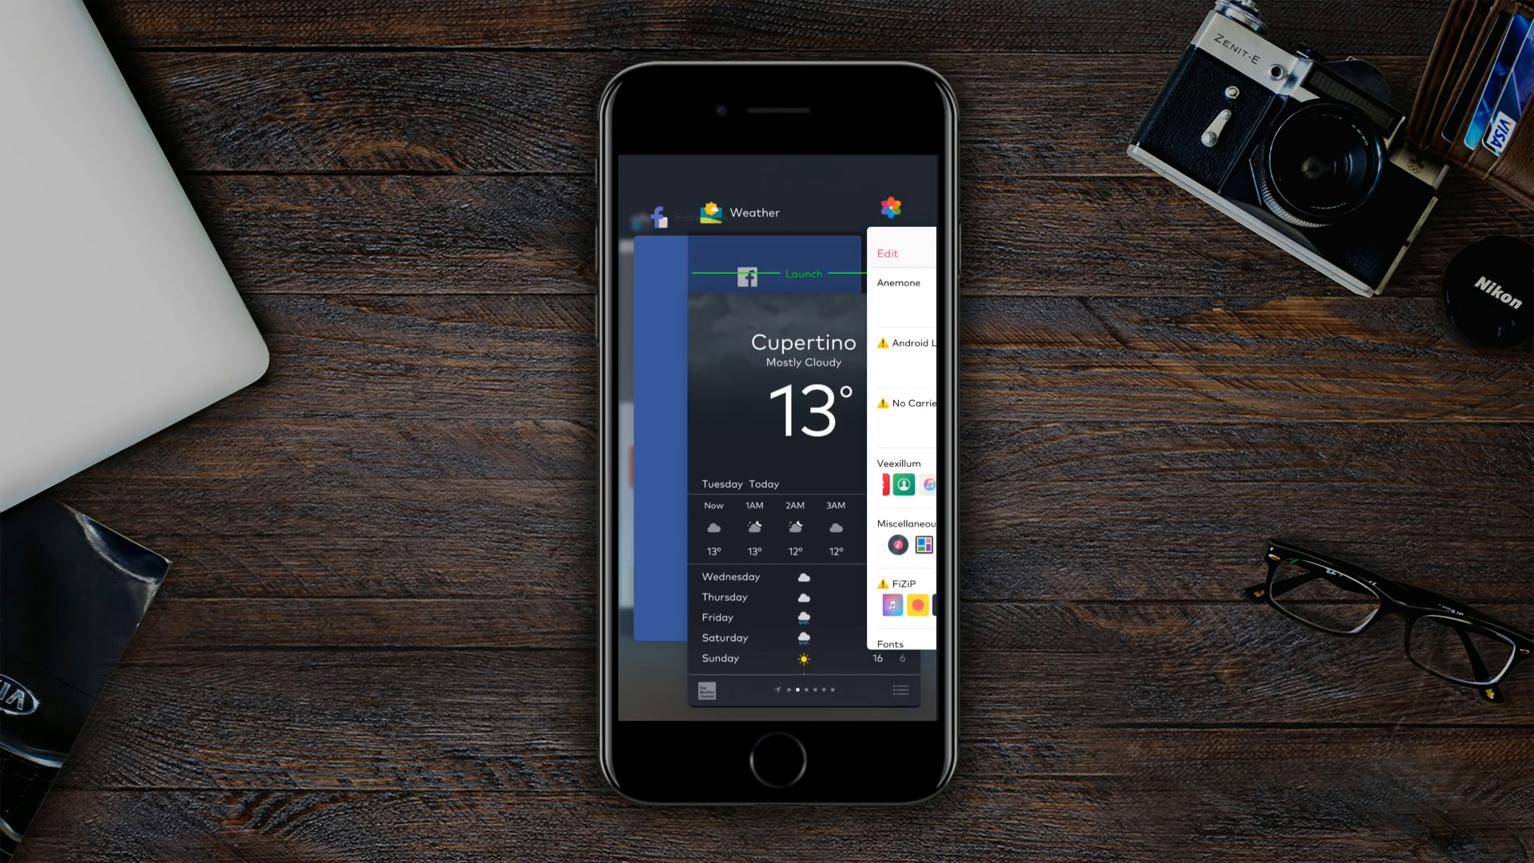
{"action": "scroll", "scroll_direction": "down", "scroll_amount": 3}
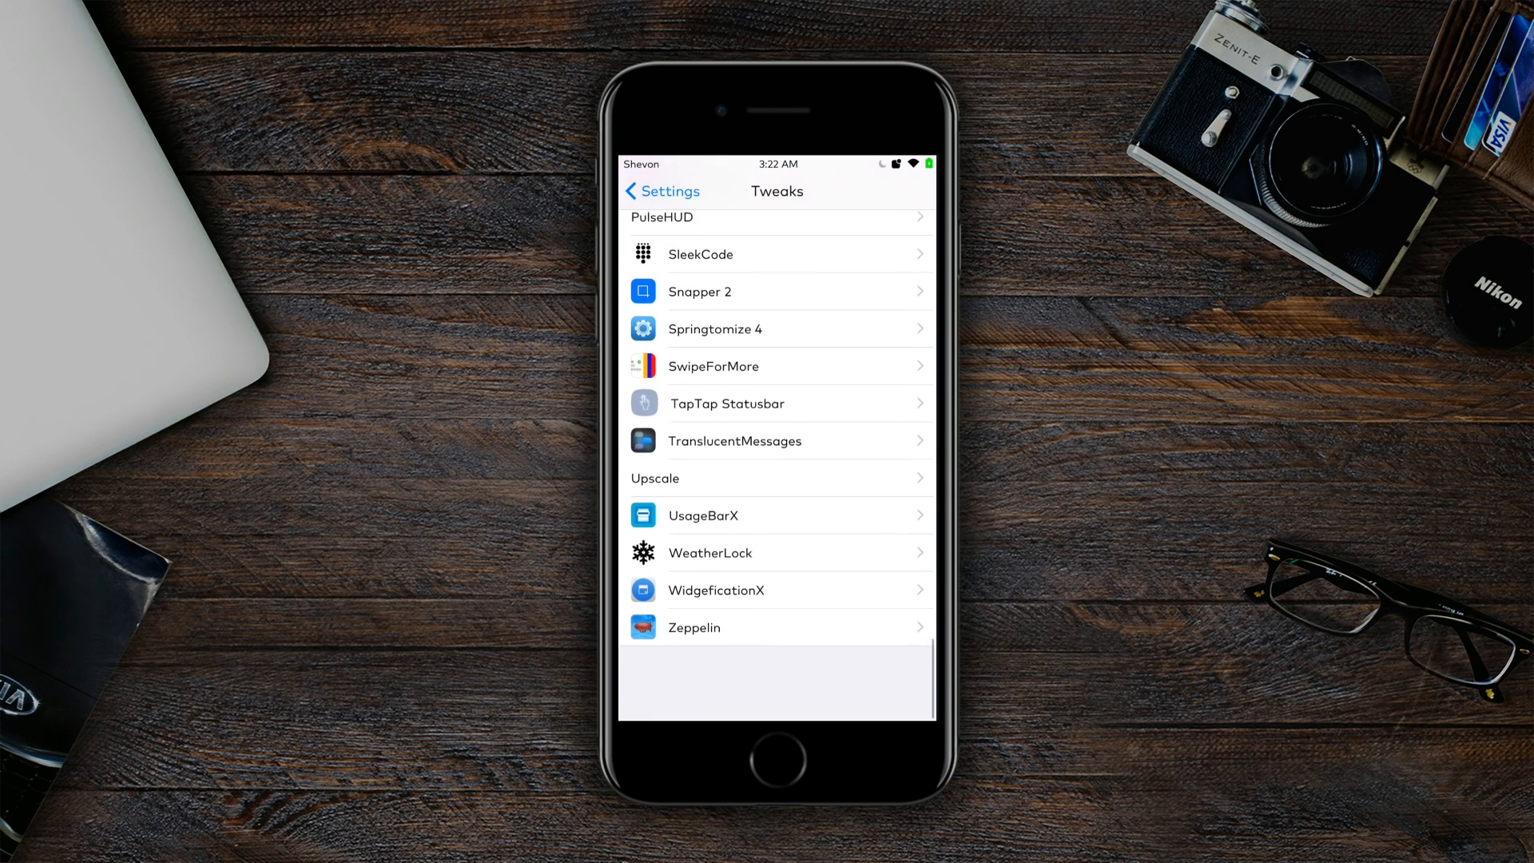
- Browse Springtomize 4's Animations category, then its App Switcher options
{"action": "scroll", "scroll_direction": "down", "scroll_amount": 3}
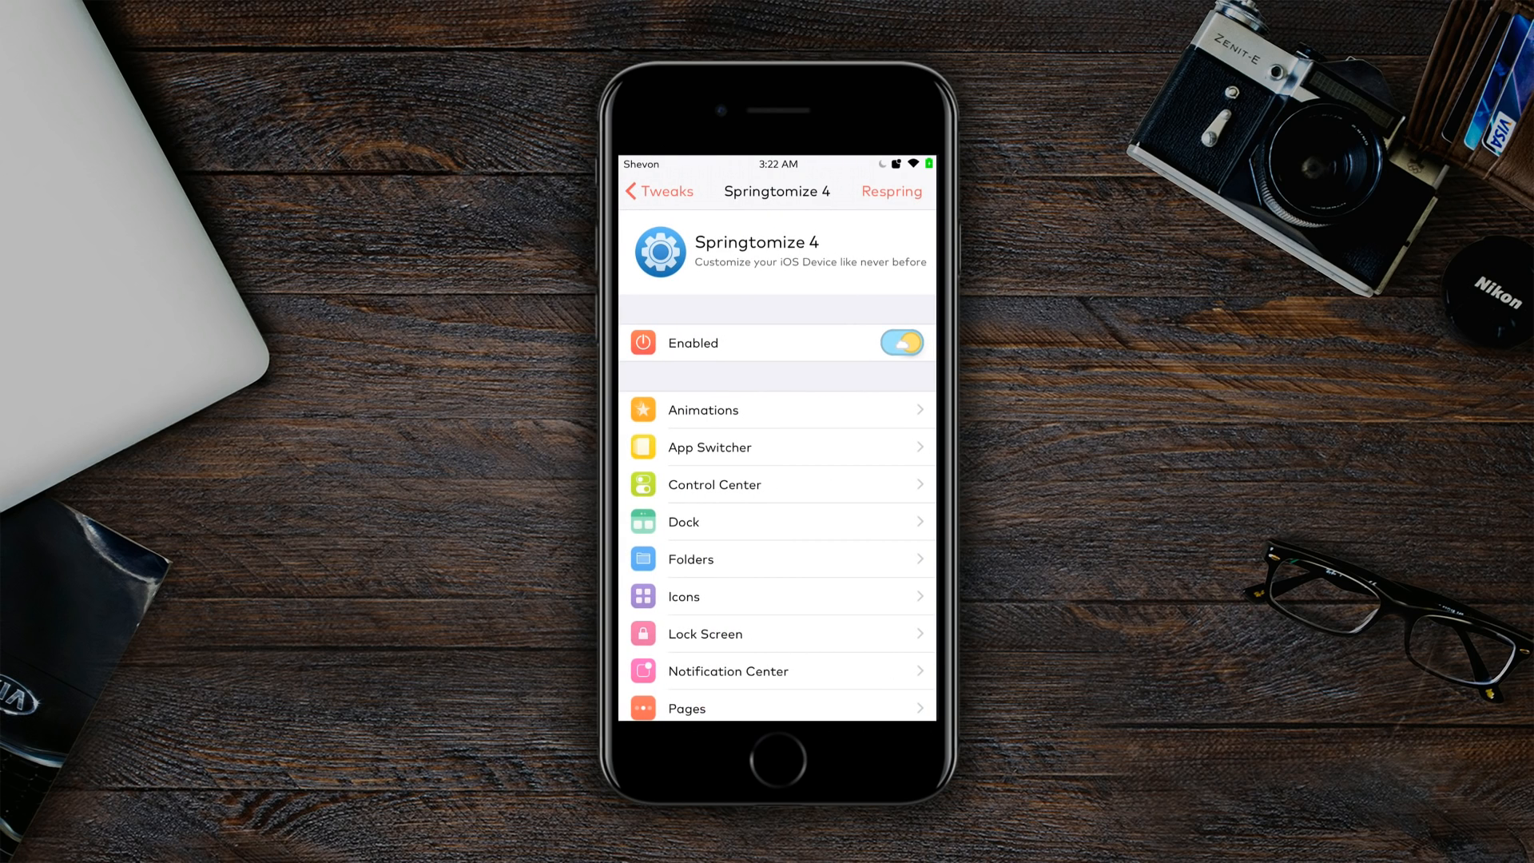
{"action": "scroll", "scroll_direction": "down", "scroll_amount": 3}
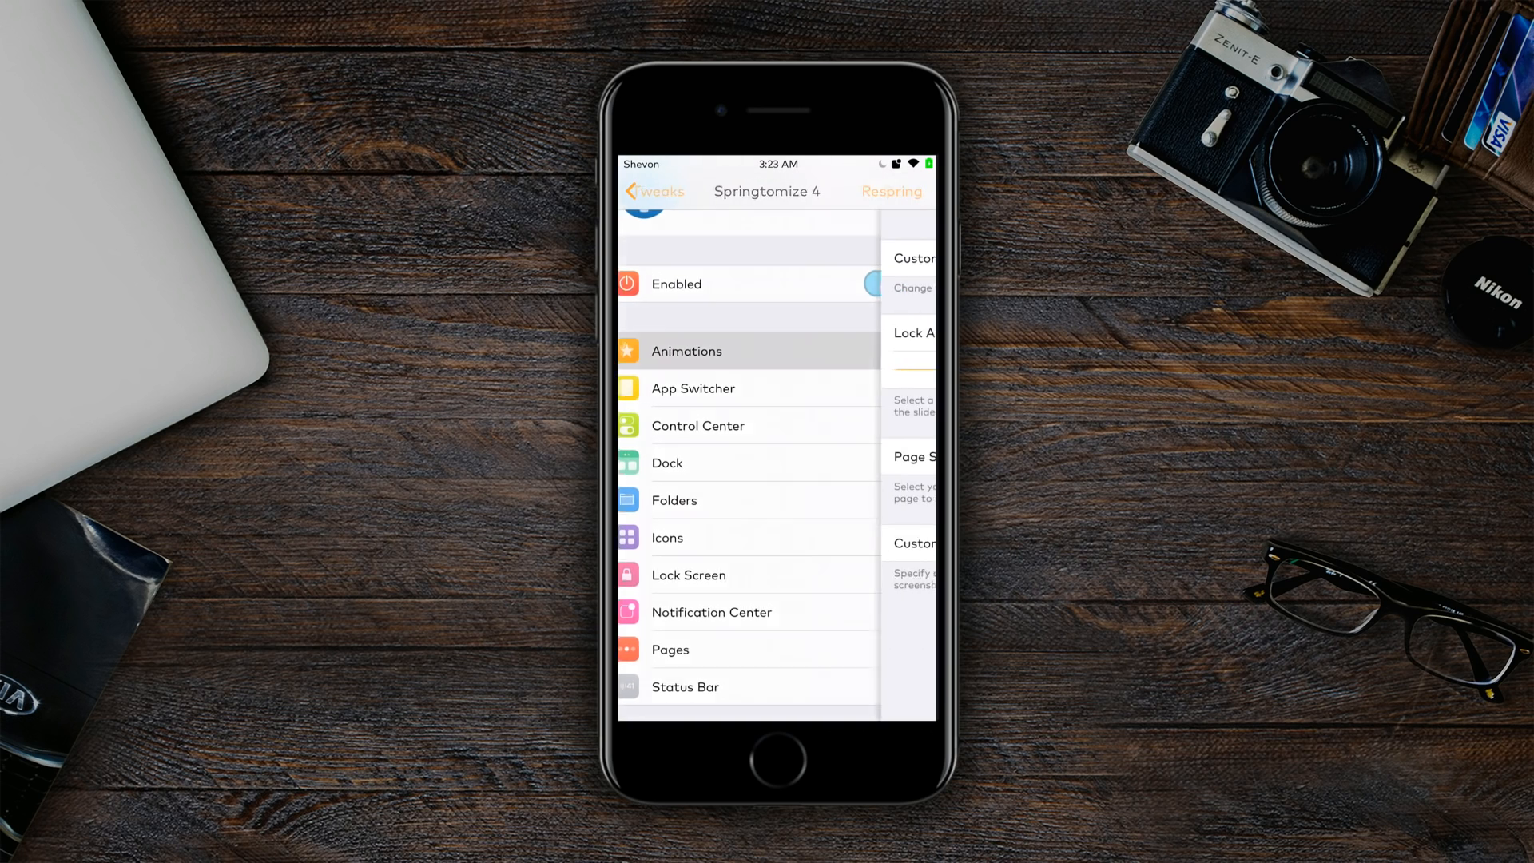
{"action": "left_click", "coordinate": [687, 351]}
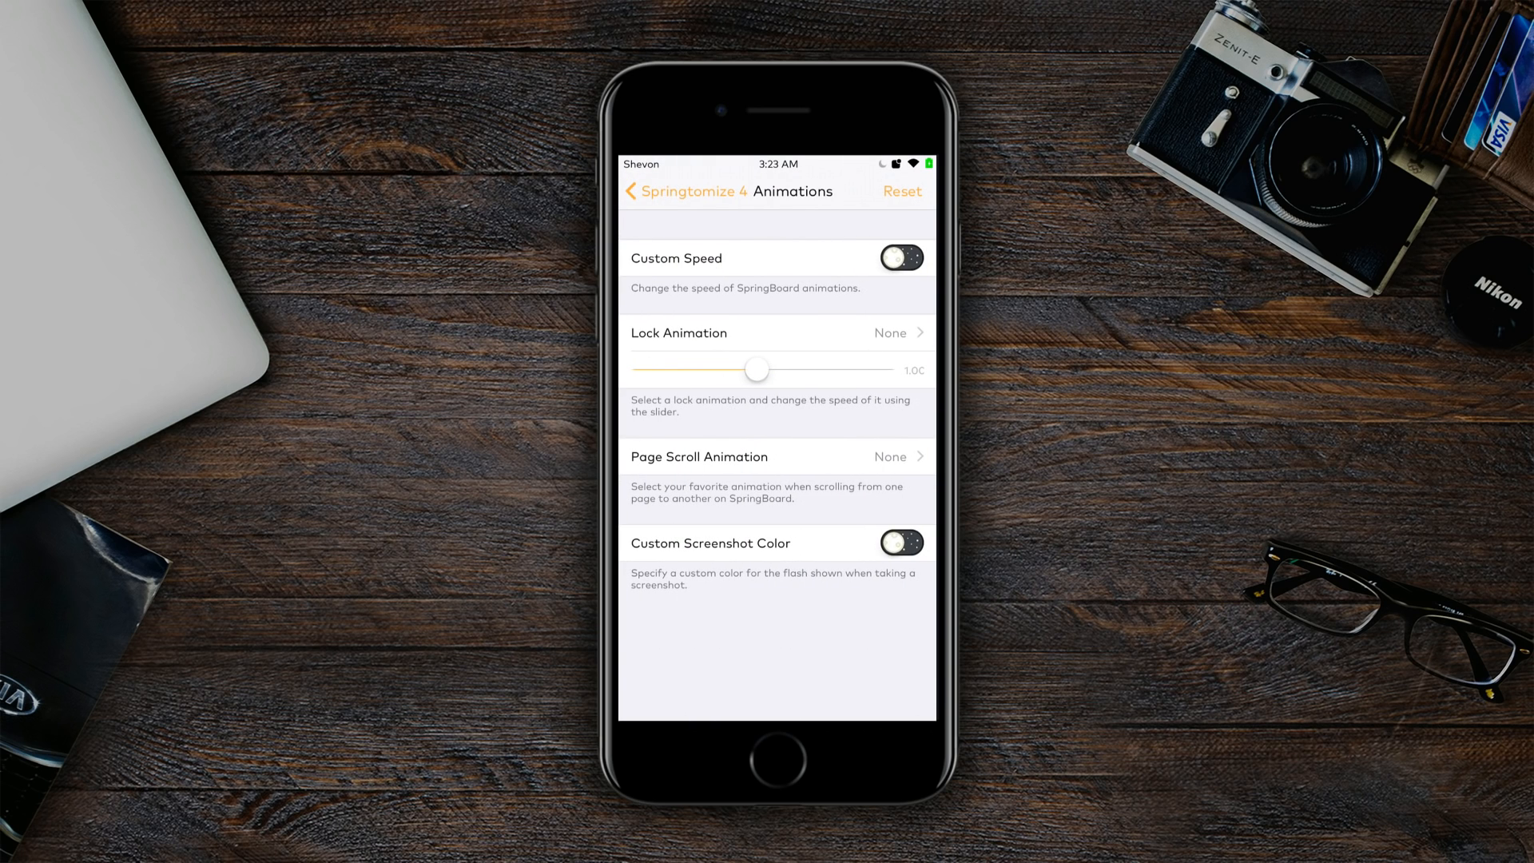
{"action": "left_click", "coordinate": [645, 191]}
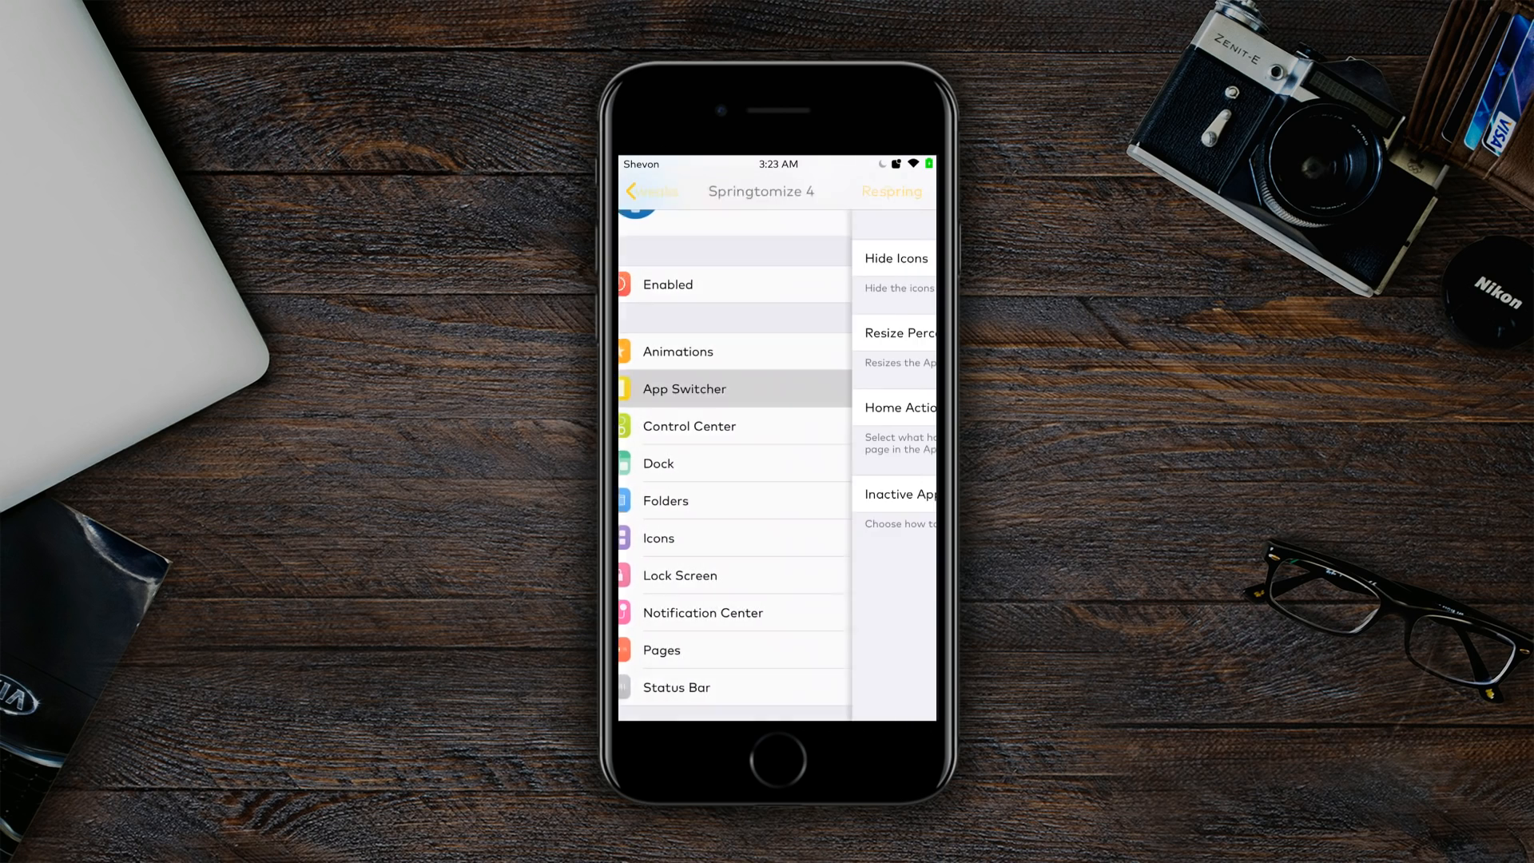
- Enable Hide Icons, preview the icon-less switcher at 100% size, and return to categories
{"action": "left_click", "coordinate": [685, 388]}
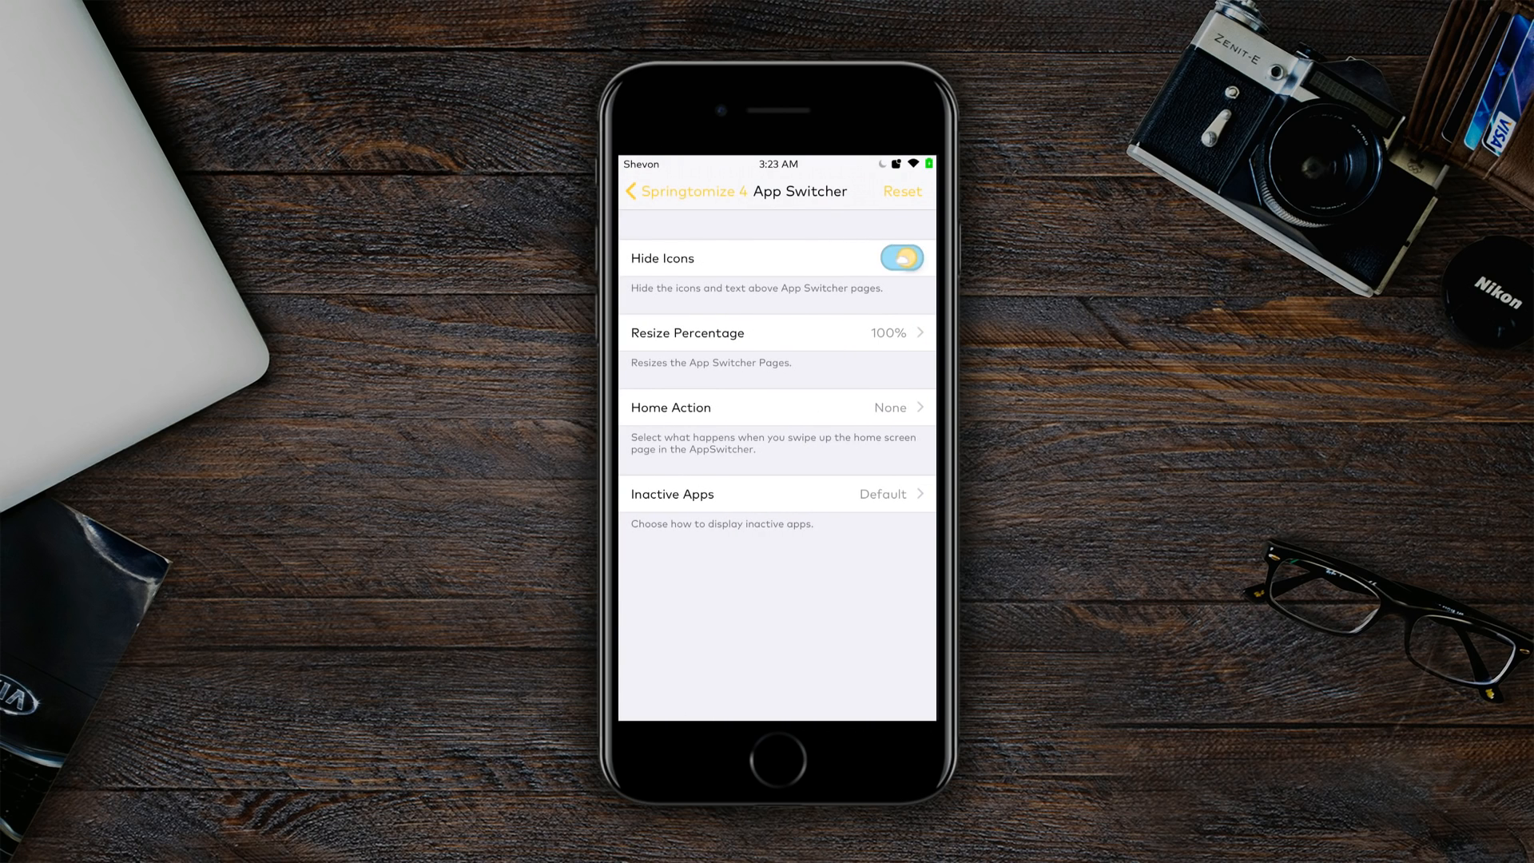
{"action": "left_click", "coordinate": [776, 332]}
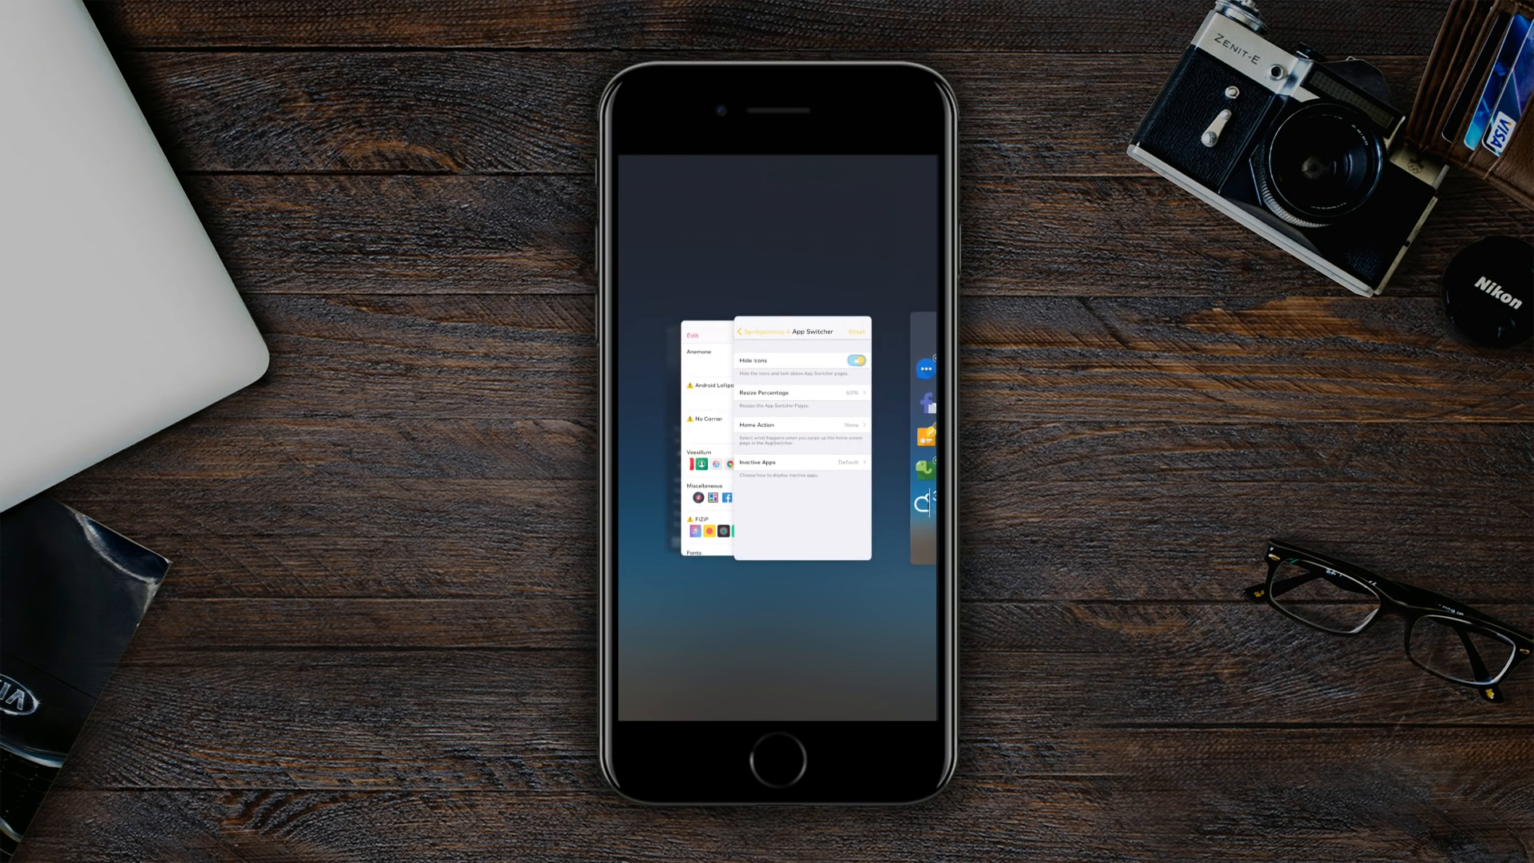
{"action": "left_click", "coordinate": [800, 392]}
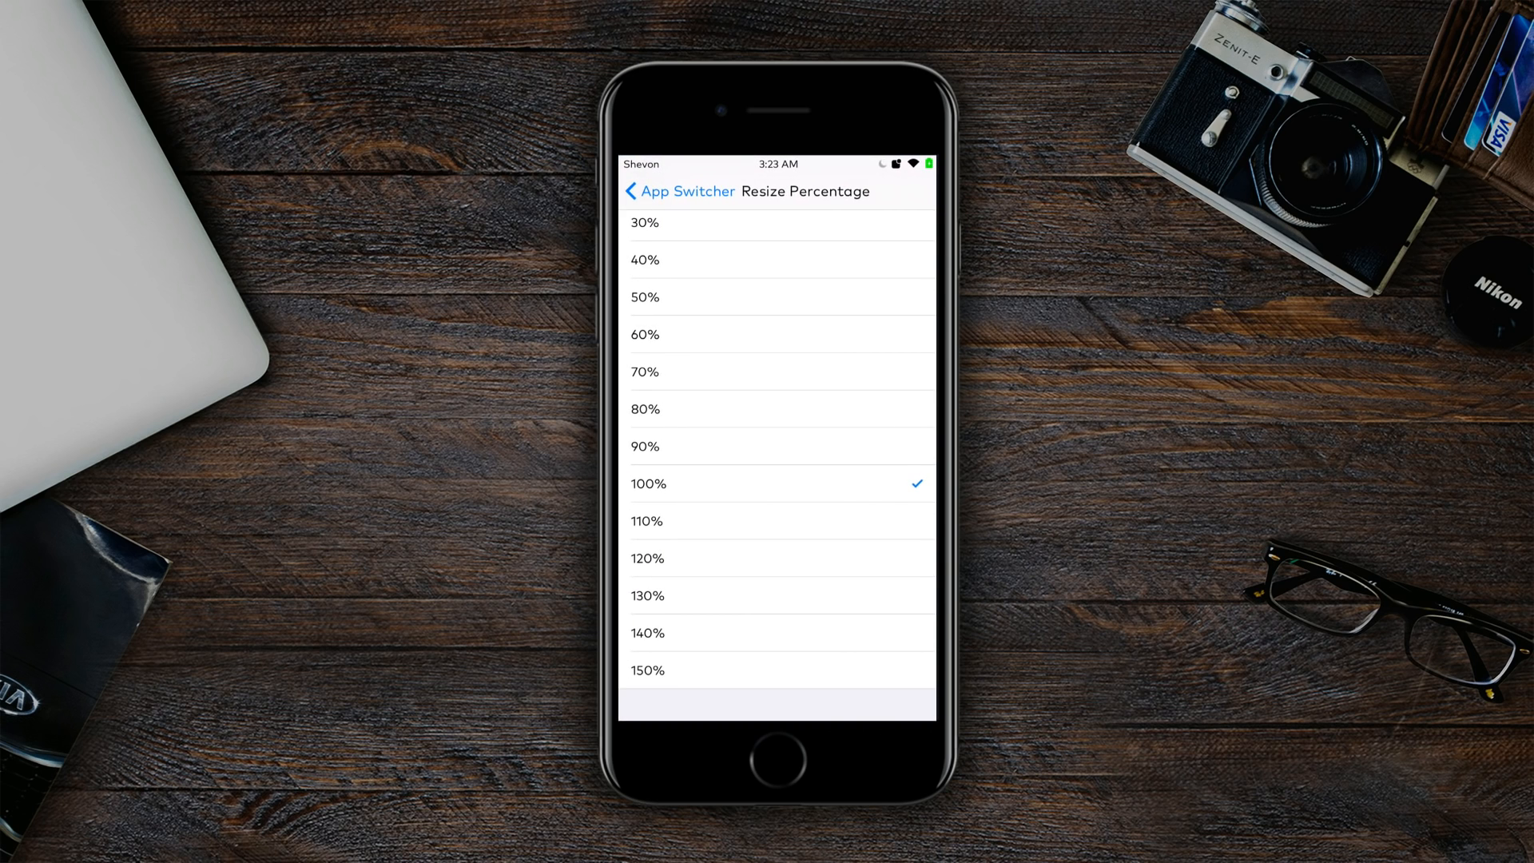
{"action": "left_click", "coordinate": [678, 190]}
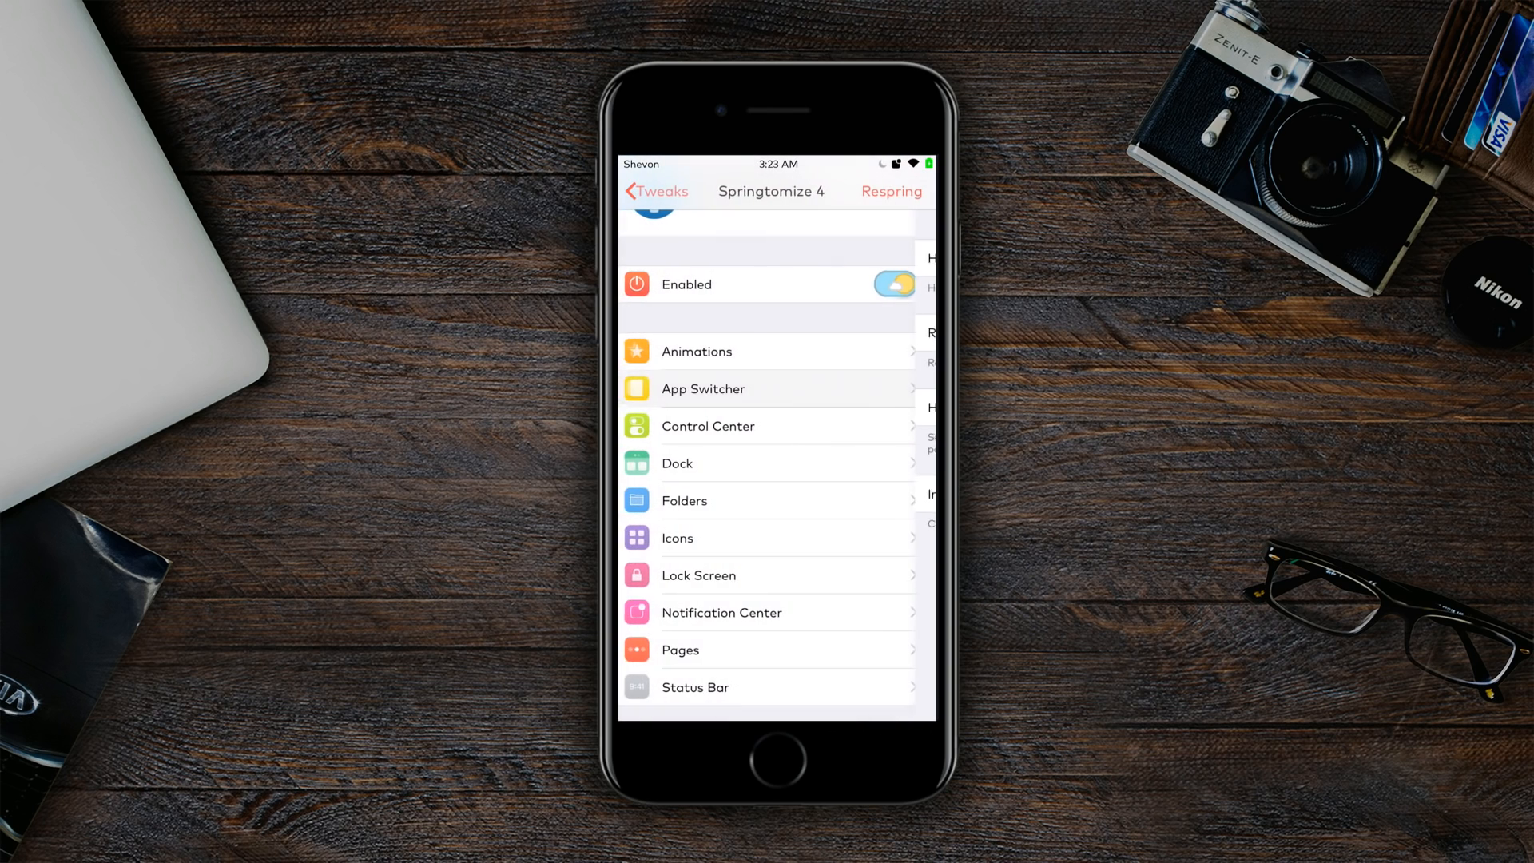
- Review Springtomize 4's Control Center toggles, all off, and enable dark mode
{"action": "left_click", "coordinate": [707, 426]}
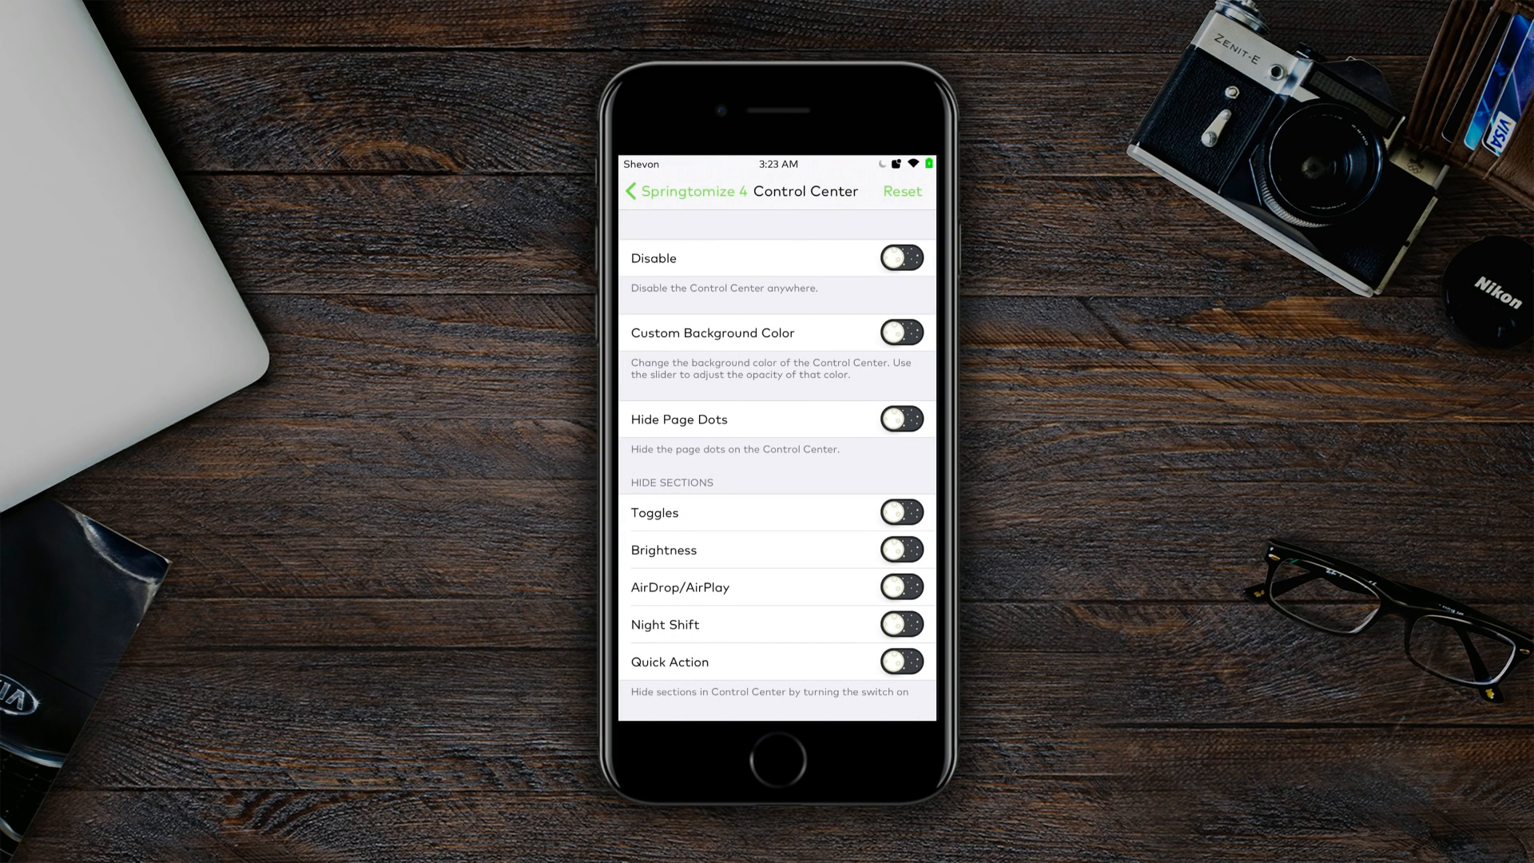
{"action": "left_click", "coordinate": [900, 332]}
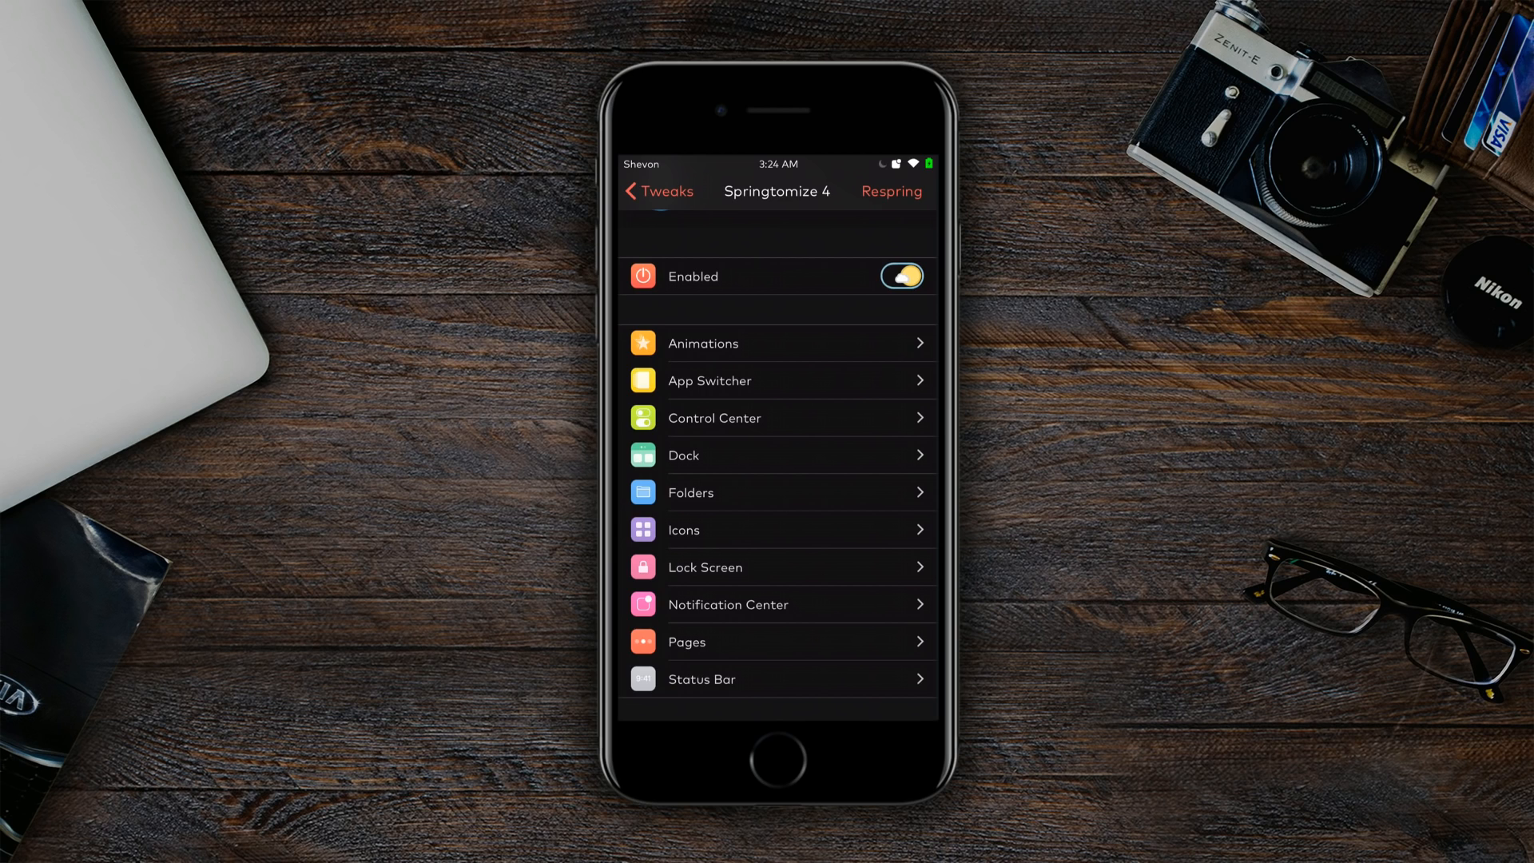
{"action": "scroll", "scroll_direction": "down", "scroll_amount": 3}
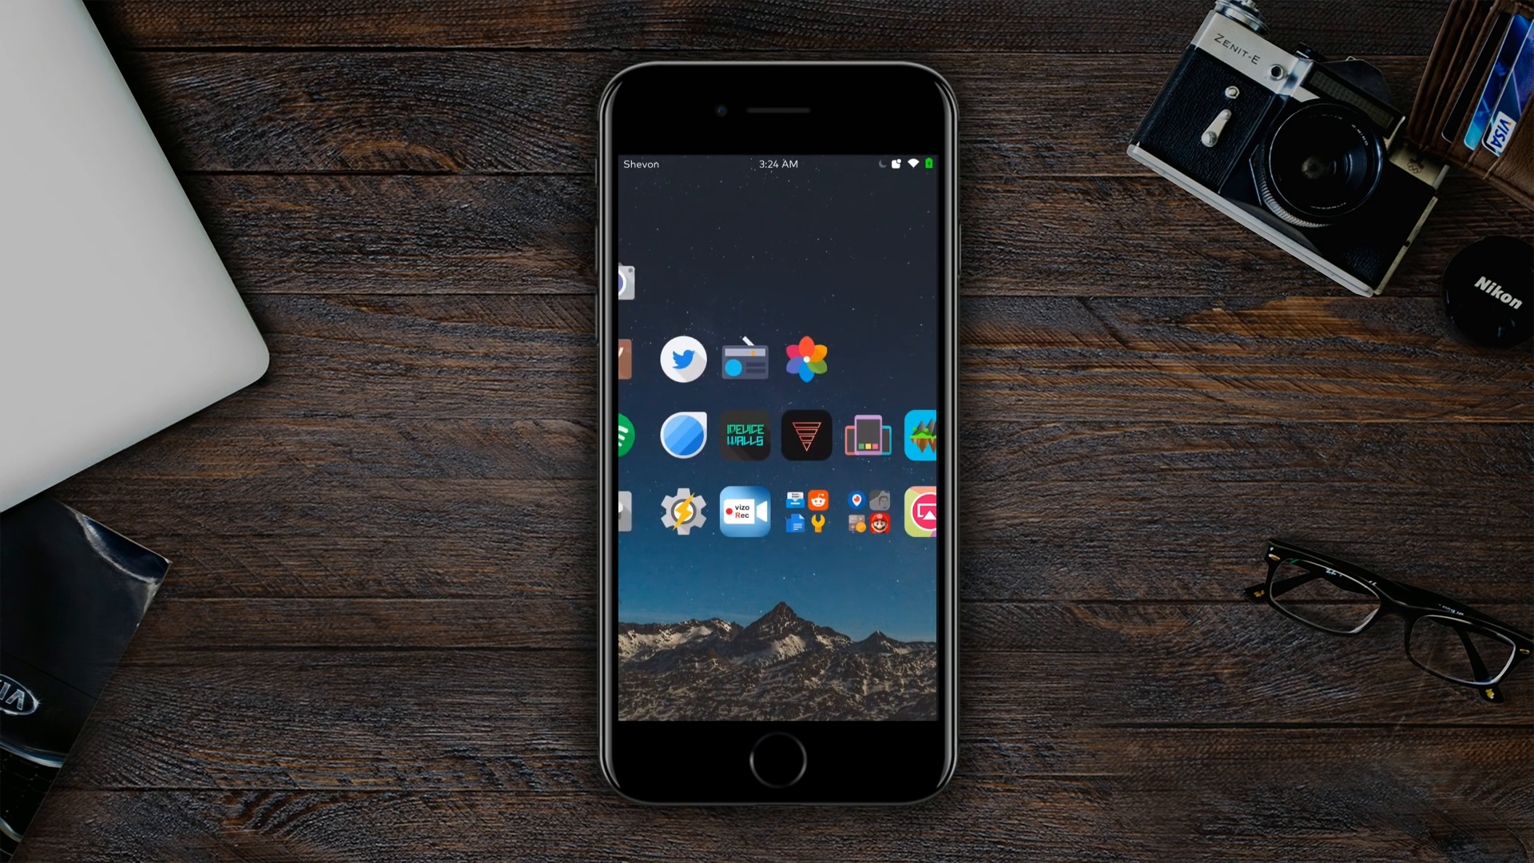
- Launch Twitter, deny its notification request, and head back to Springtomize 4's Lock Screen options
{"action": "left_click", "coordinate": [681, 358]}
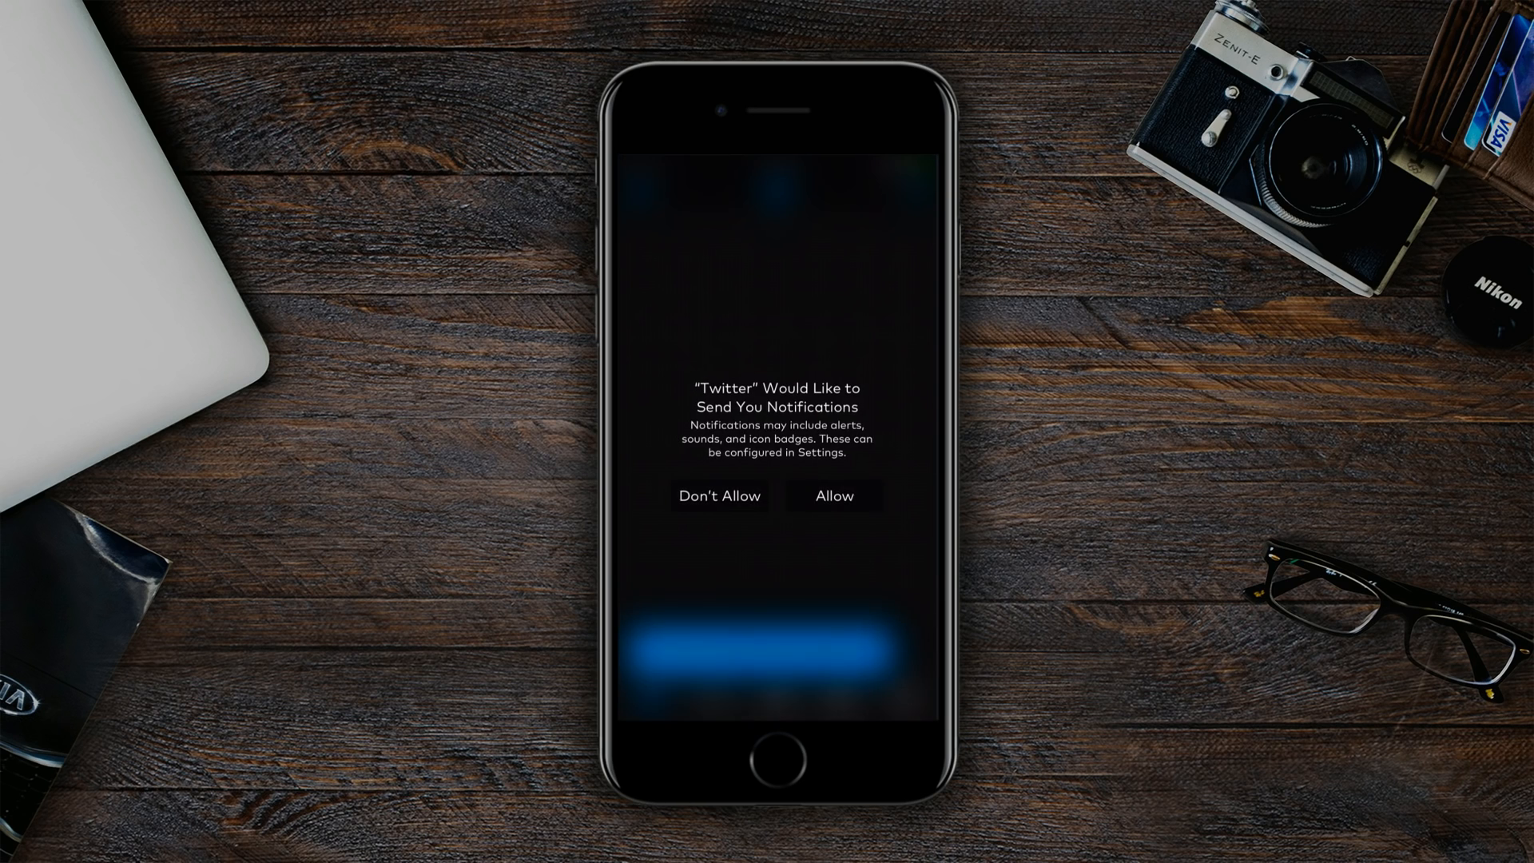
{"action": "left_click", "coordinate": [832, 496]}
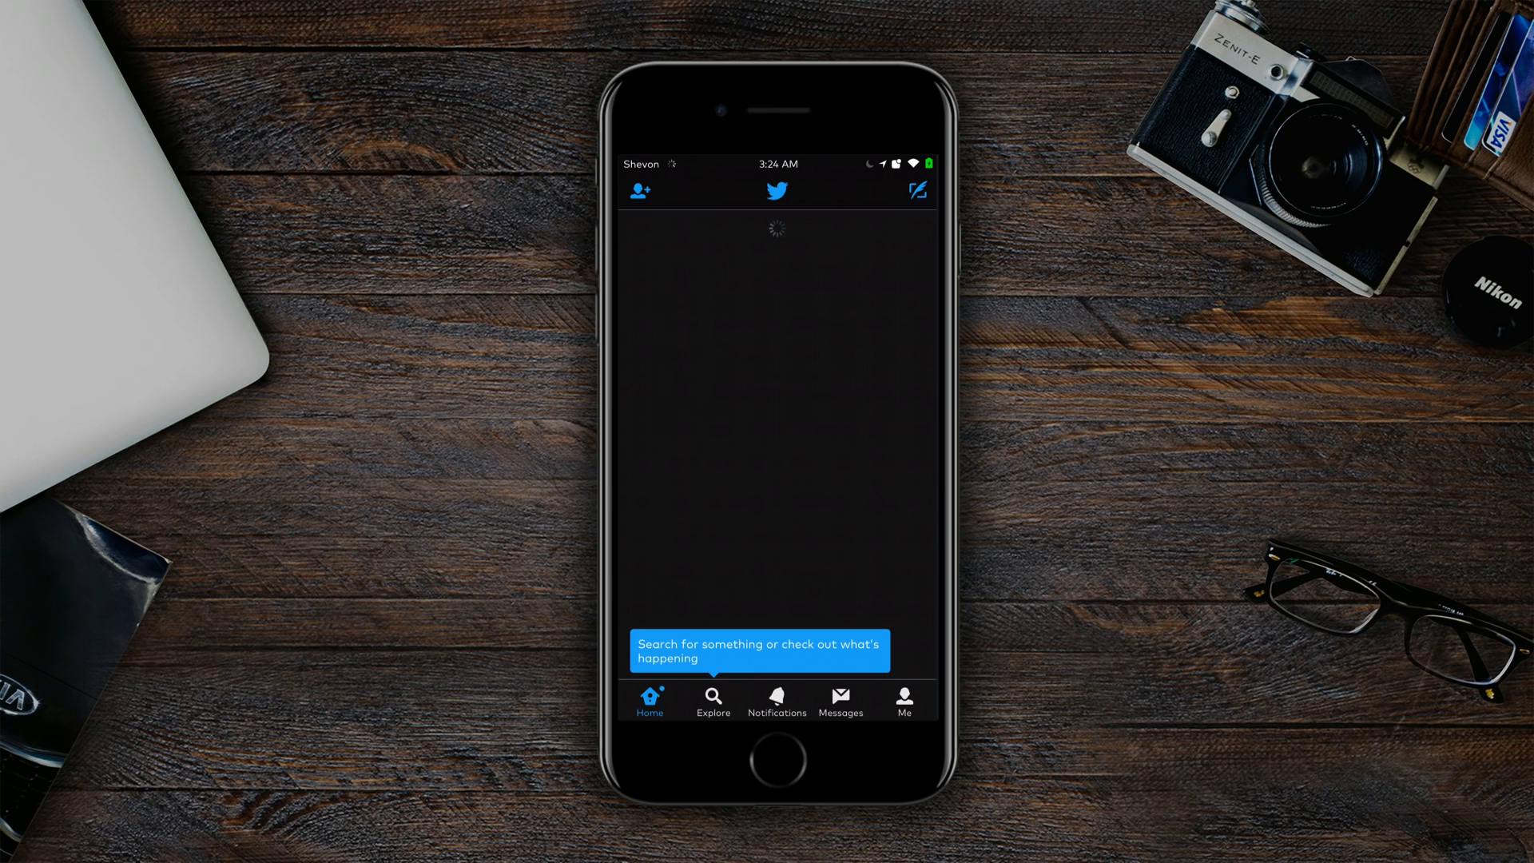
{"action": "left_click", "coordinate": [901, 698]}
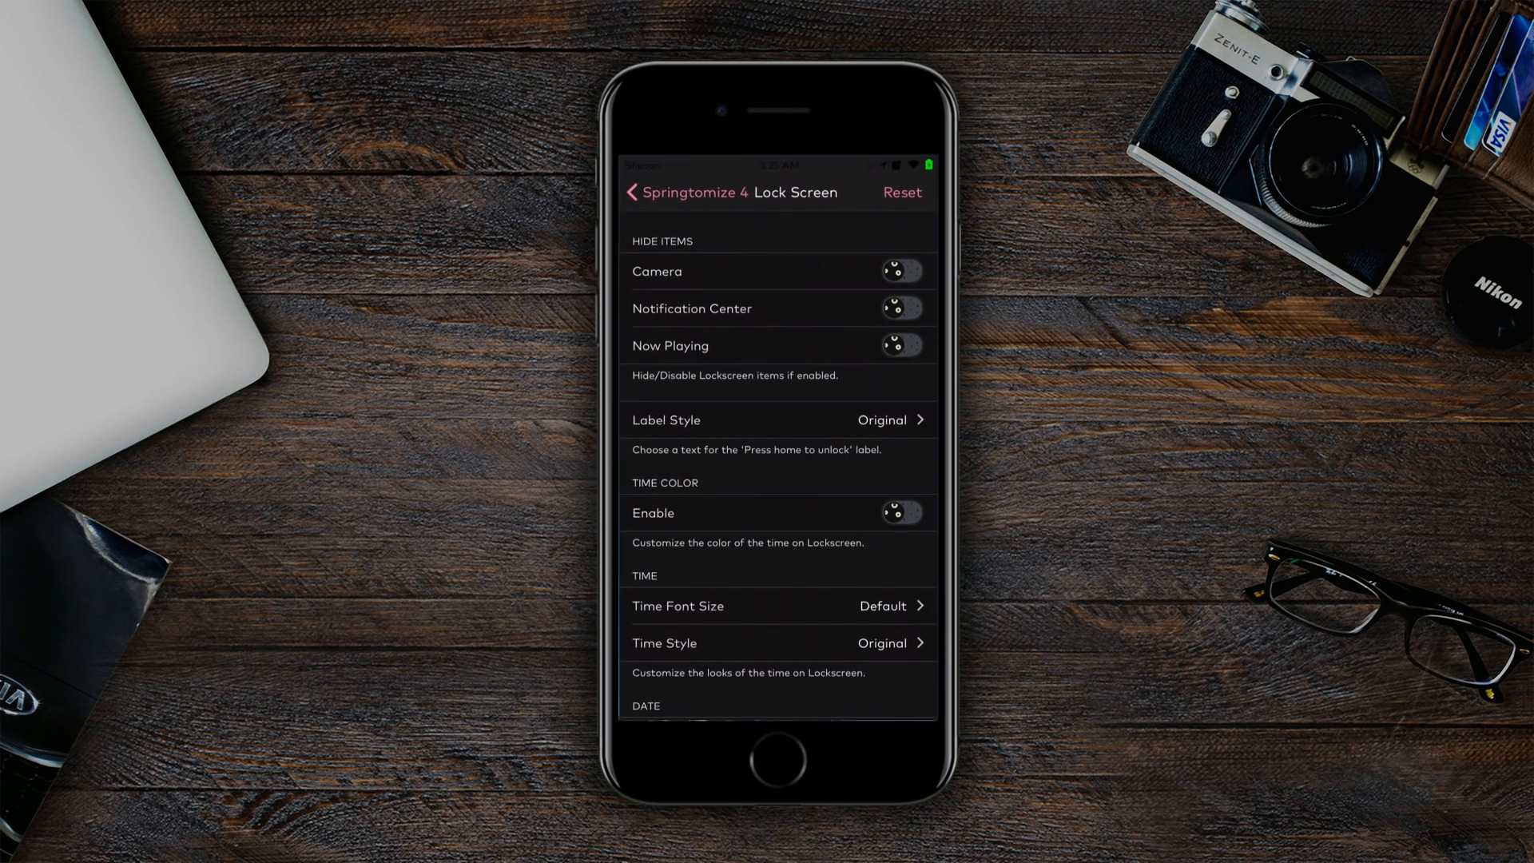
- Return to the Tweaks list and scroll past Aspectus, BlurryBadges, Brightify and ColorFlow 3
{"action": "left_click", "coordinate": [633, 192]}
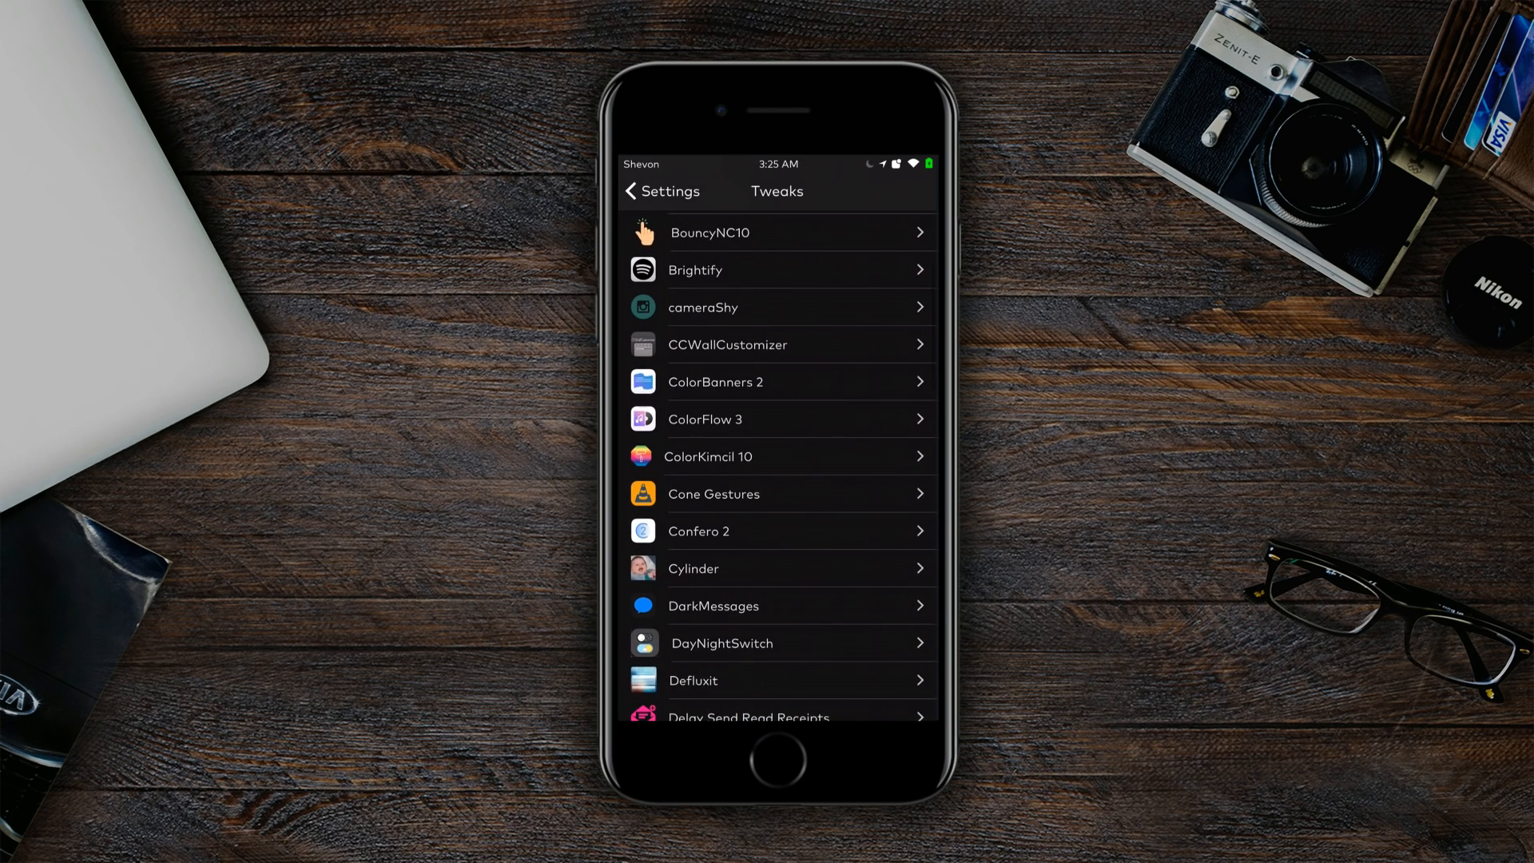
{"action": "scroll", "scroll_direction": "up", "scroll_amount": 3}
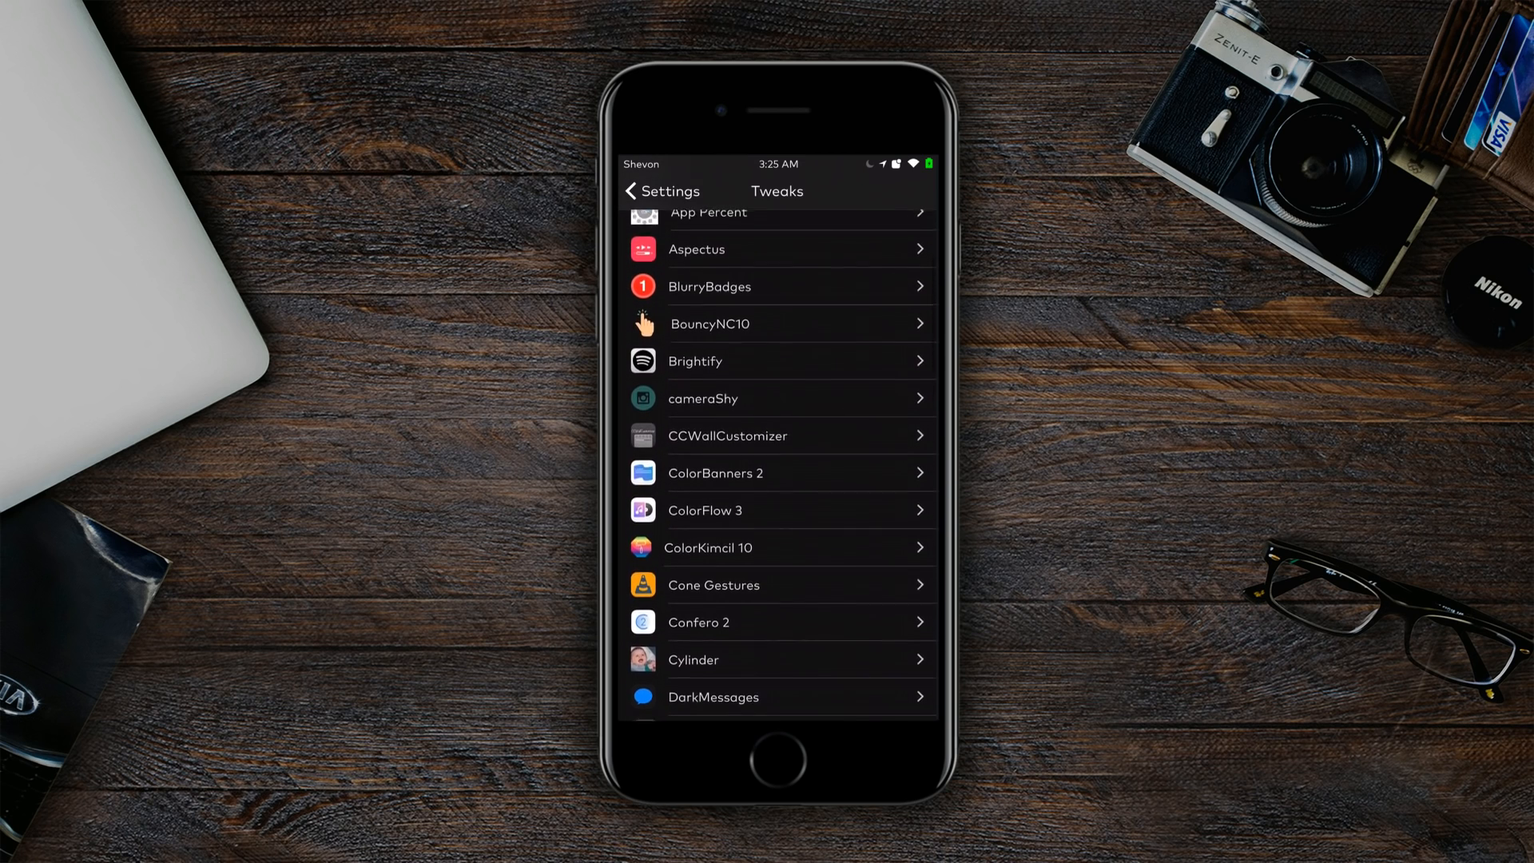
{"action": "scroll", "scroll_direction": "up", "scroll_amount": 3}
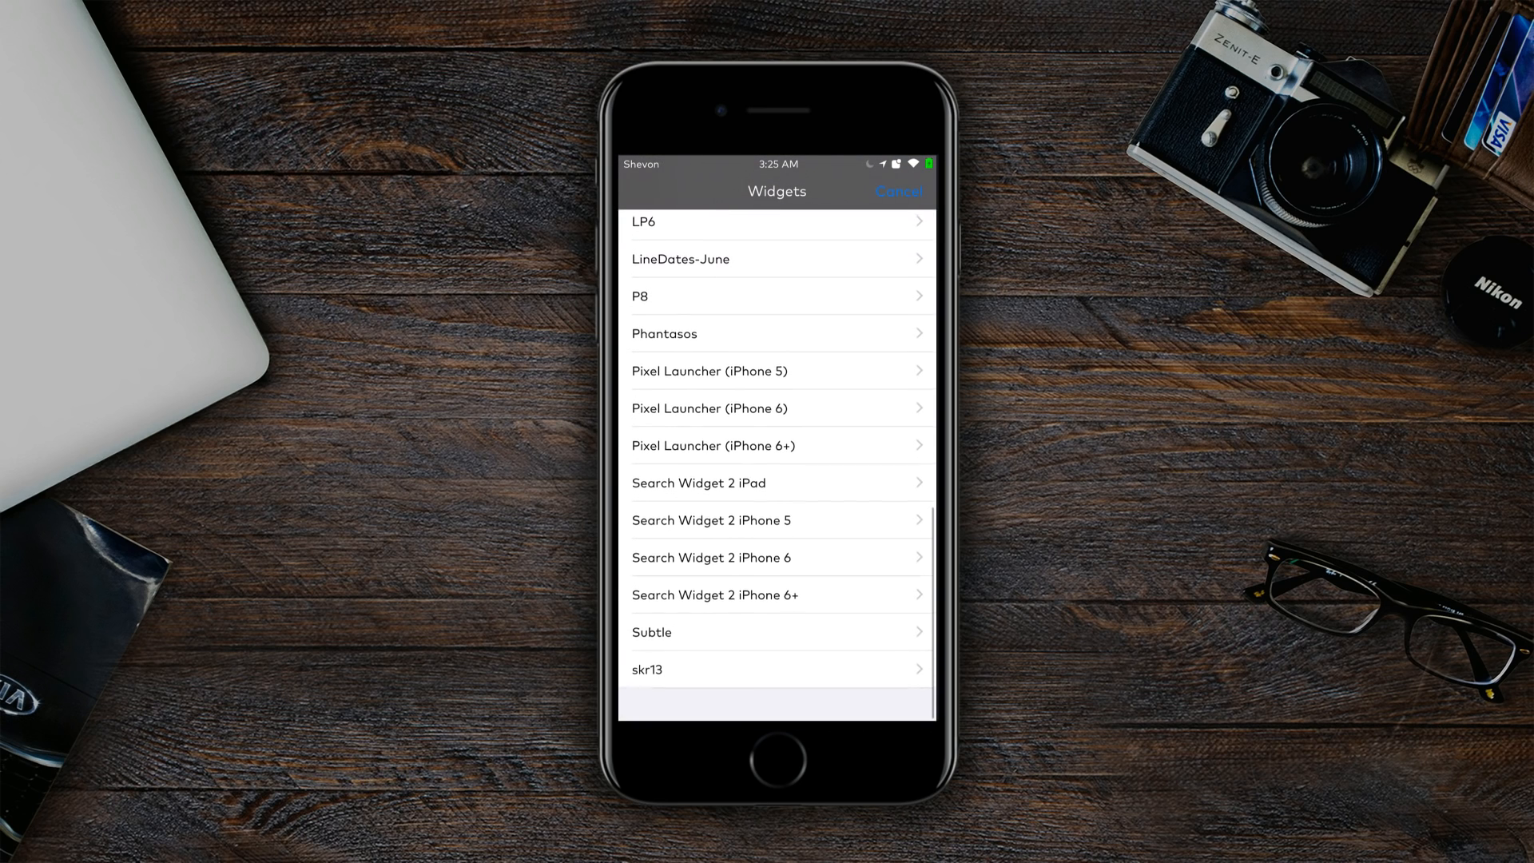
- Add the Phantasos widget, showing Fayetteville 12° with scattered showers, to the home screen
{"action": "left_click", "coordinate": [776, 332]}
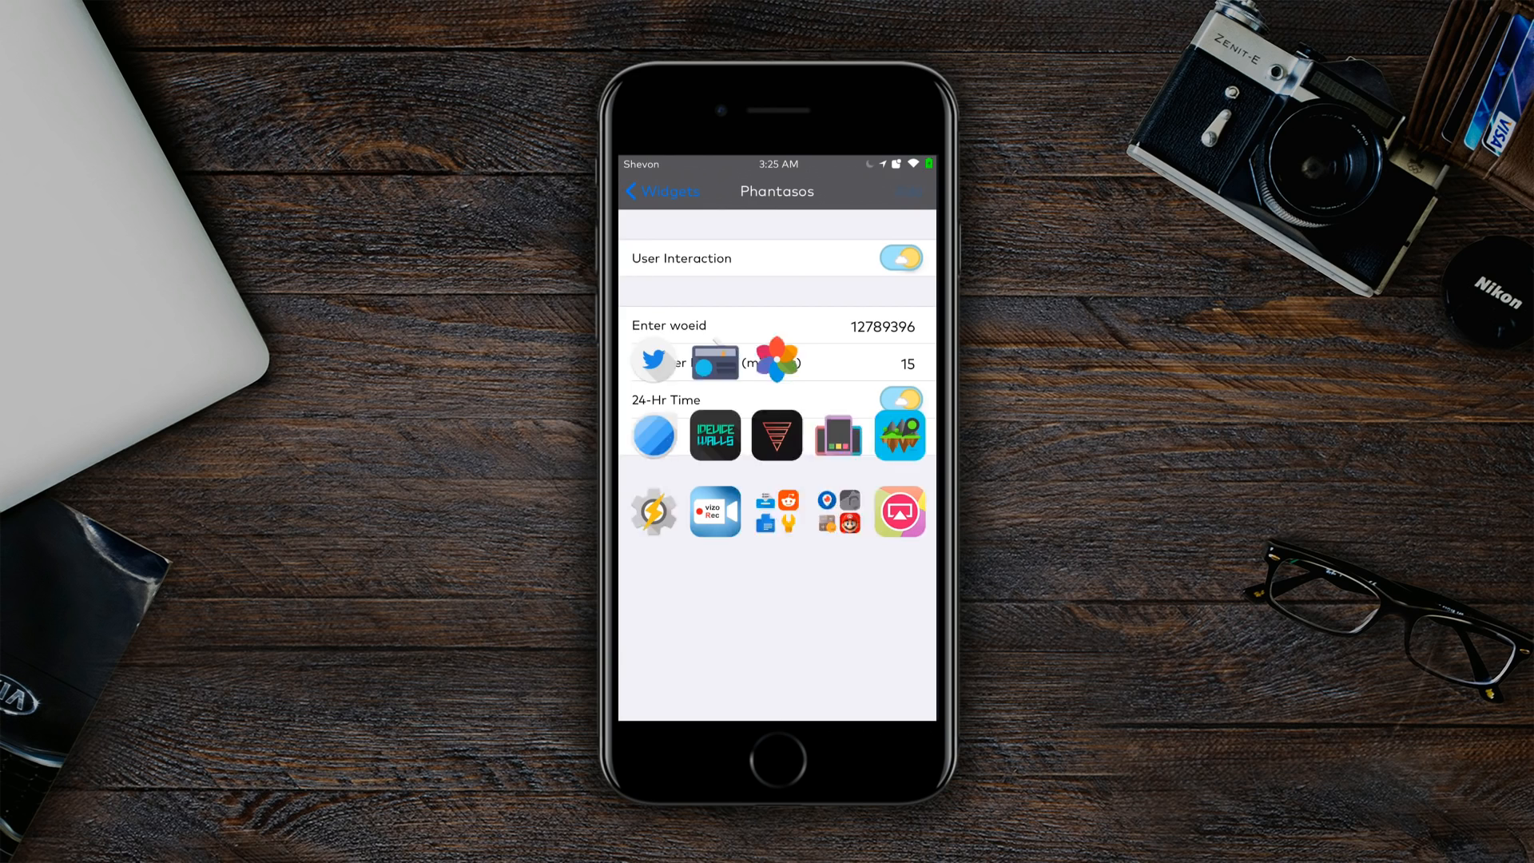
{"action": "left_click", "coordinate": [645, 191]}
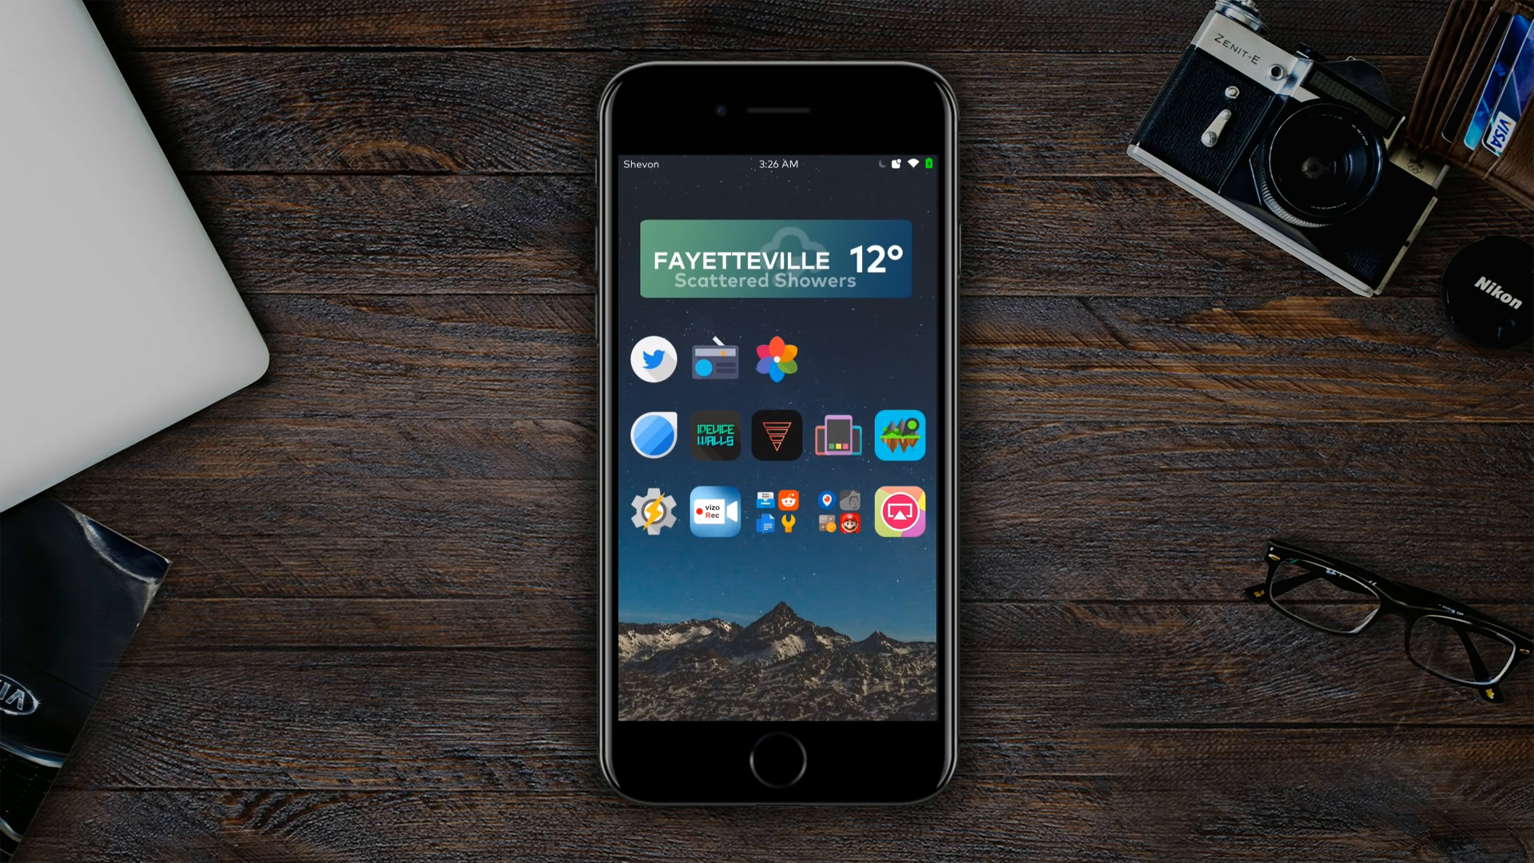
{"action": "scroll", "scroll_direction": "left", "scroll_amount": 3}
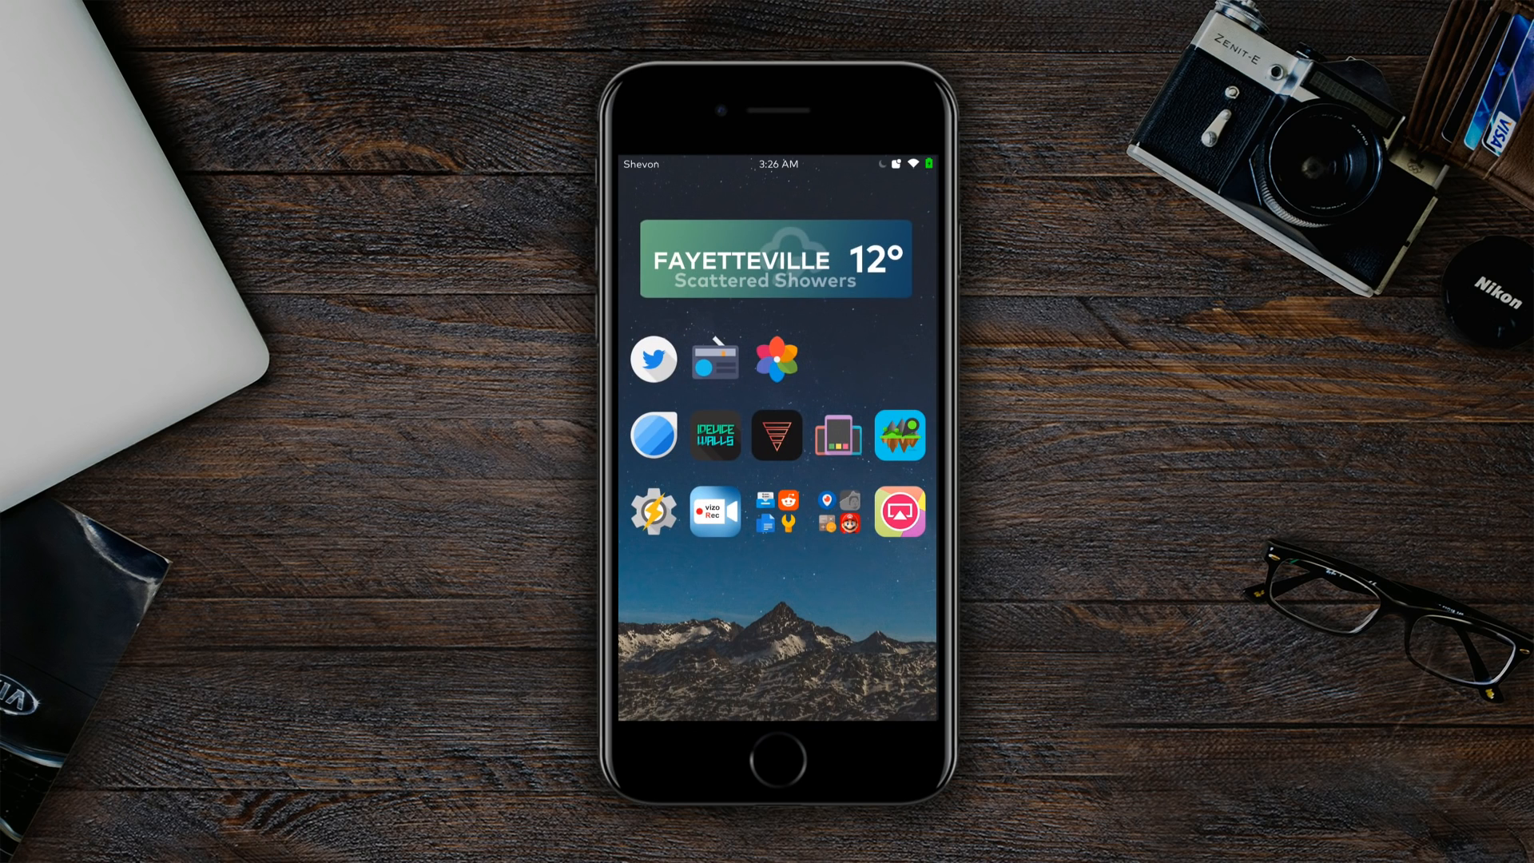
- Review the Phantasos widget's weather settings, then show the 3:26 Mostly Clear Weather Lock screen
{"action": "left_click", "coordinate": [776, 435]}
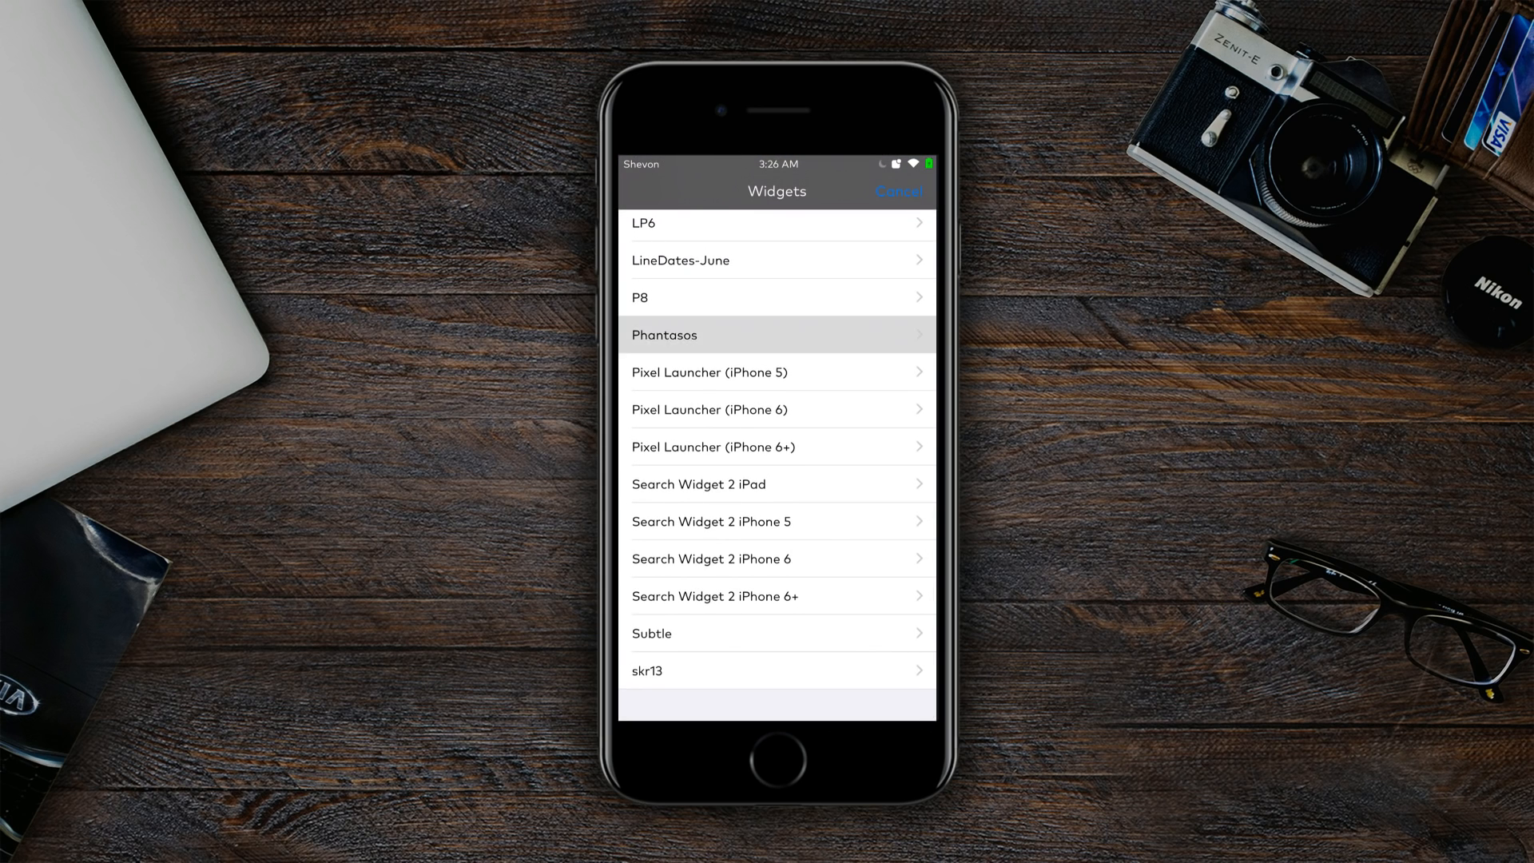
{"action": "left_click", "coordinate": [776, 335]}
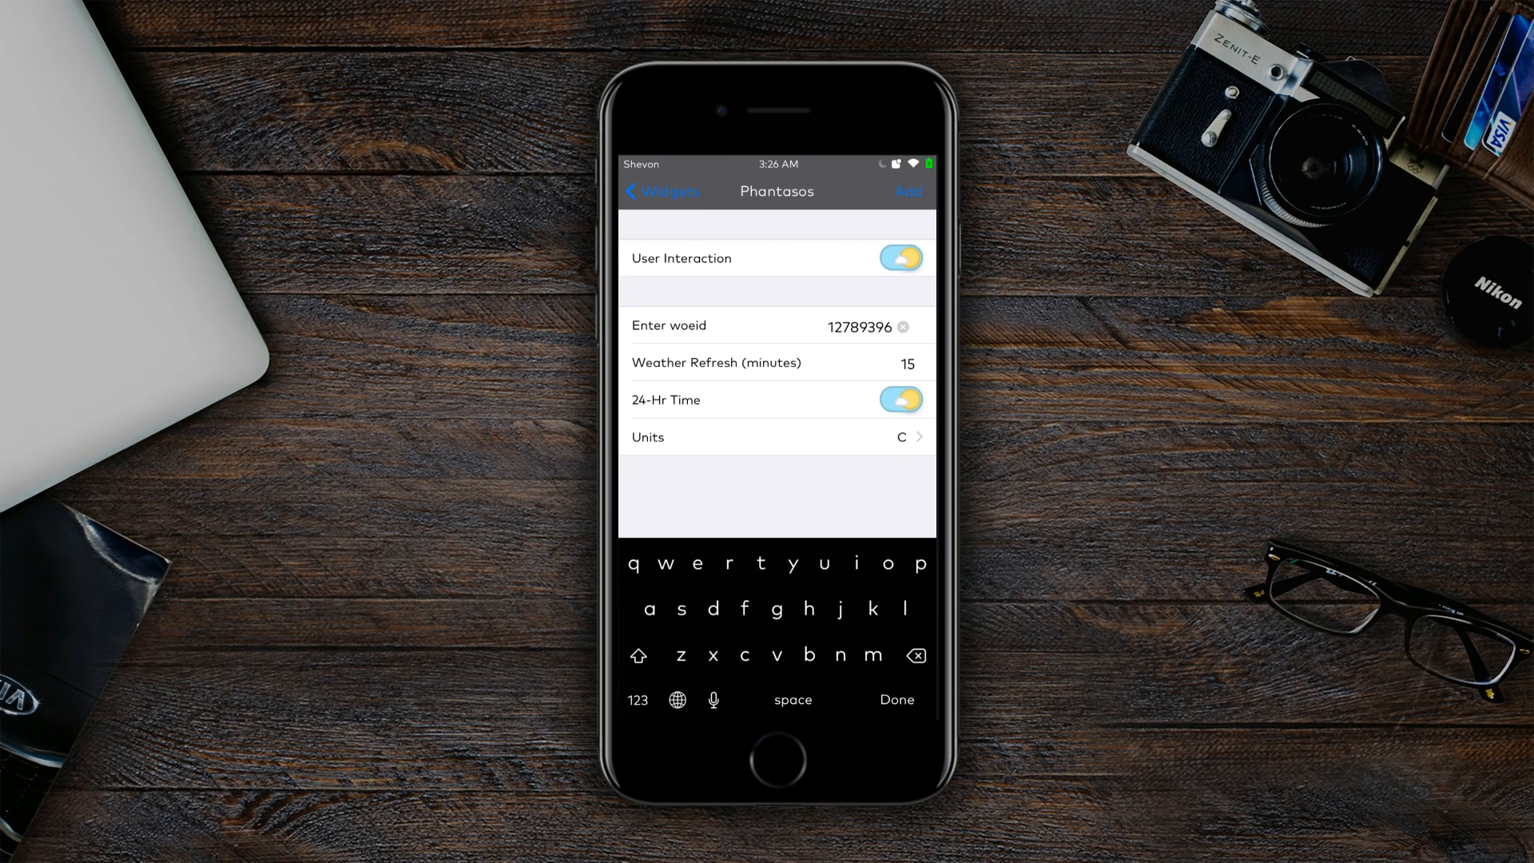
{"action": "left_click", "coordinate": [908, 362]}
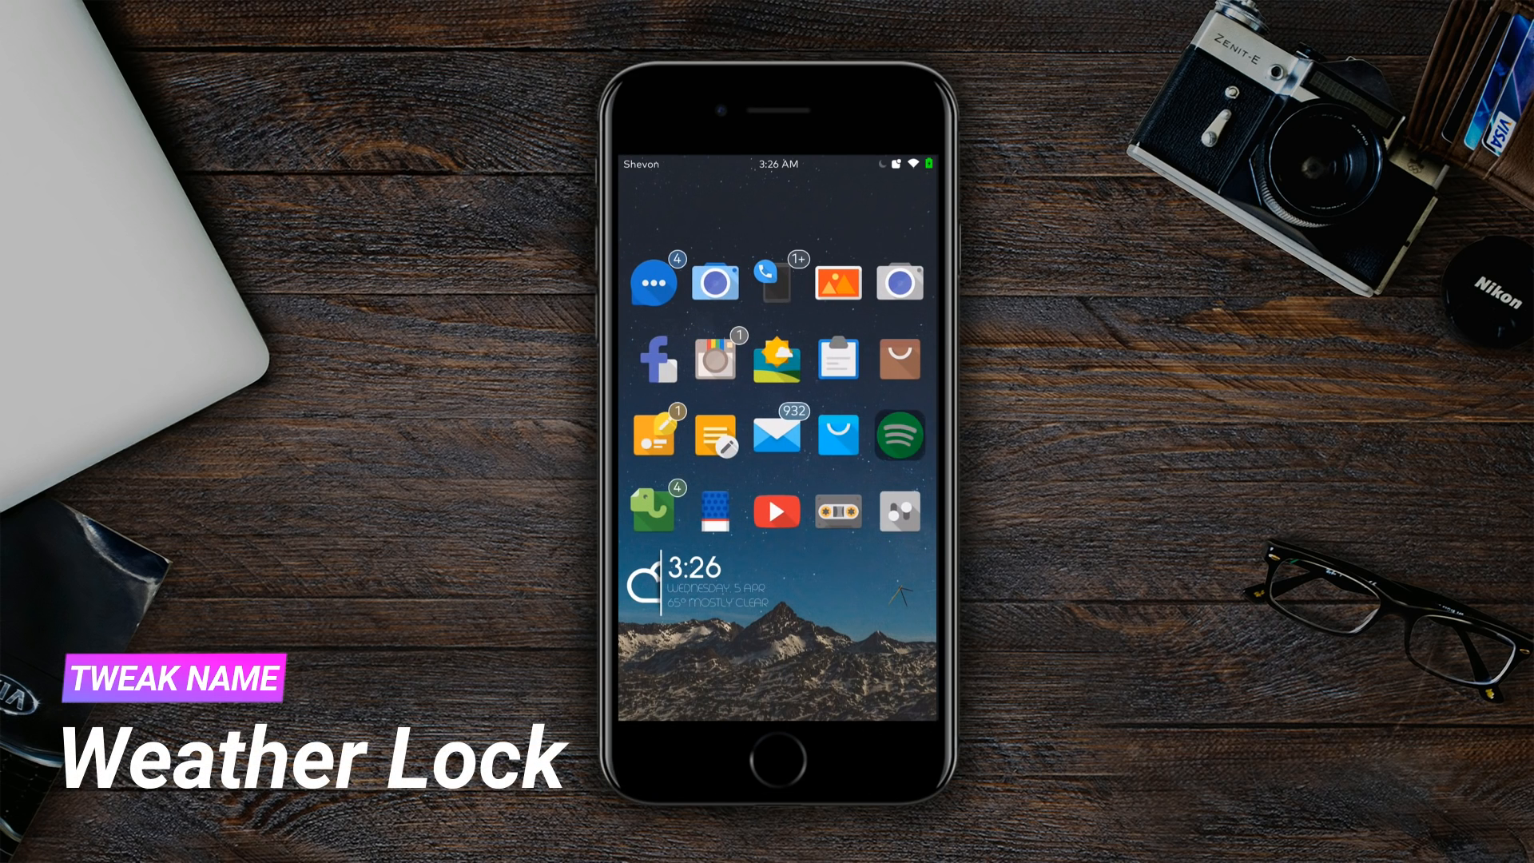
- View Spotify's dark Your Library screen, then leave Spotify for the Settings tweaks list
{"action": "left_click", "coordinate": [896, 436]}
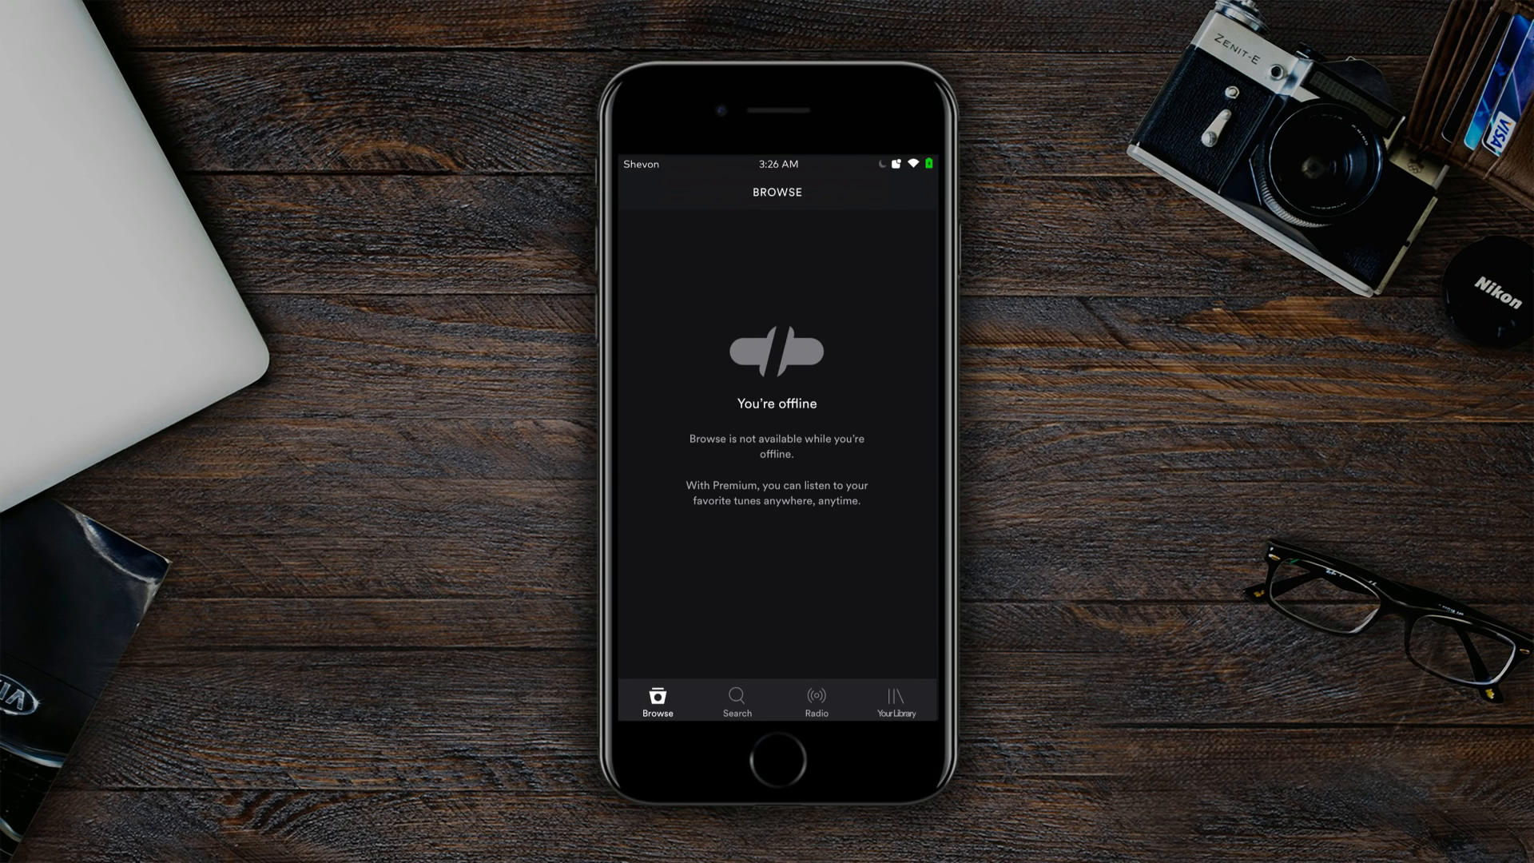
{"action": "left_click", "coordinate": [894, 696]}
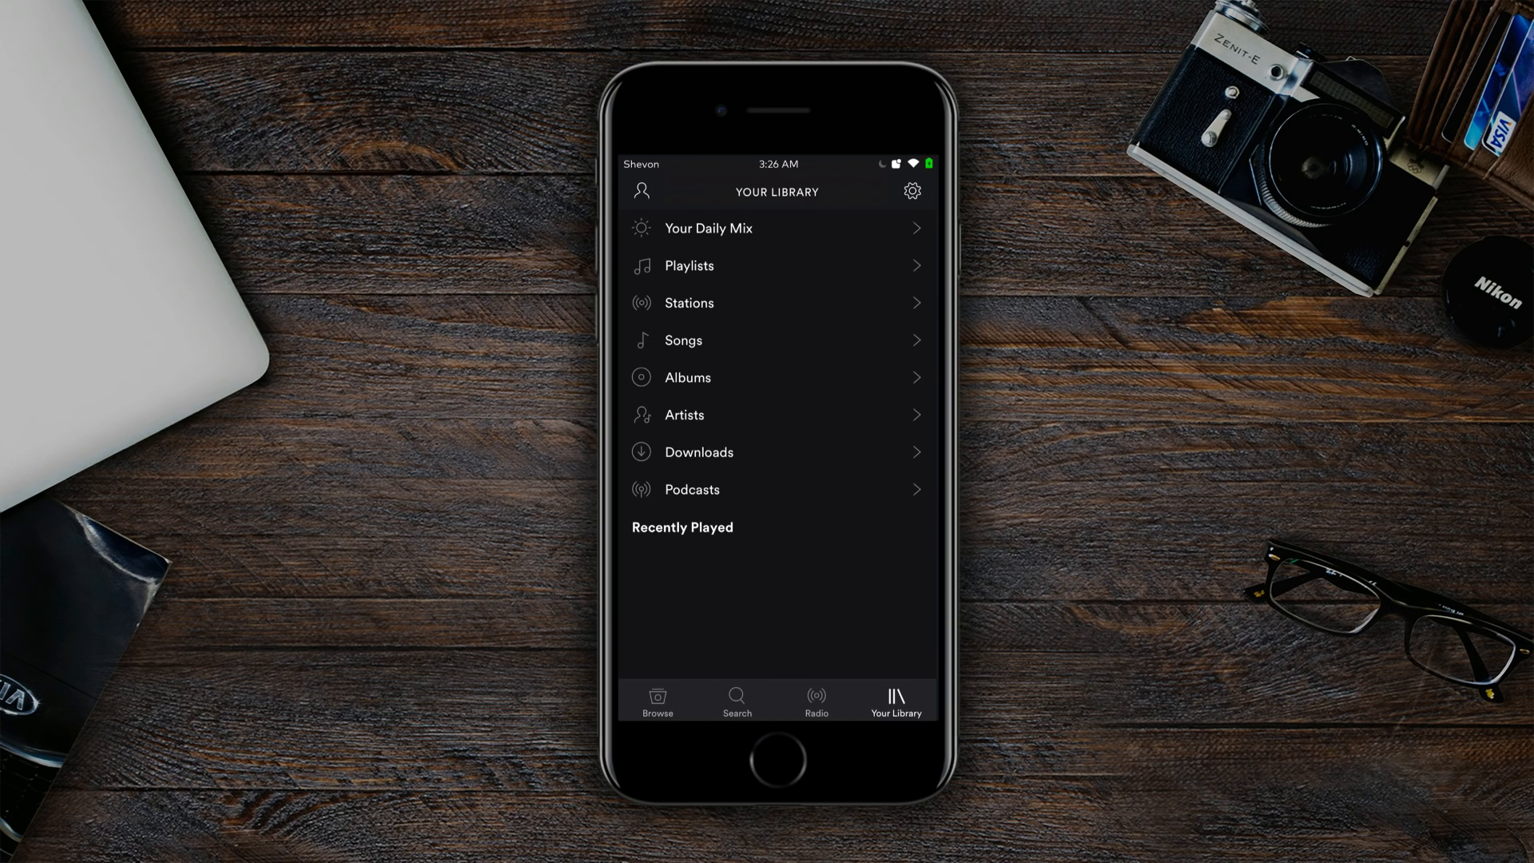
{"action": "left_click", "coordinate": [778, 761]}
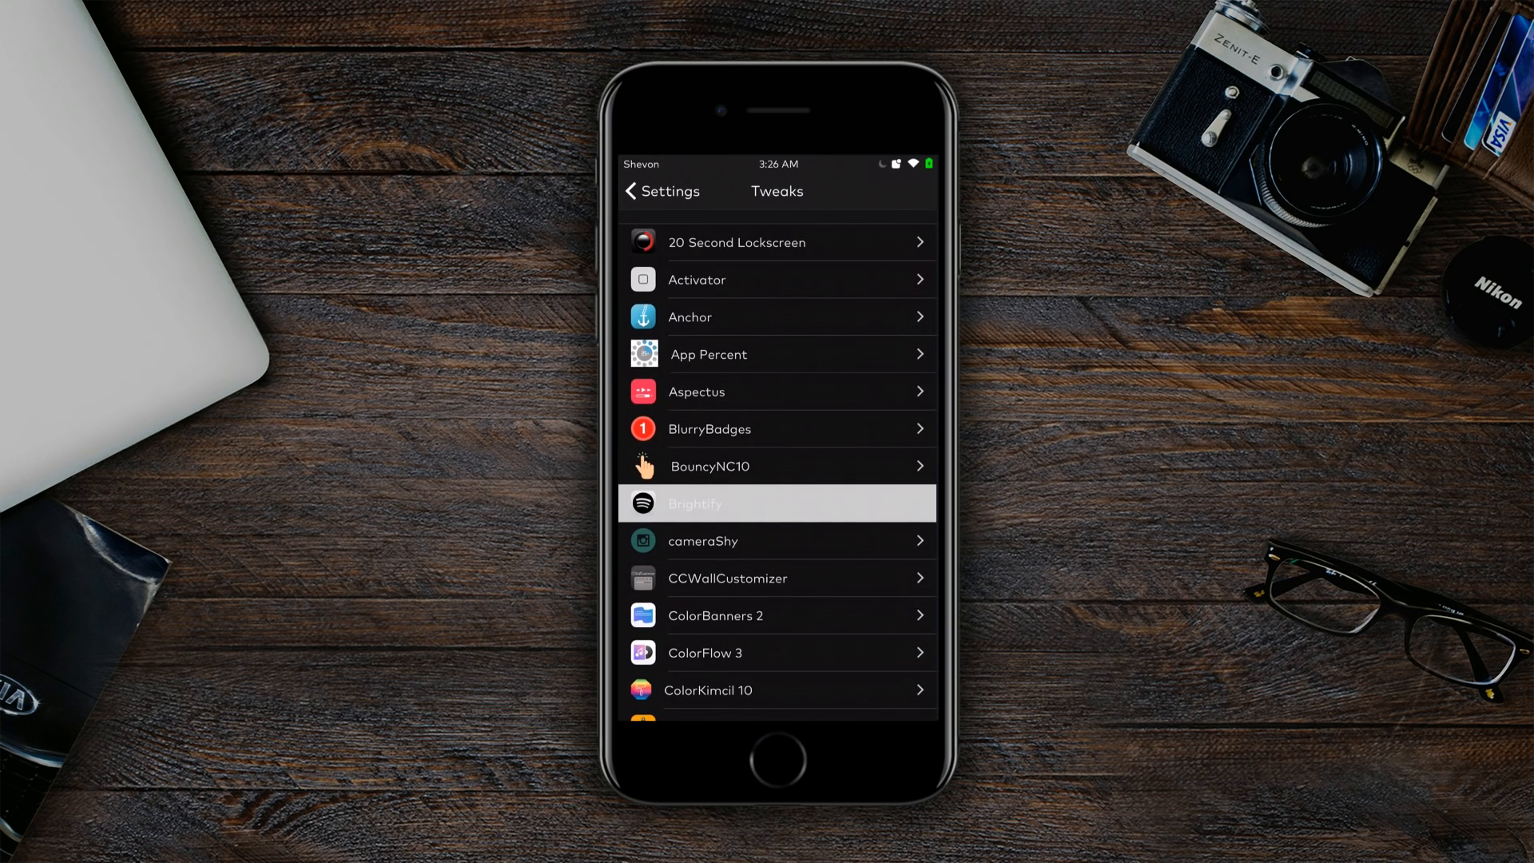
- Check that Enable Brightify is on, then return to the Tweaks list to open Eclipse
{"action": "left_click", "coordinate": [777, 503]}
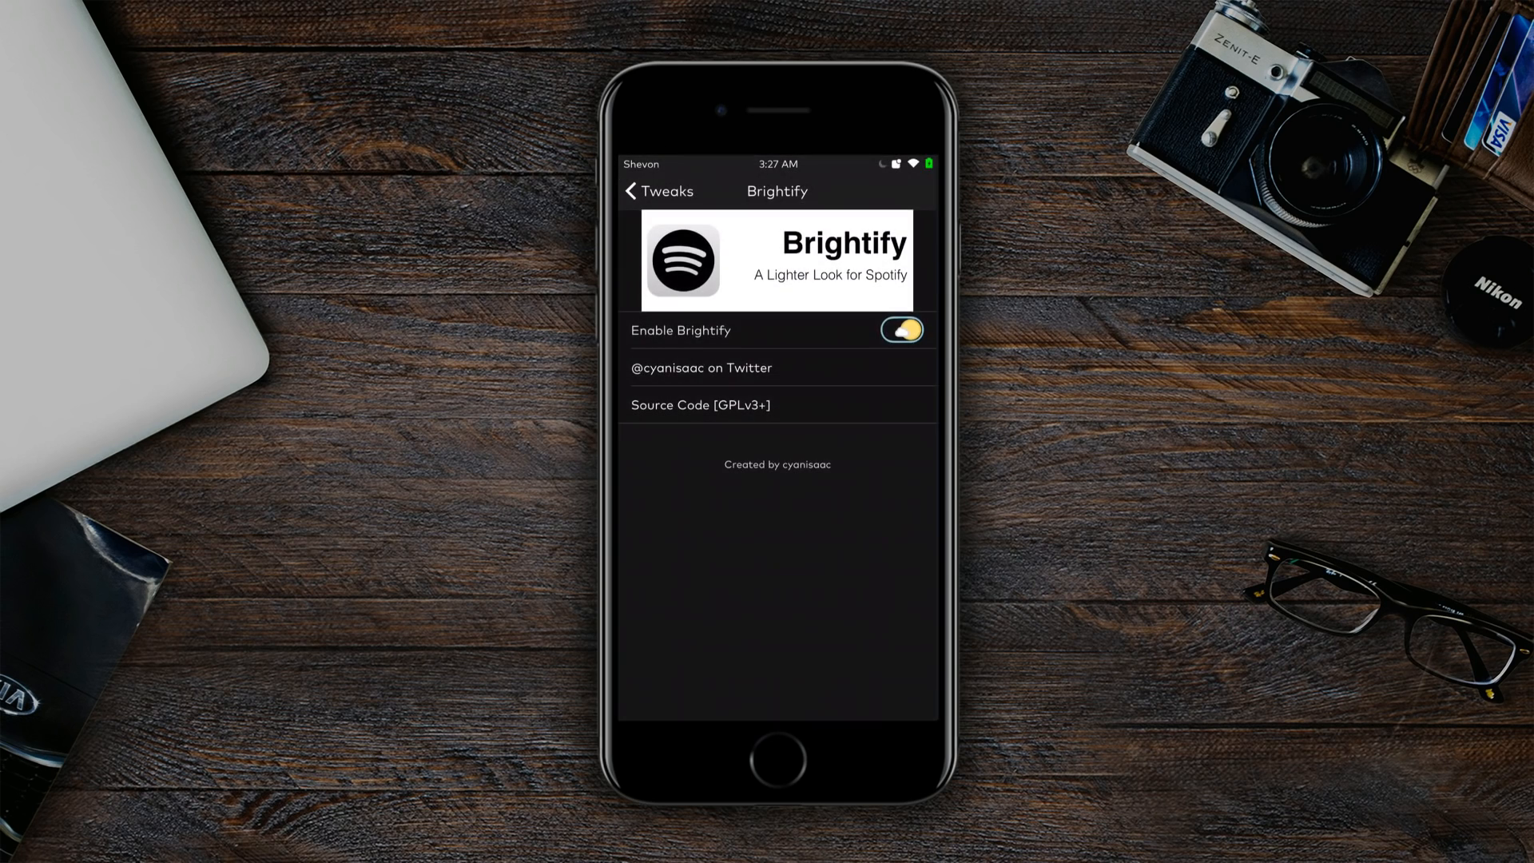
{"action": "left_click", "coordinate": [658, 191]}
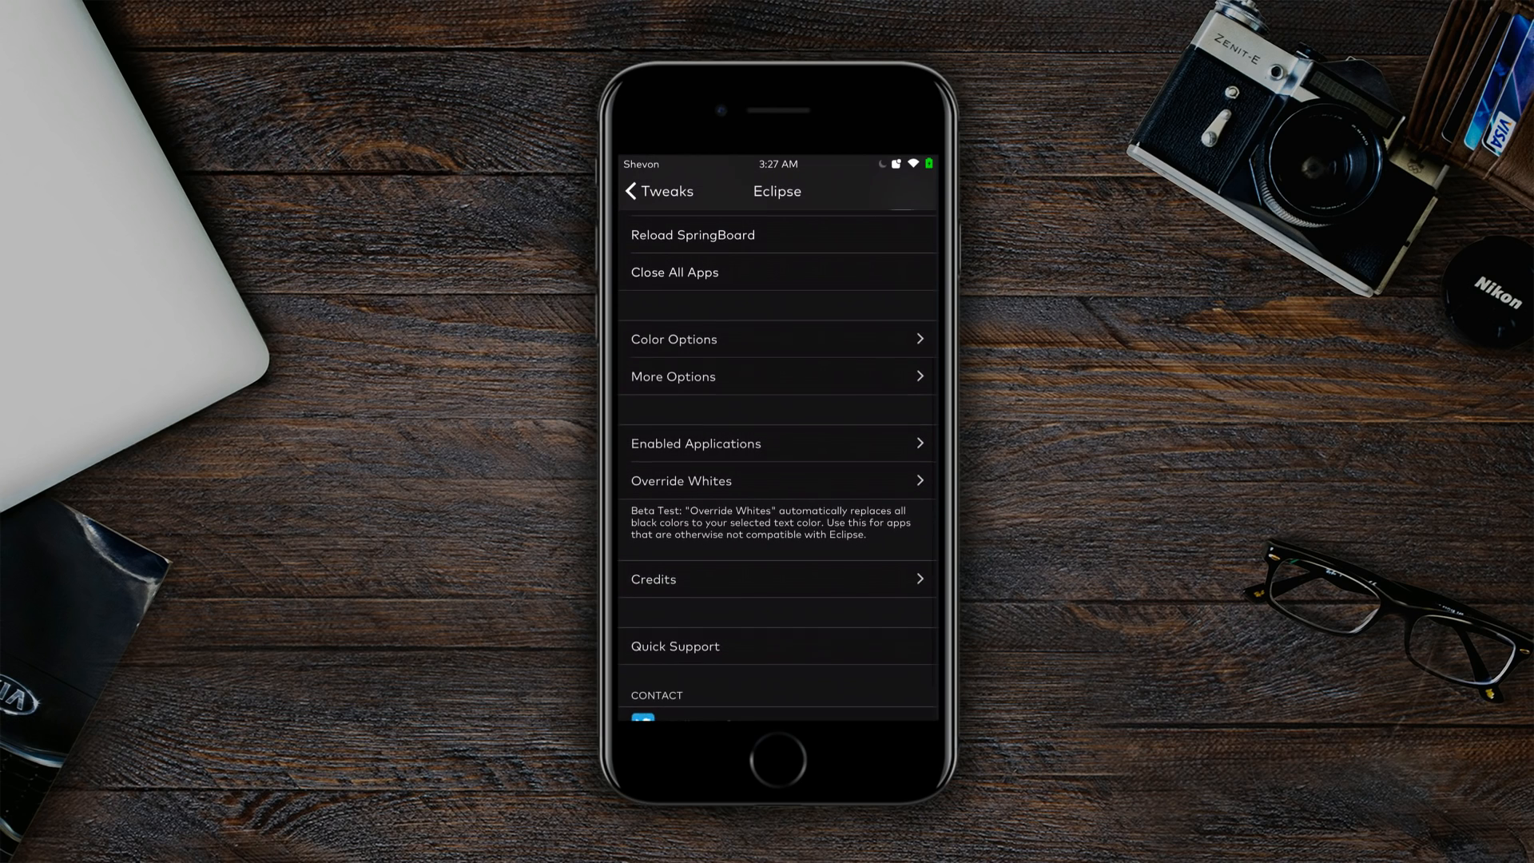
- Browse Eclipse's Enabled Applications, where Calculator and Transit are switched on
{"action": "scroll", "scroll_direction": "up", "scroll_amount": 3}
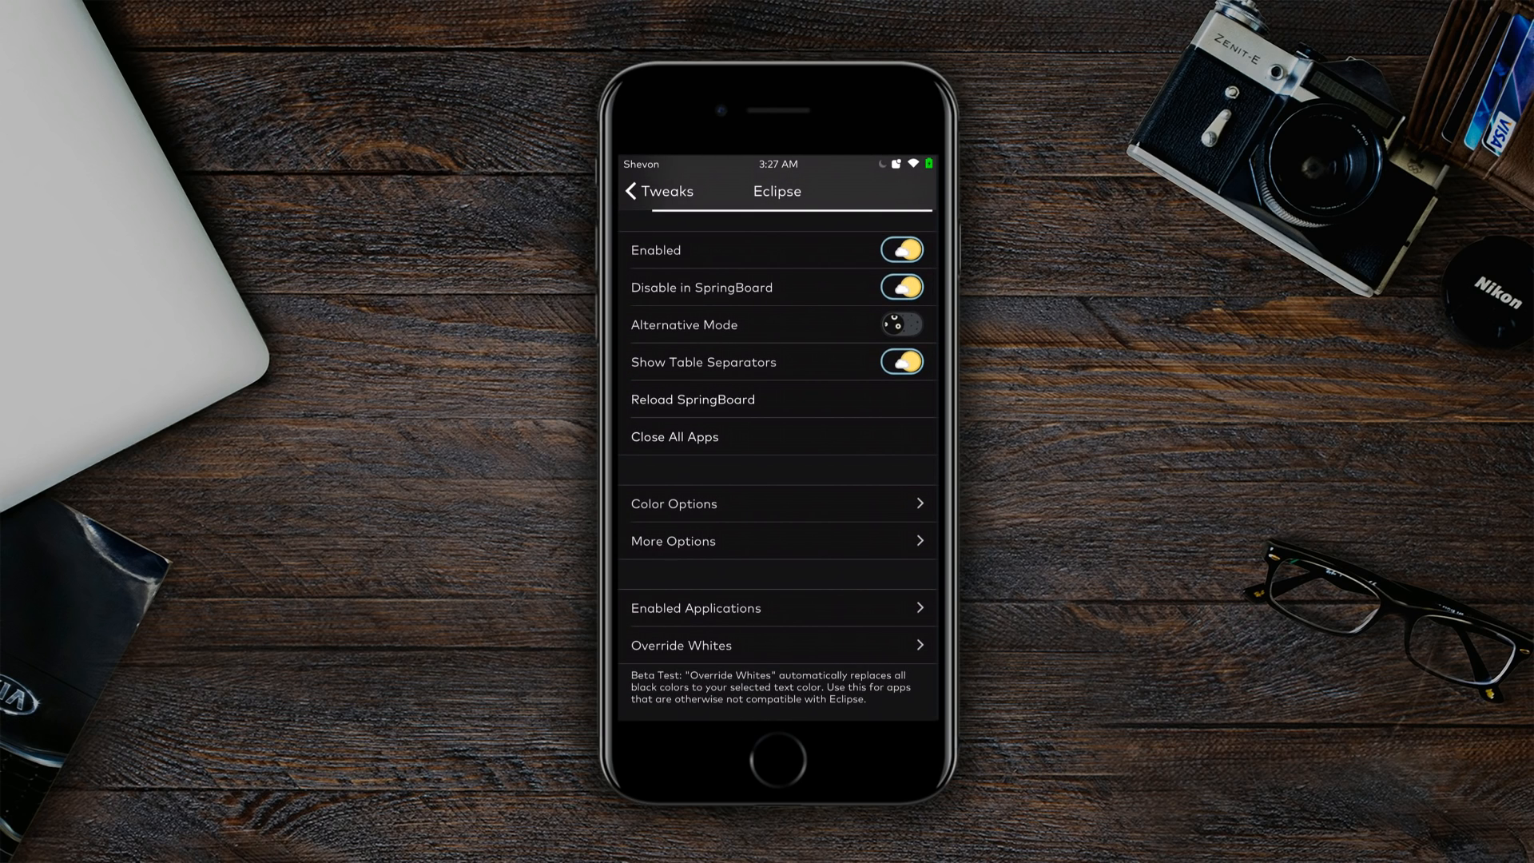
{"action": "scroll", "scroll_direction": "down", "scroll_amount": 3}
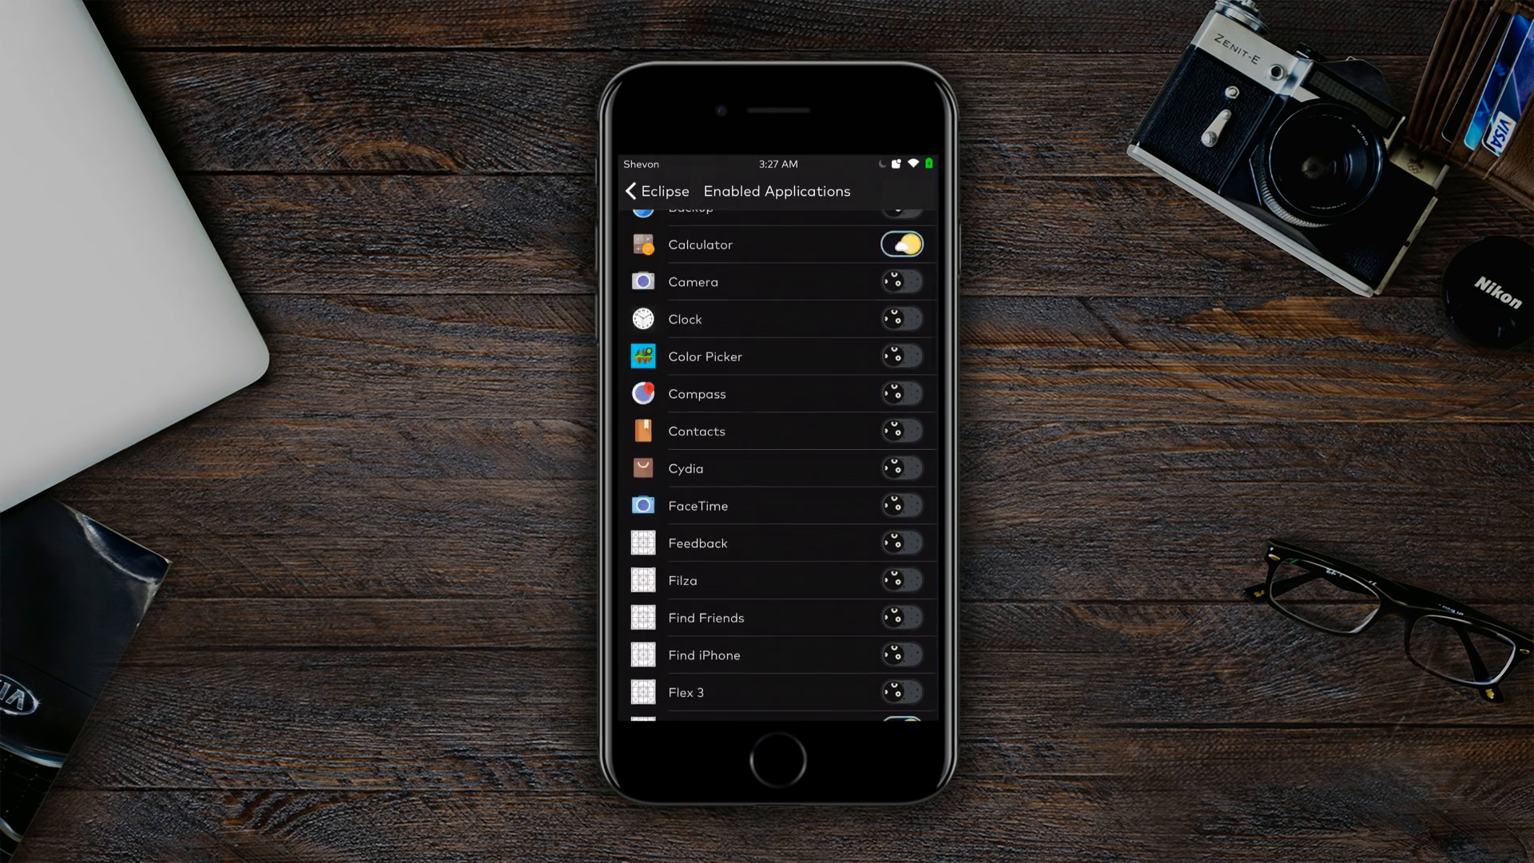
{"action": "scroll", "scroll_direction": "down", "scroll_amount": 3}
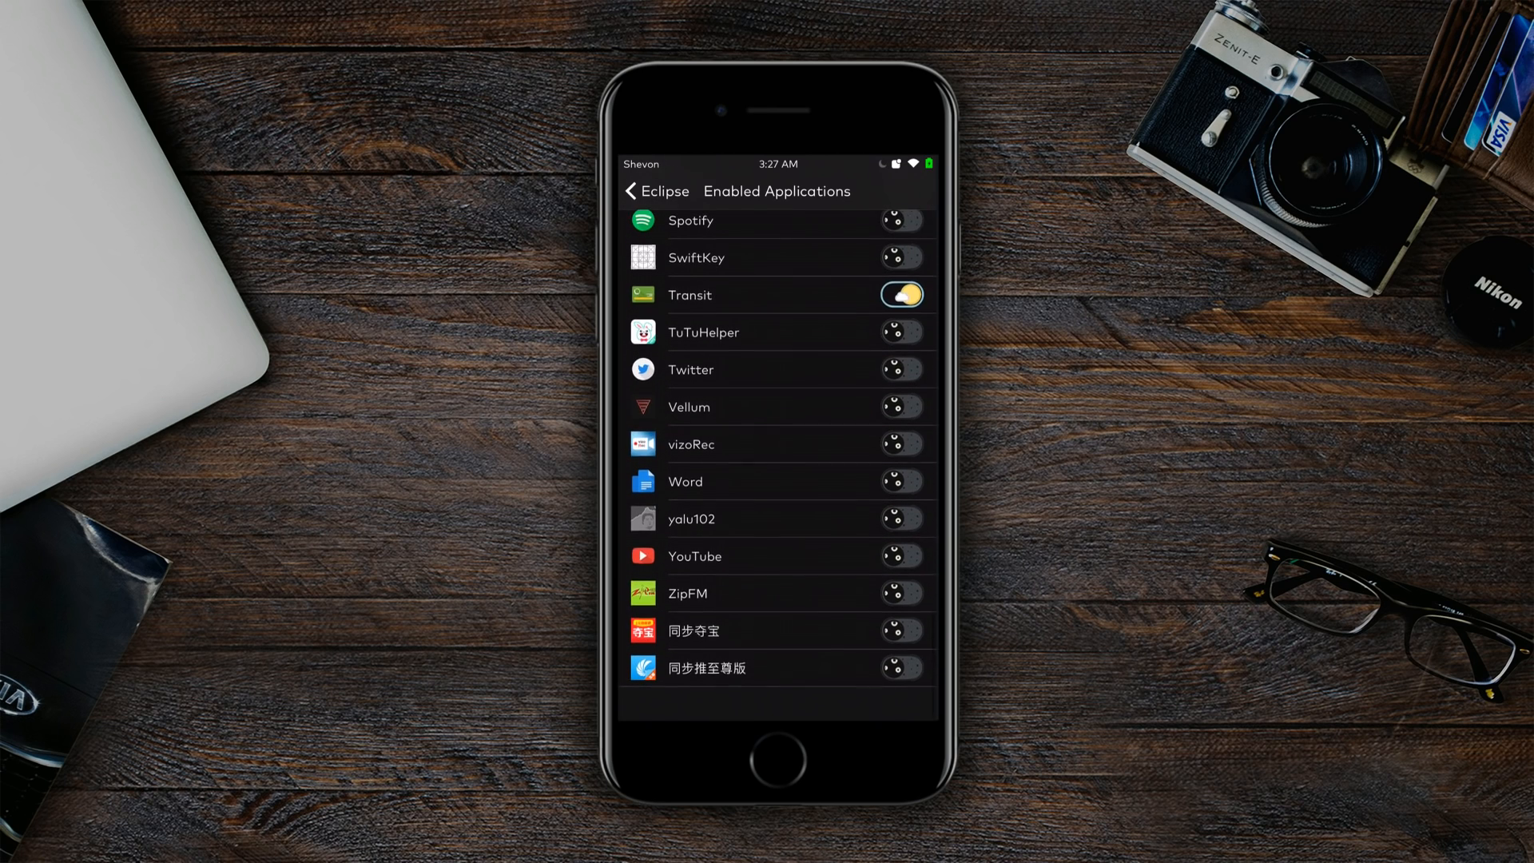
{"action": "scroll", "scroll_direction": "down", "scroll_amount": 3}
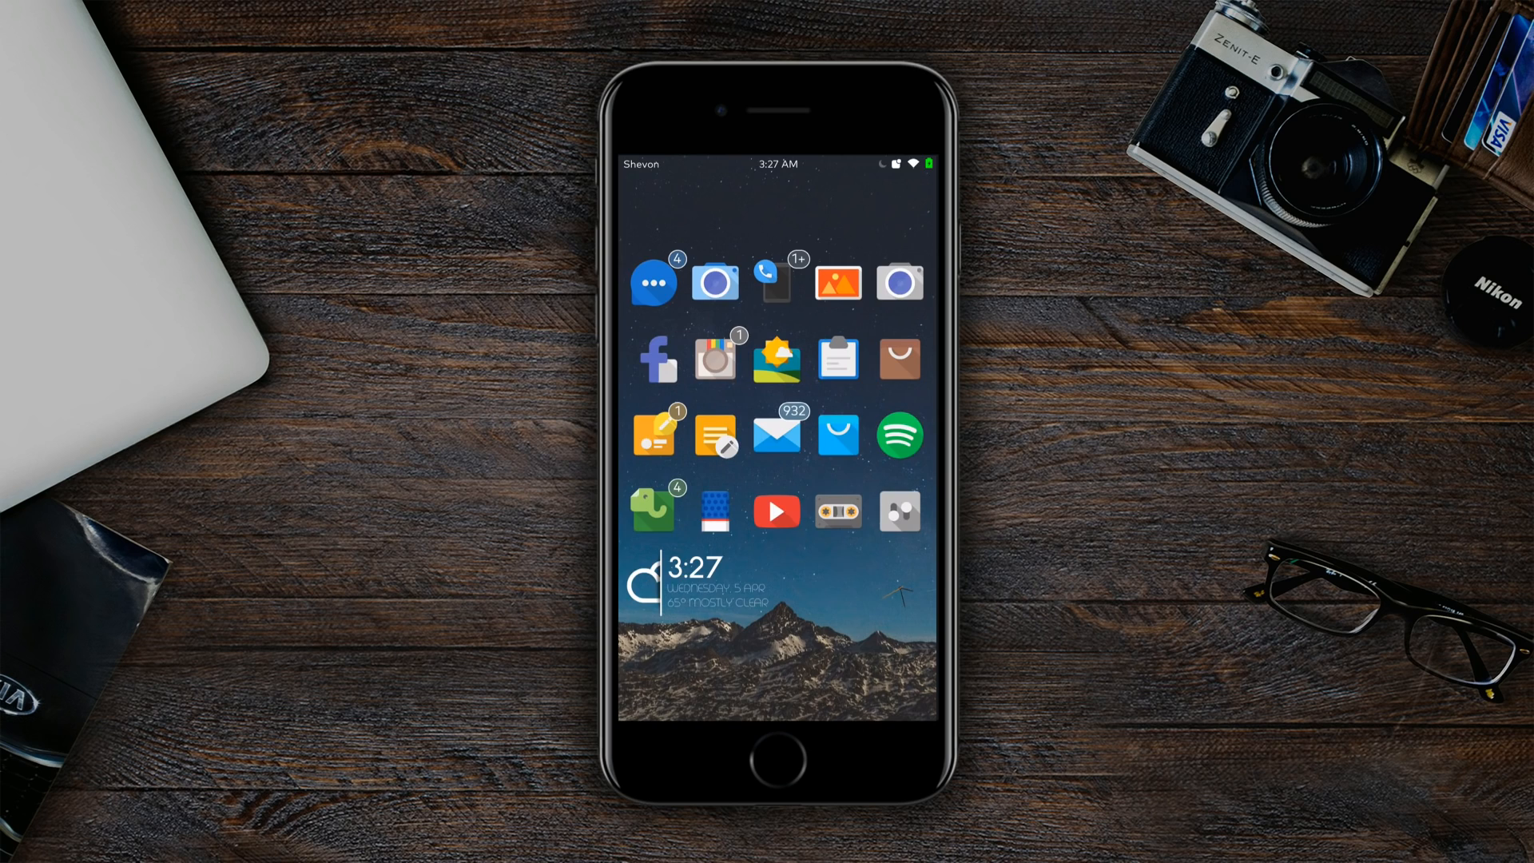
{"action": "left_click", "coordinate": [898, 435]}
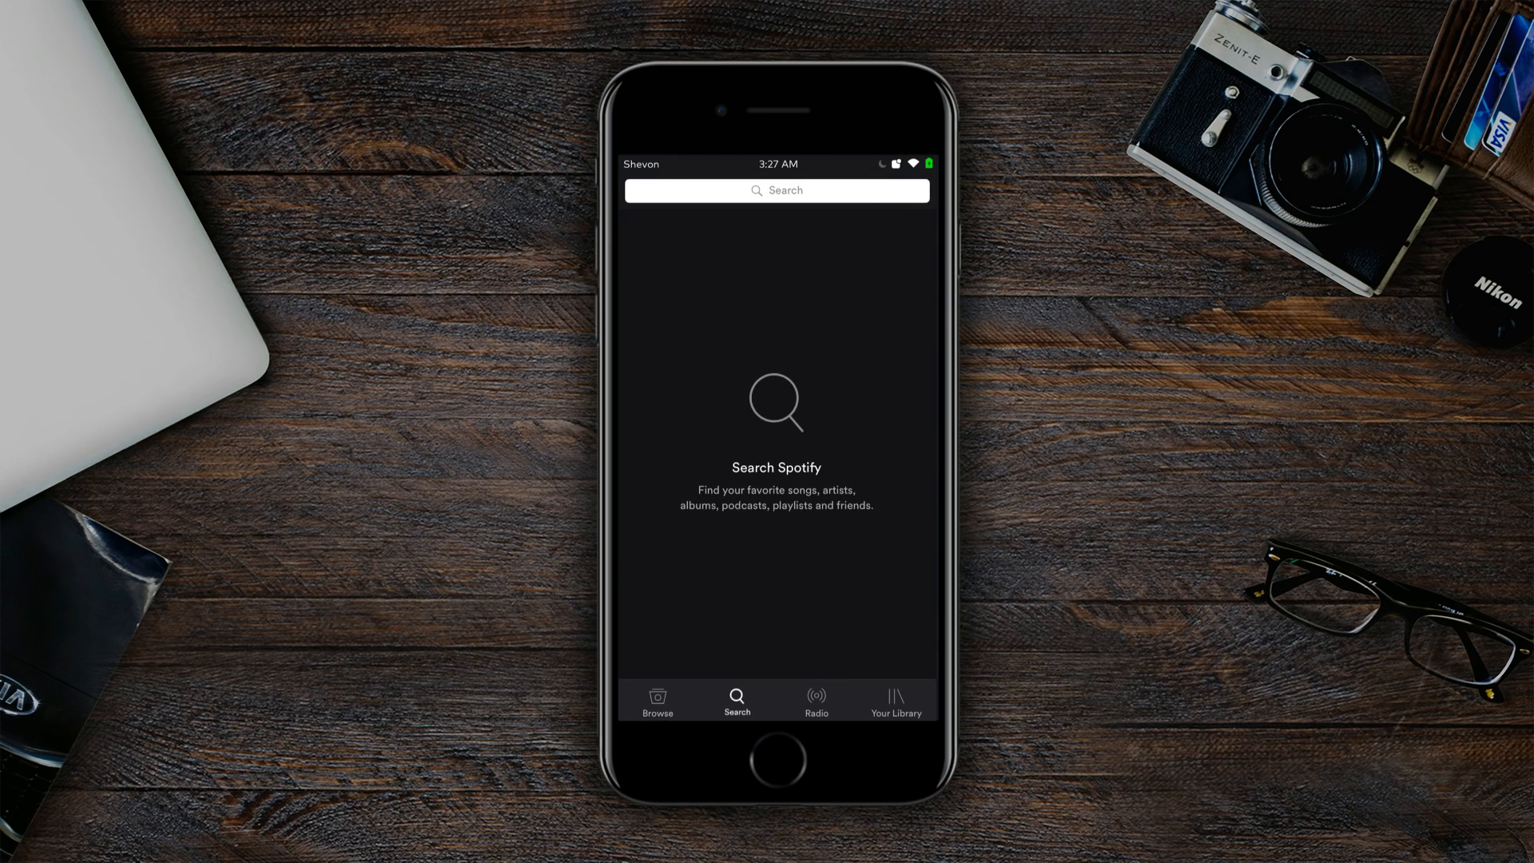
{"action": "left_click", "coordinate": [776, 190]}
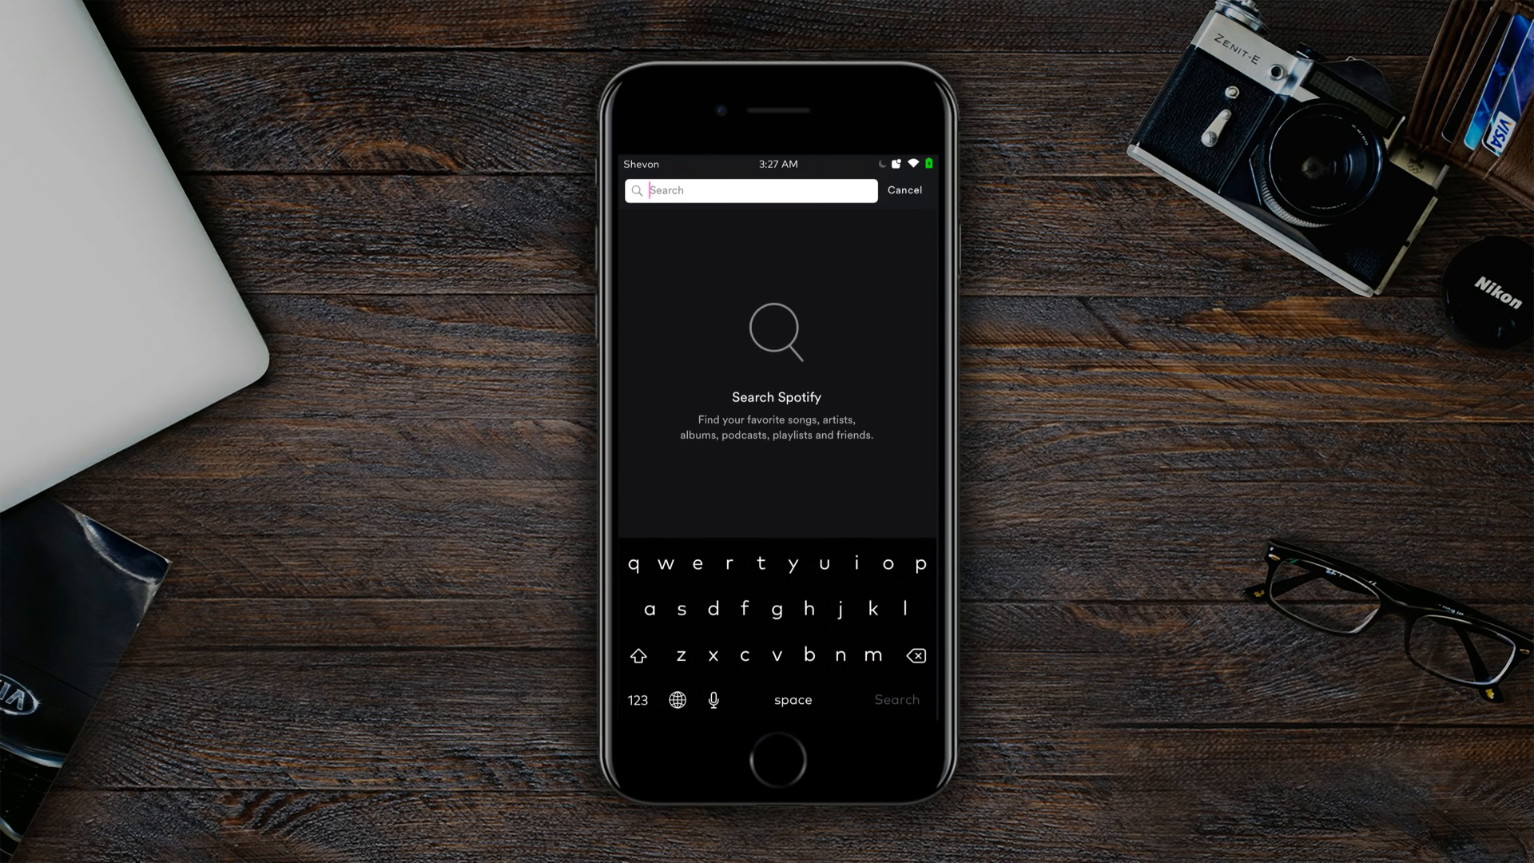
{"action": "left_click", "coordinate": [902, 190]}
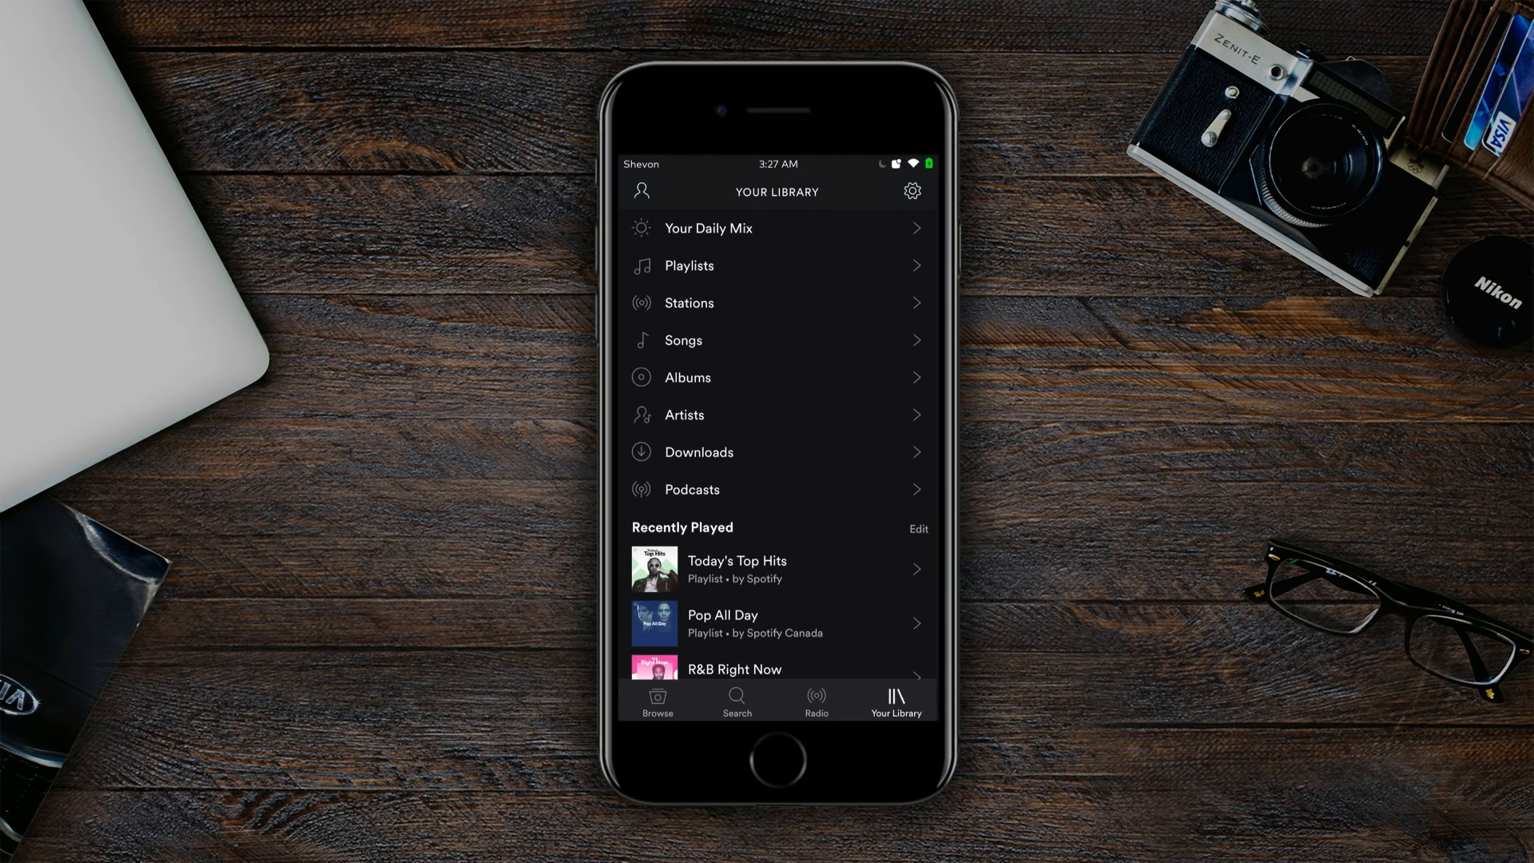
{"action": "left_click", "coordinate": [775, 759]}
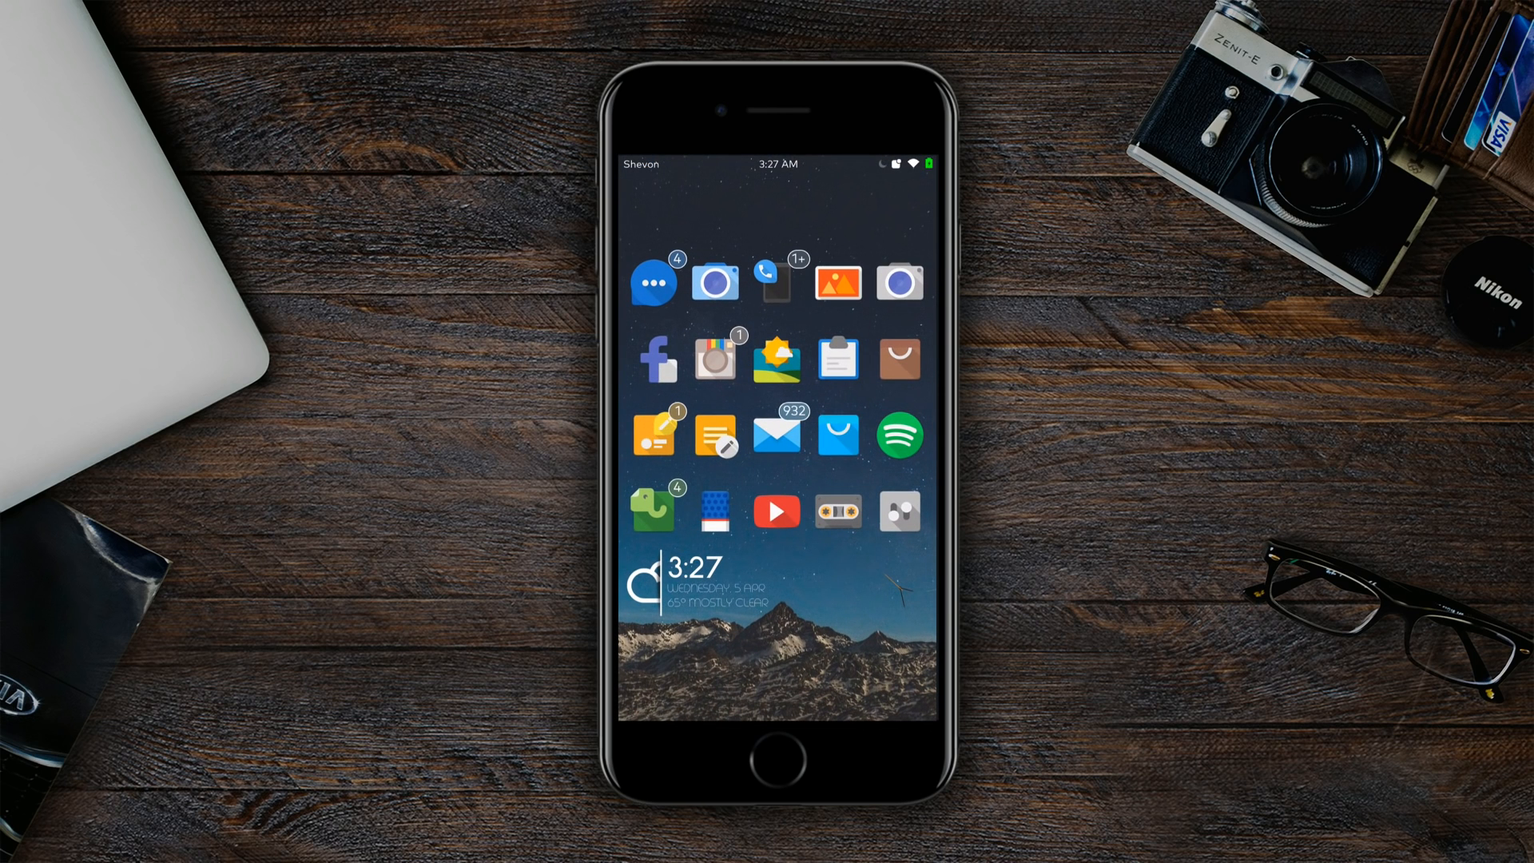